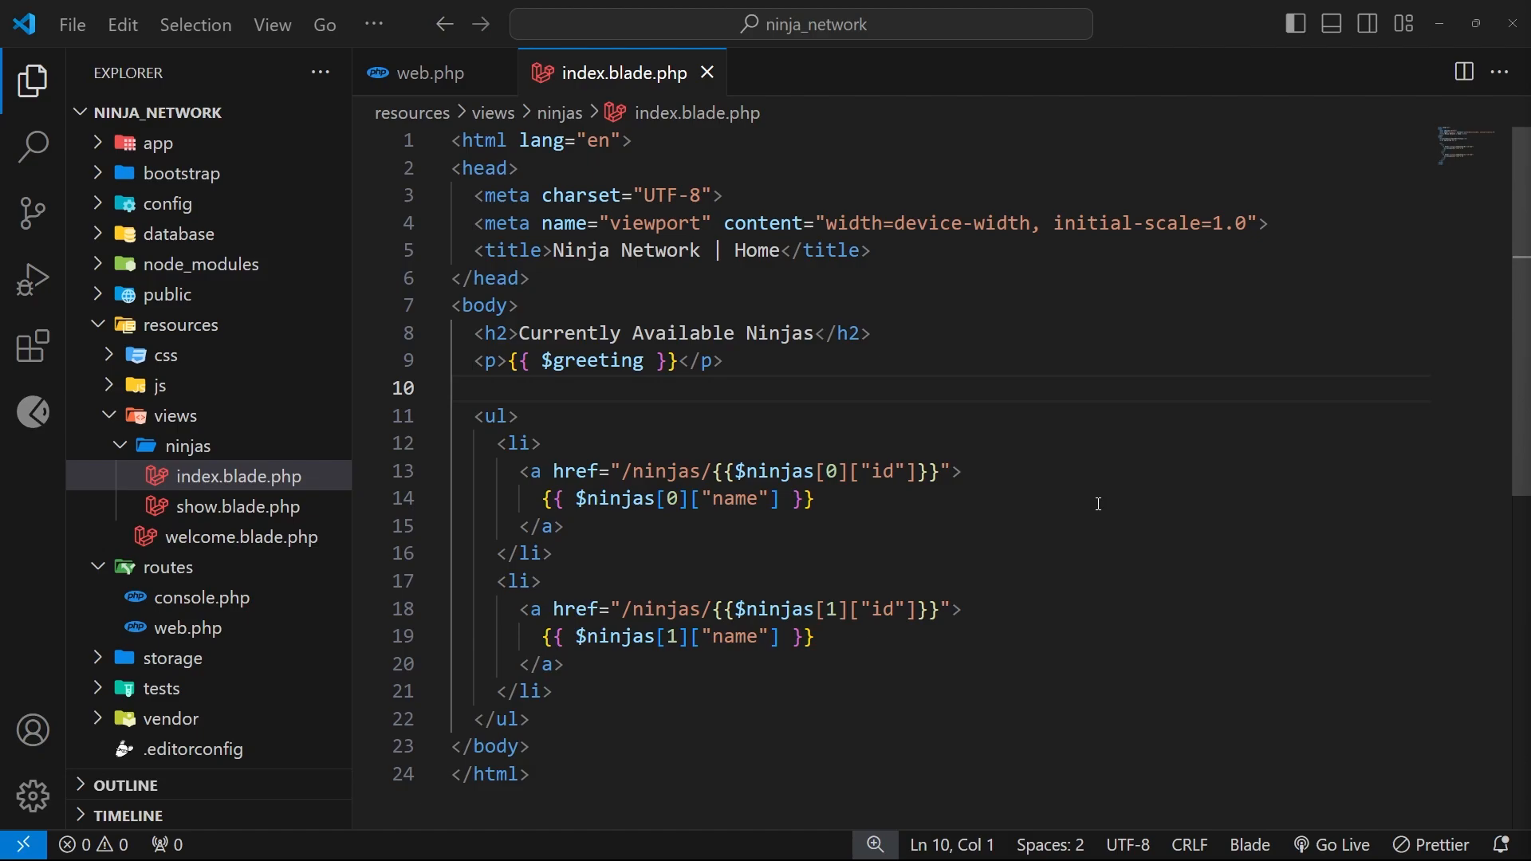
Check the routes file, then delete the <p>{{ $greeting }}</p> line from index.blade.php
left_click(431, 73)
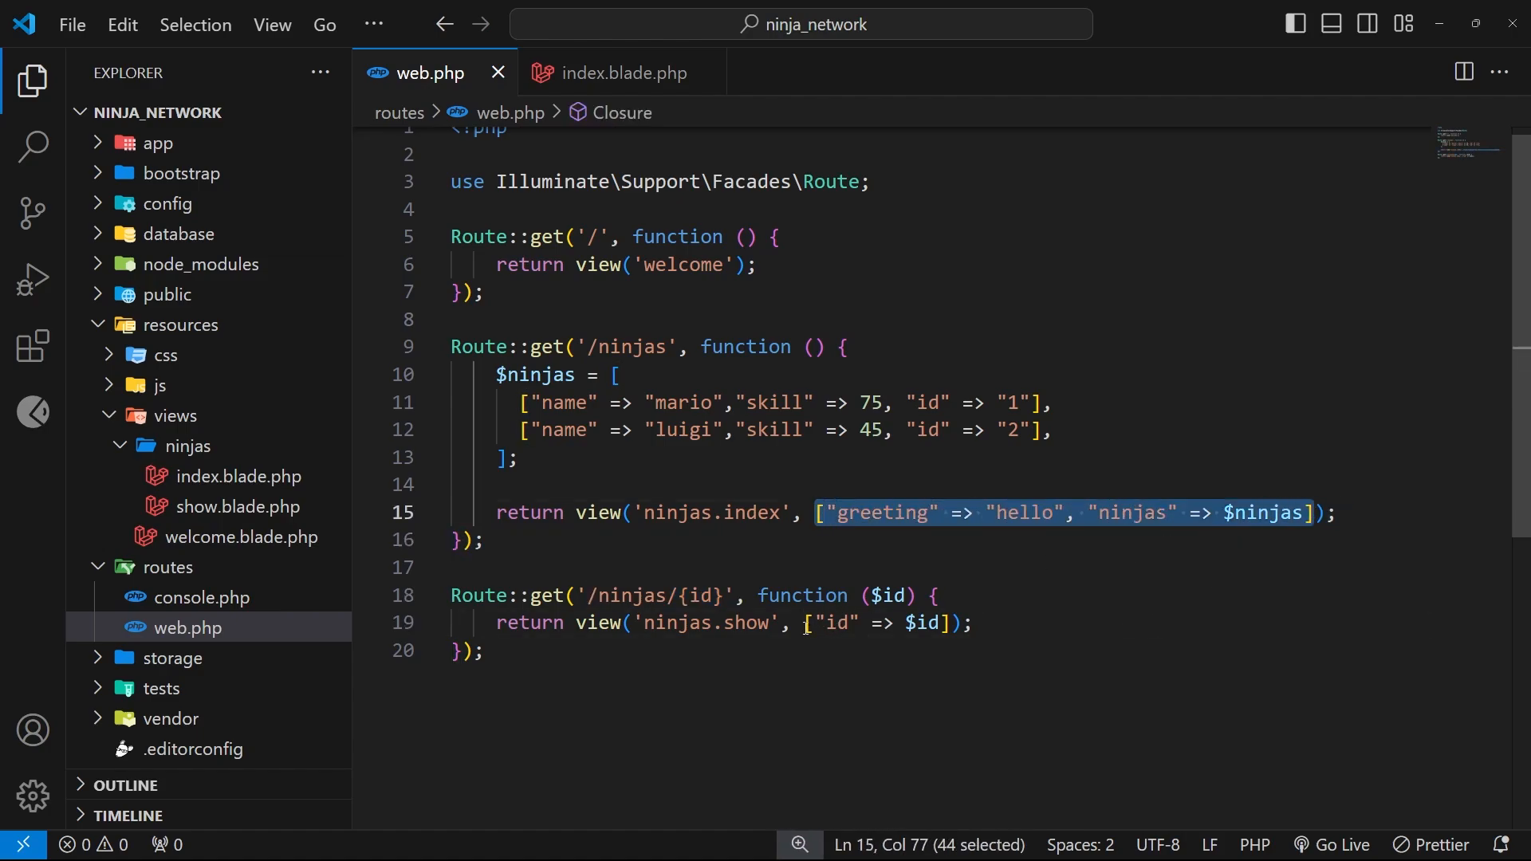
left_click(1062, 616)
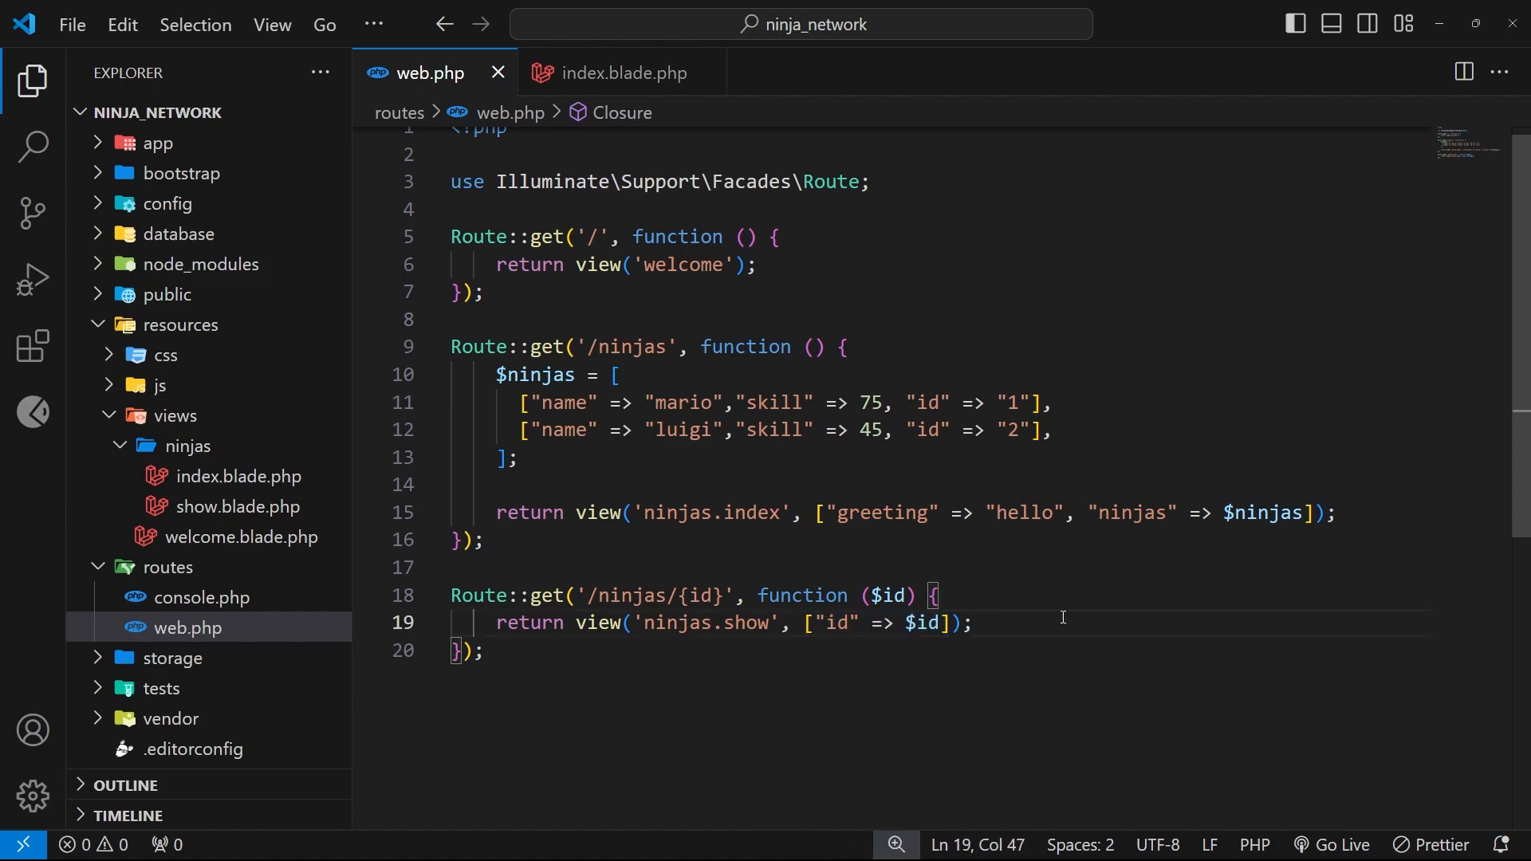
mouse_move(871, 364)
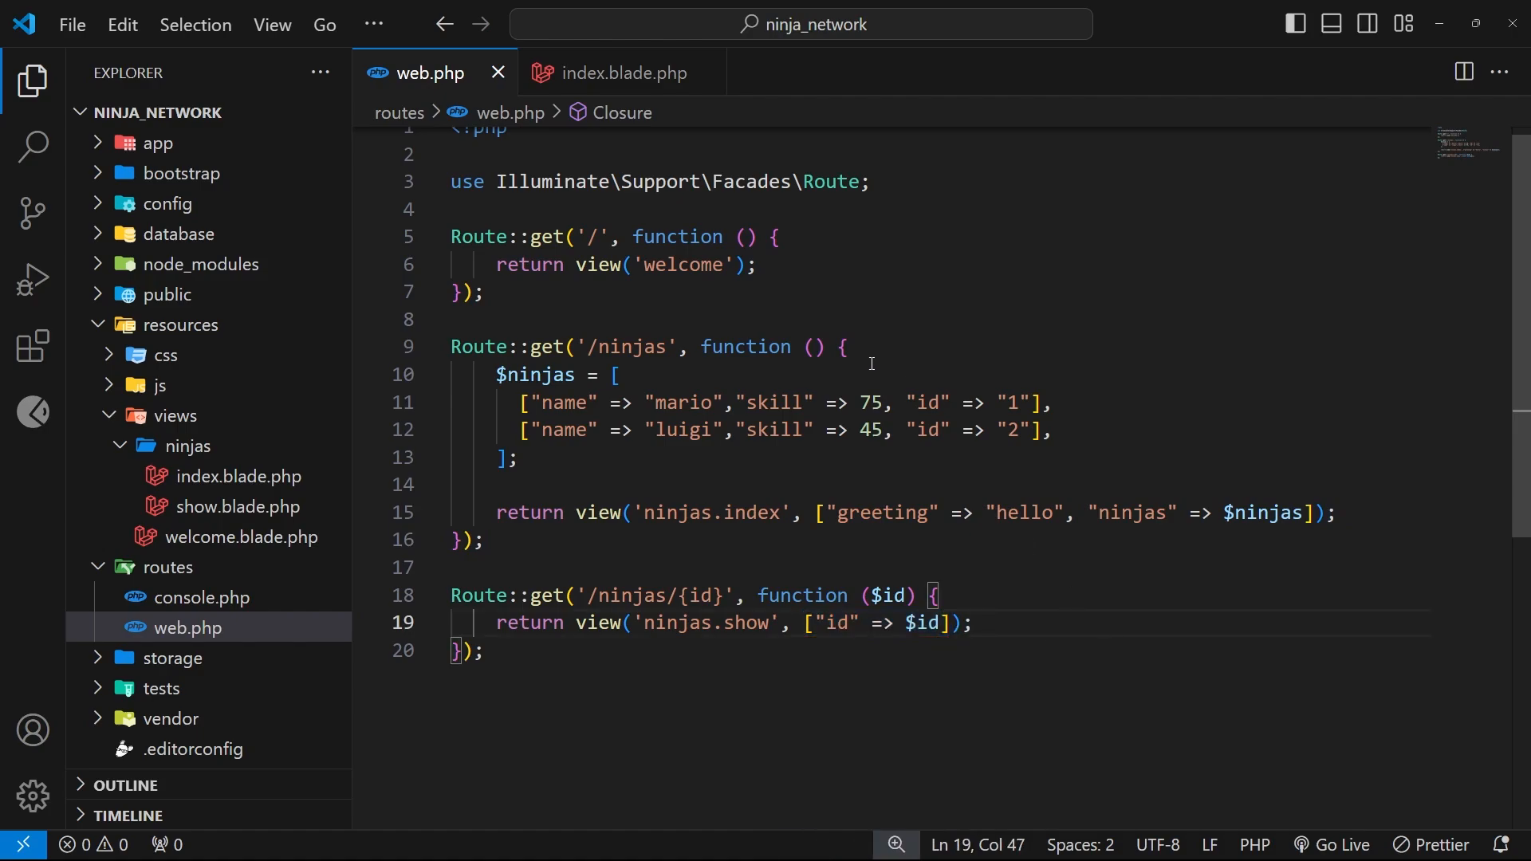
left_click(615, 73)
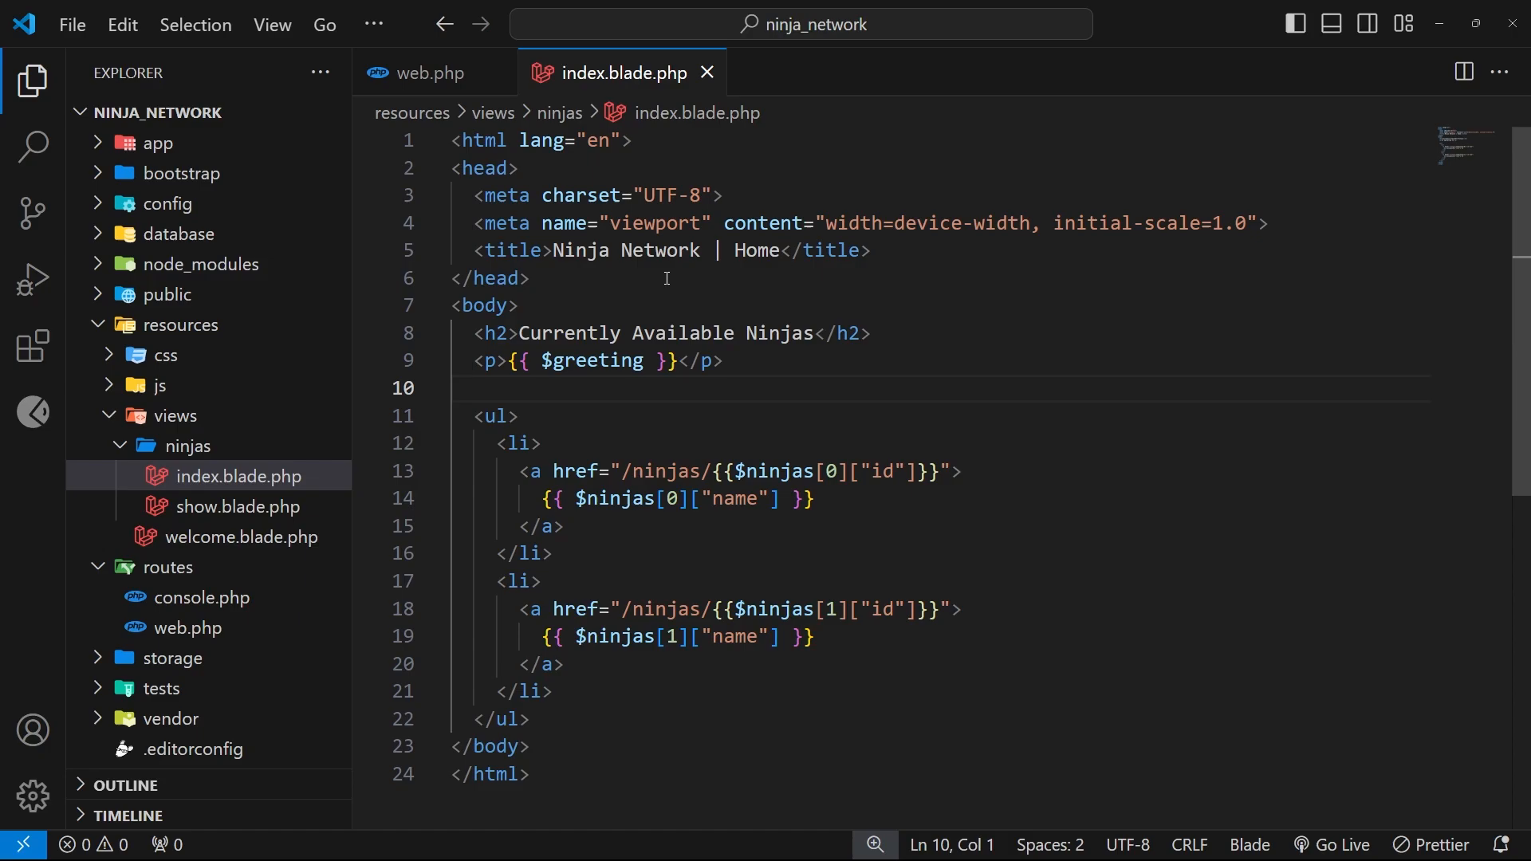
mouse_move(1093, 584)
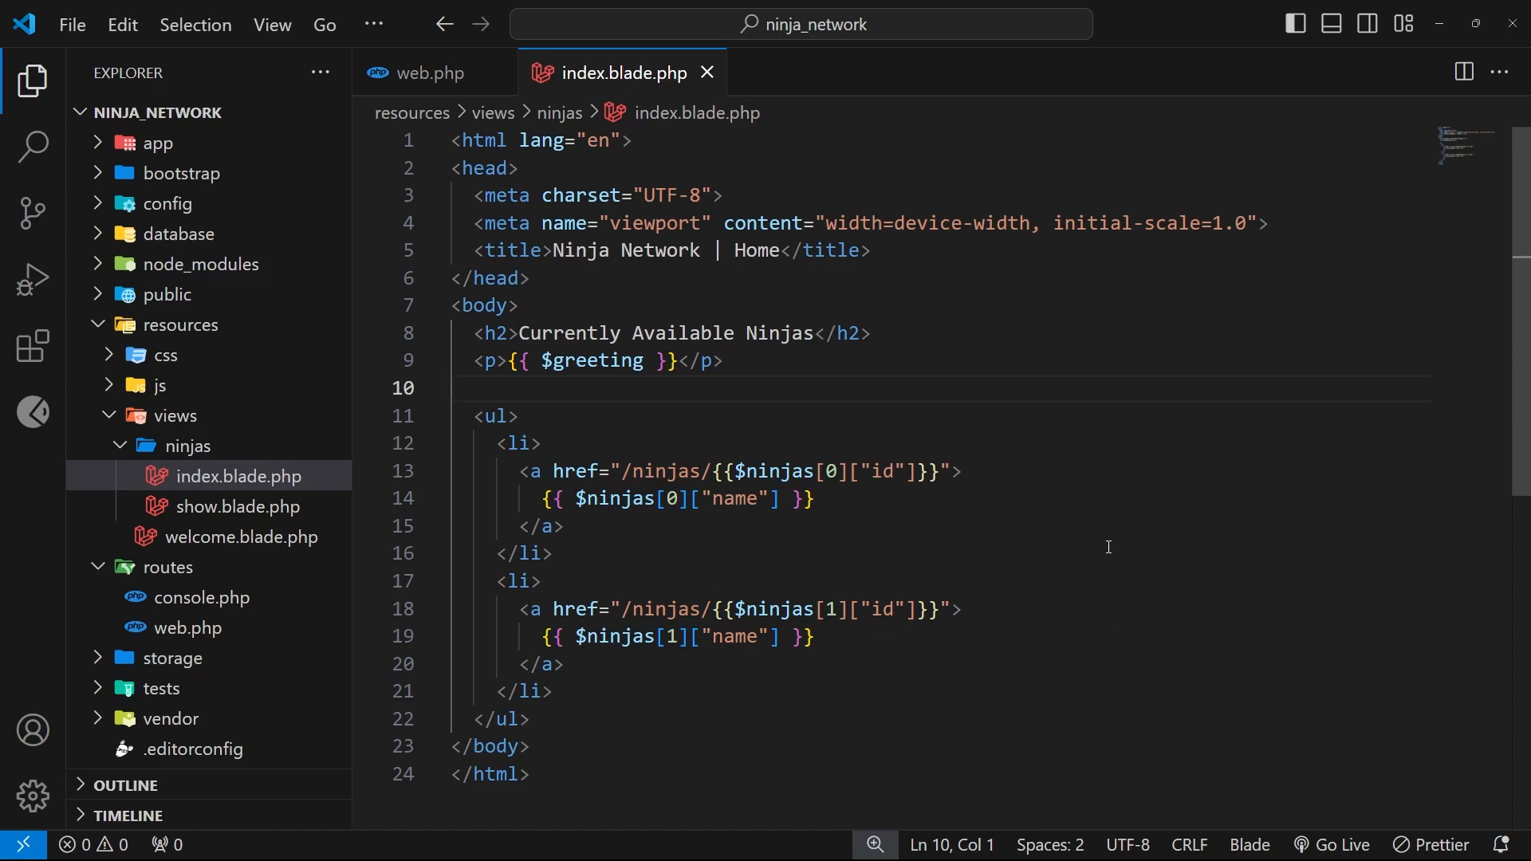
mouse_move(1102, 545)
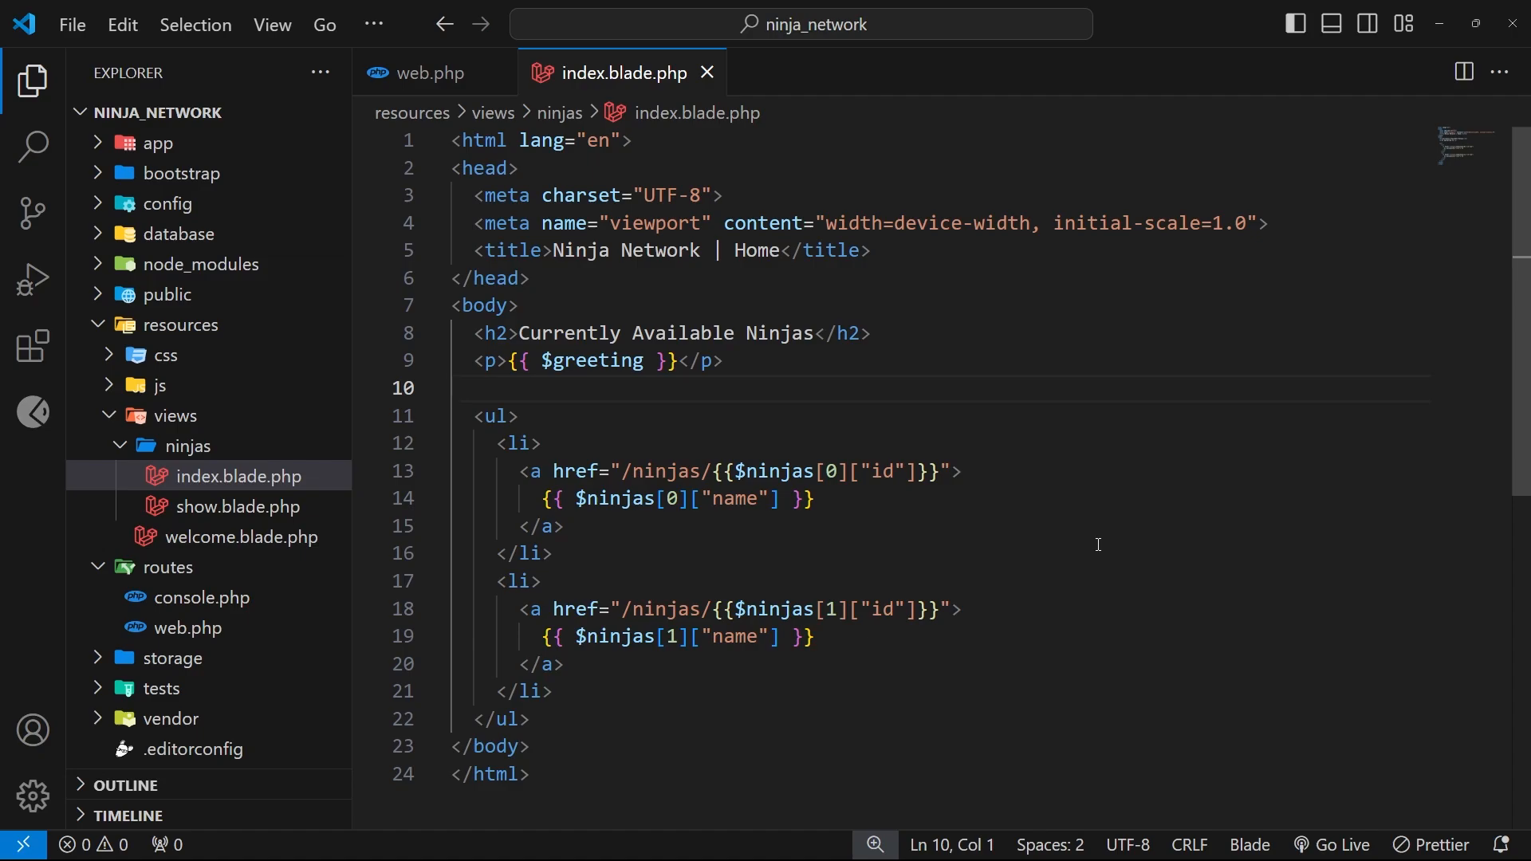
mouse_move(813, 431)
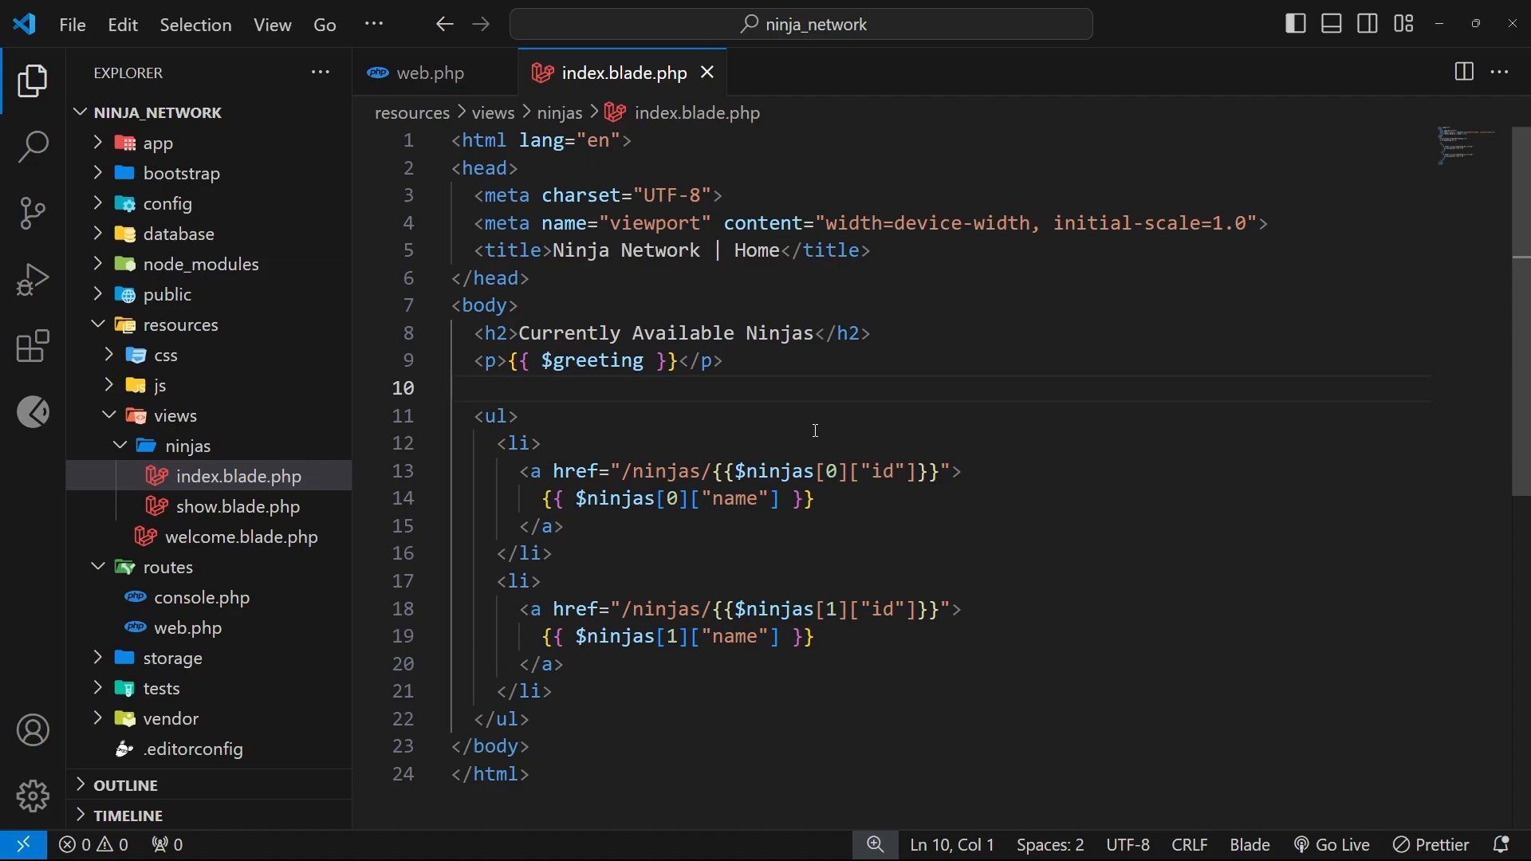
left_click(475, 361)
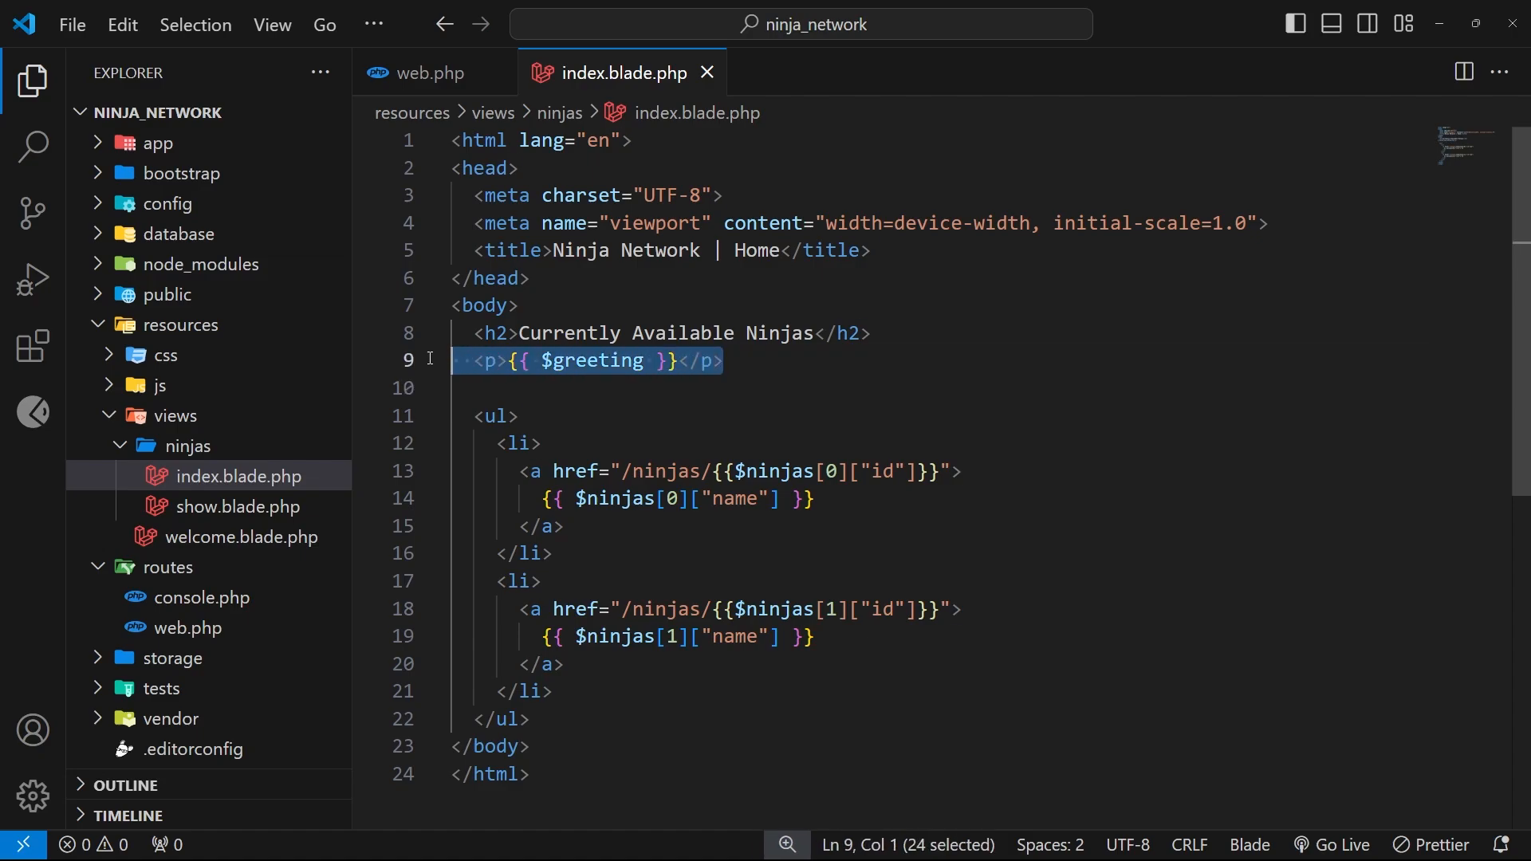
key("Delete")
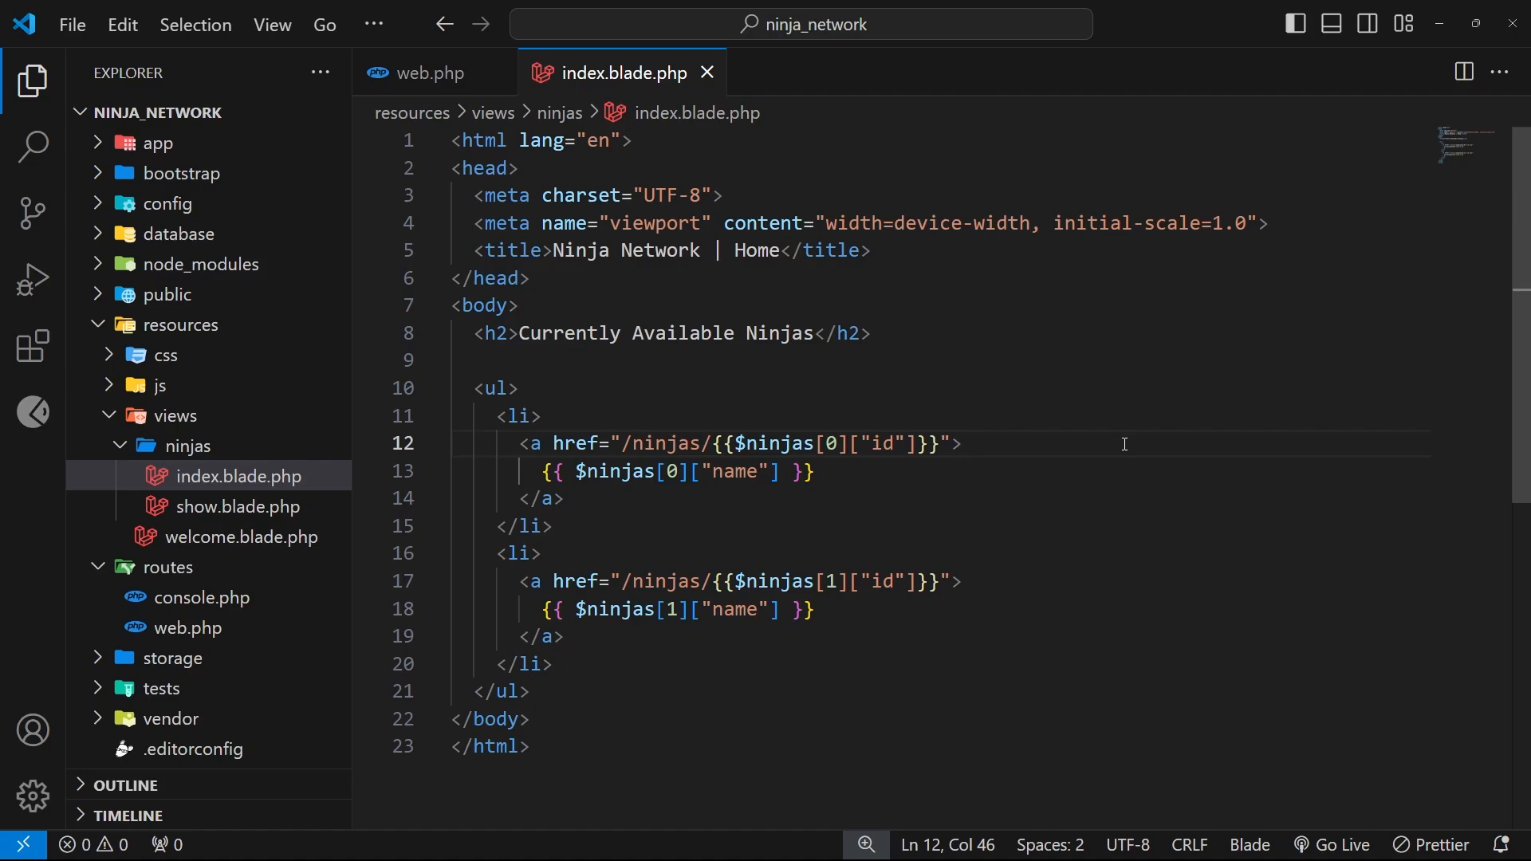
mouse_move(938, 357)
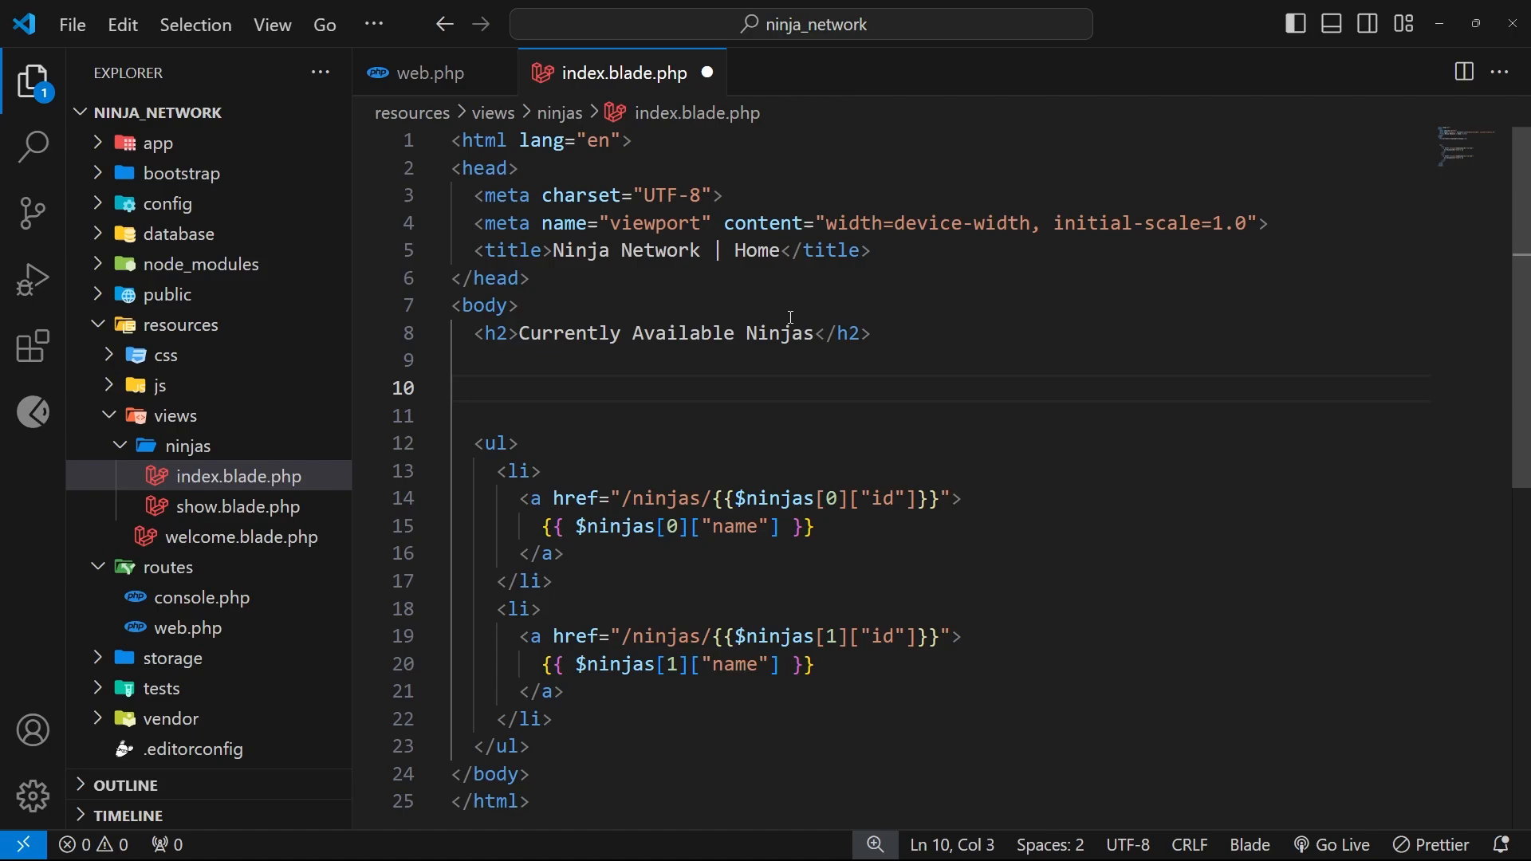
mouse_move(761, 366)
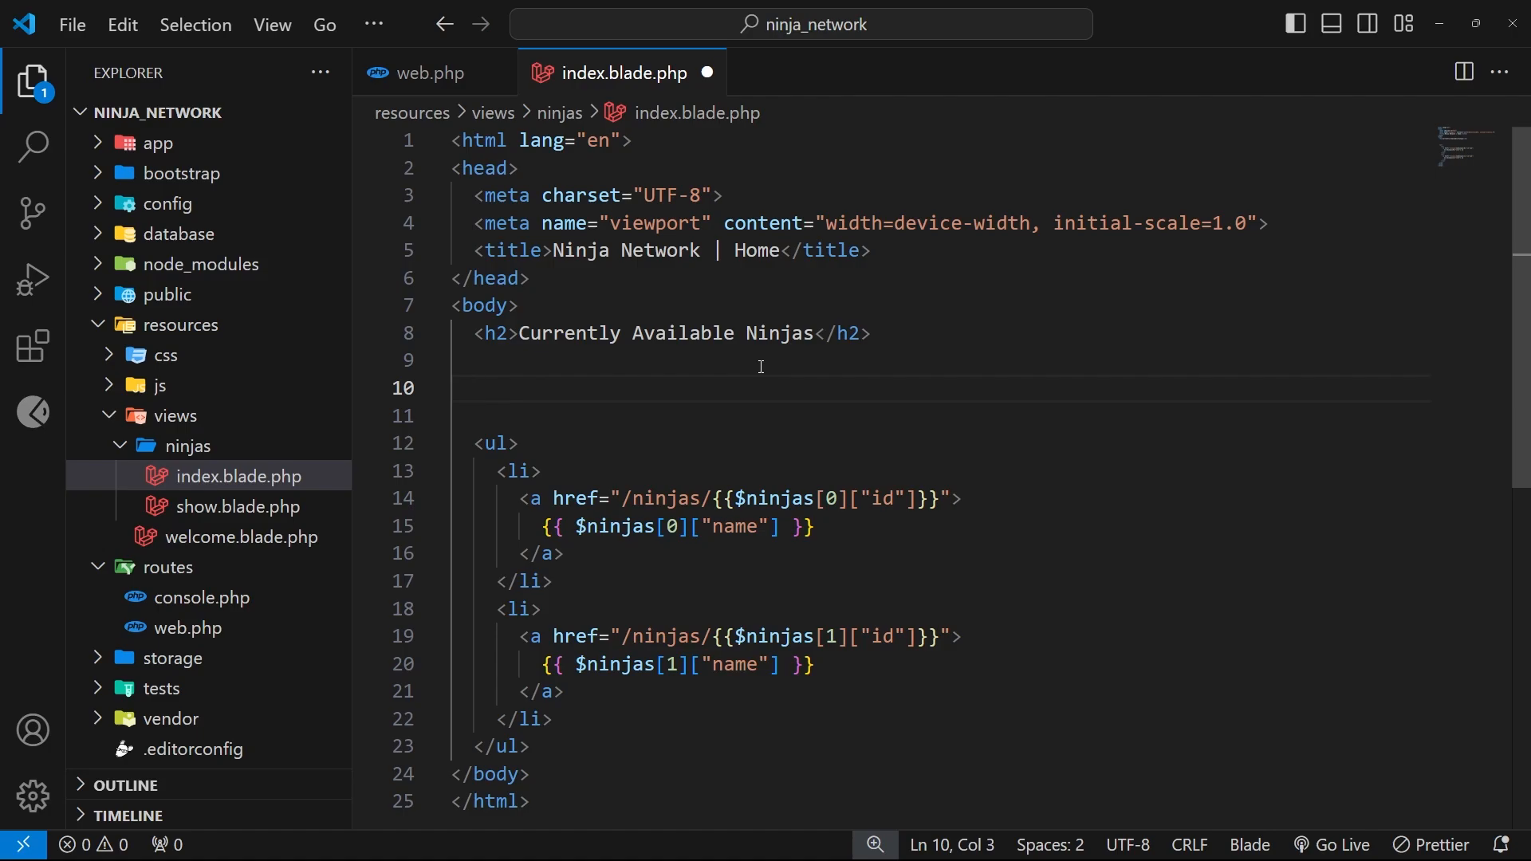
type("@")
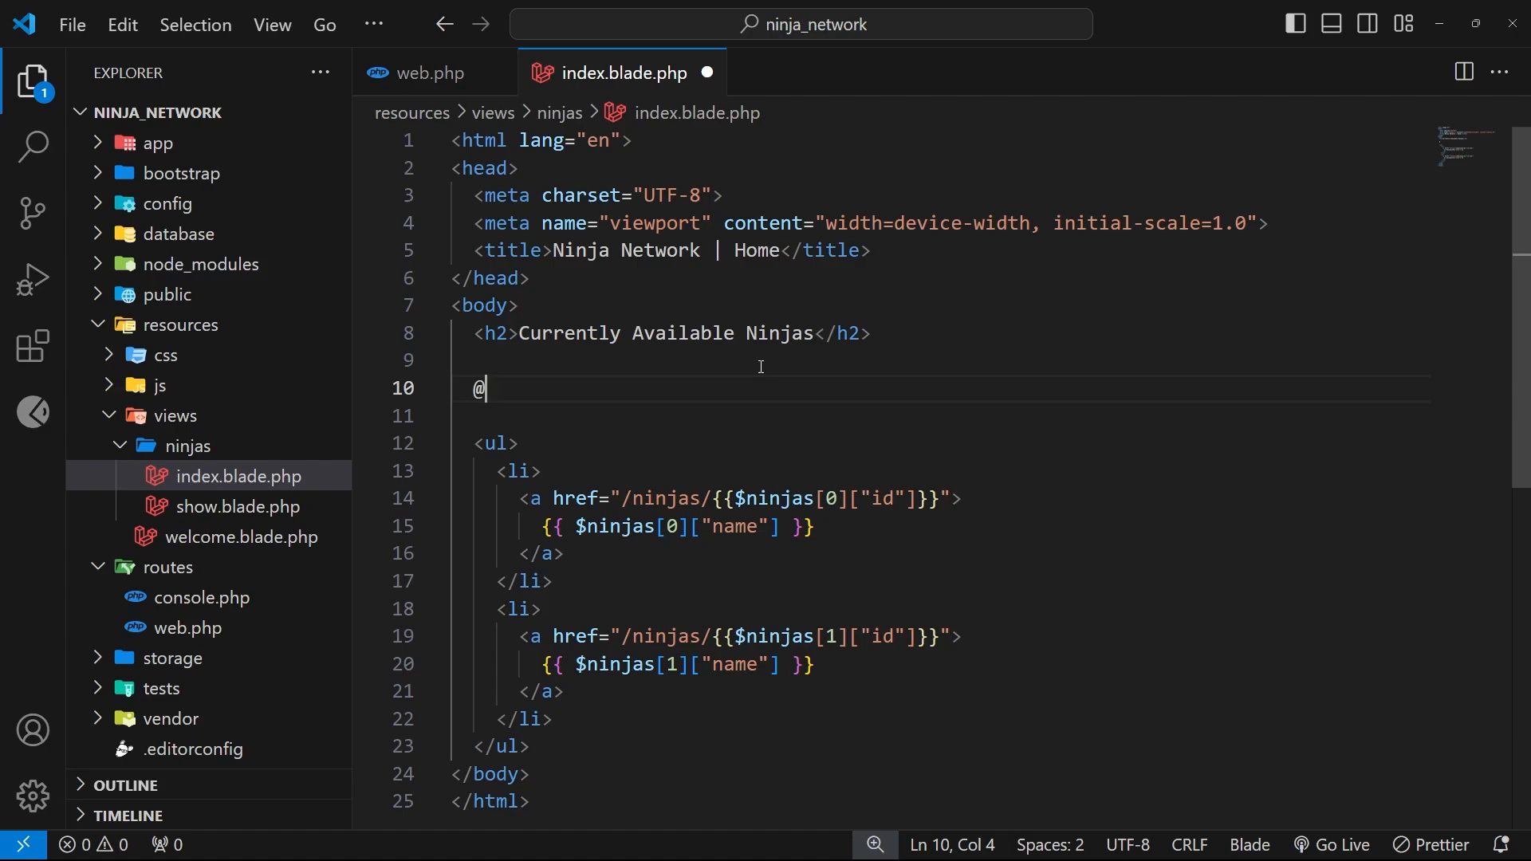
type("if (")
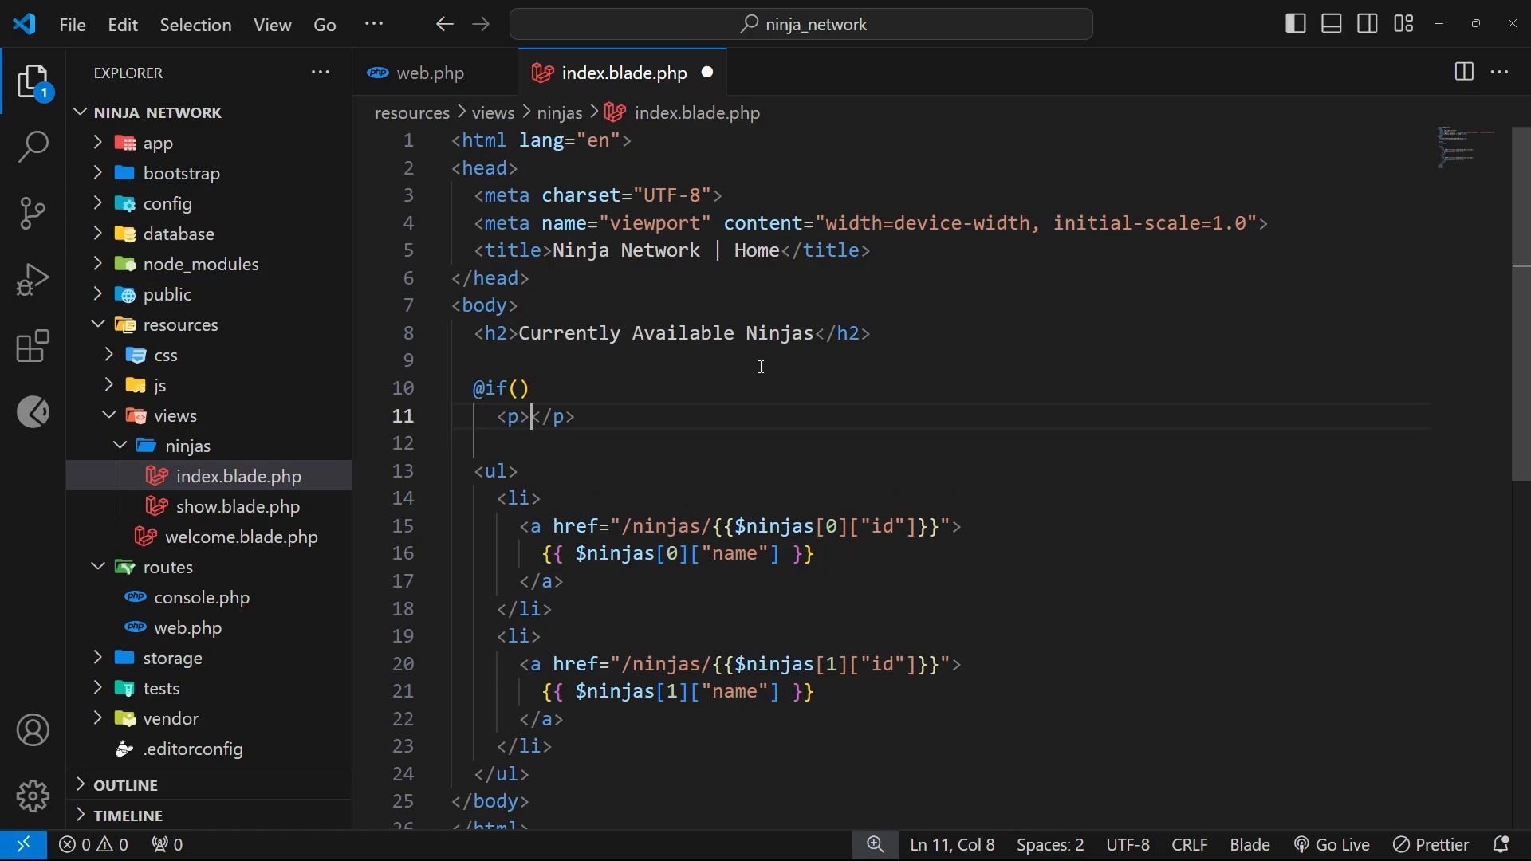
type("Hi")
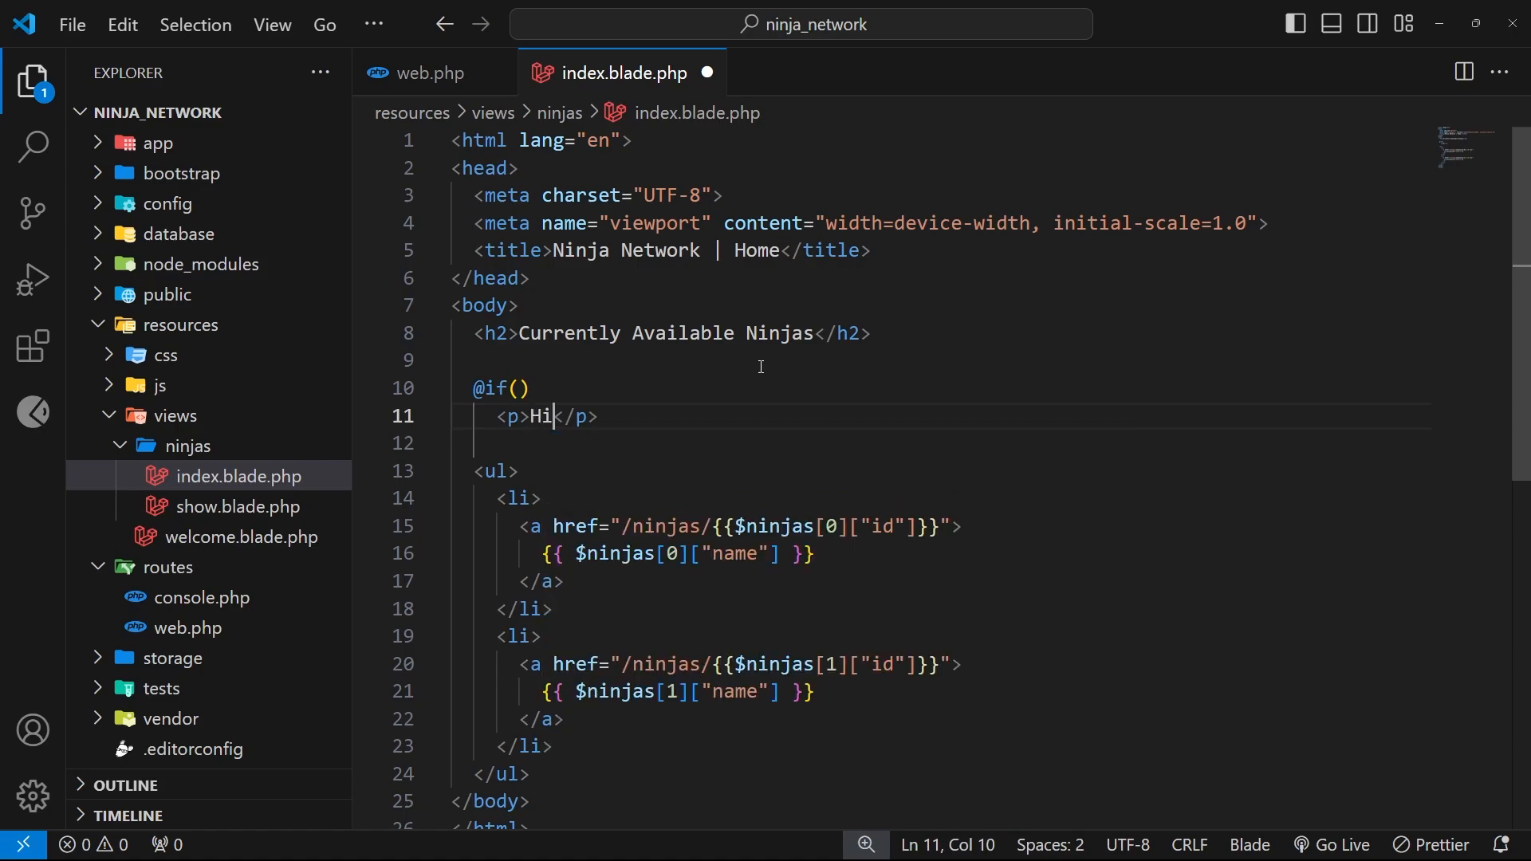
type("from inside the")
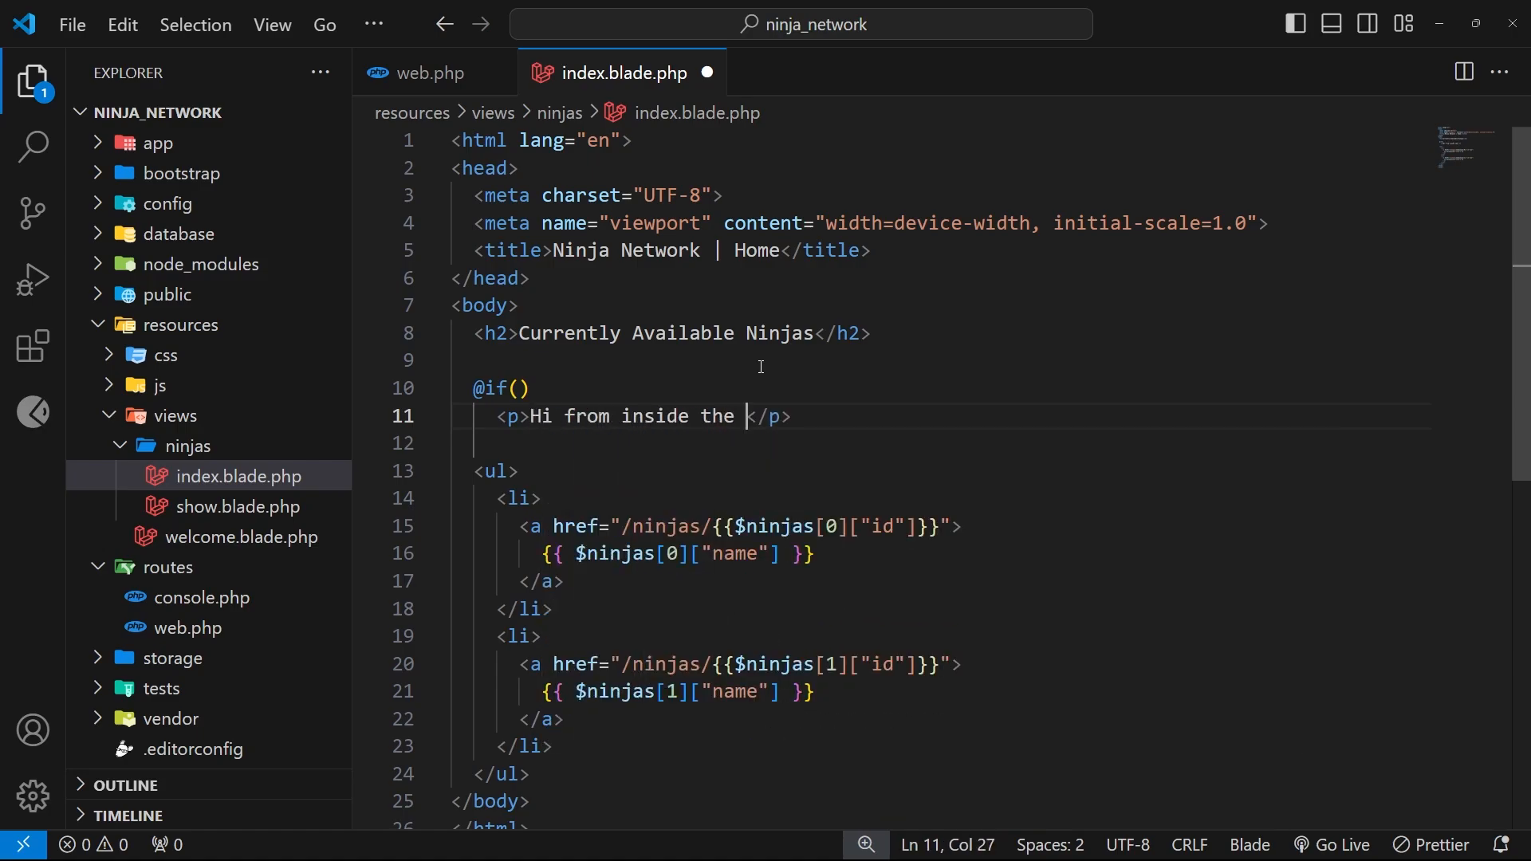
type("if statement")
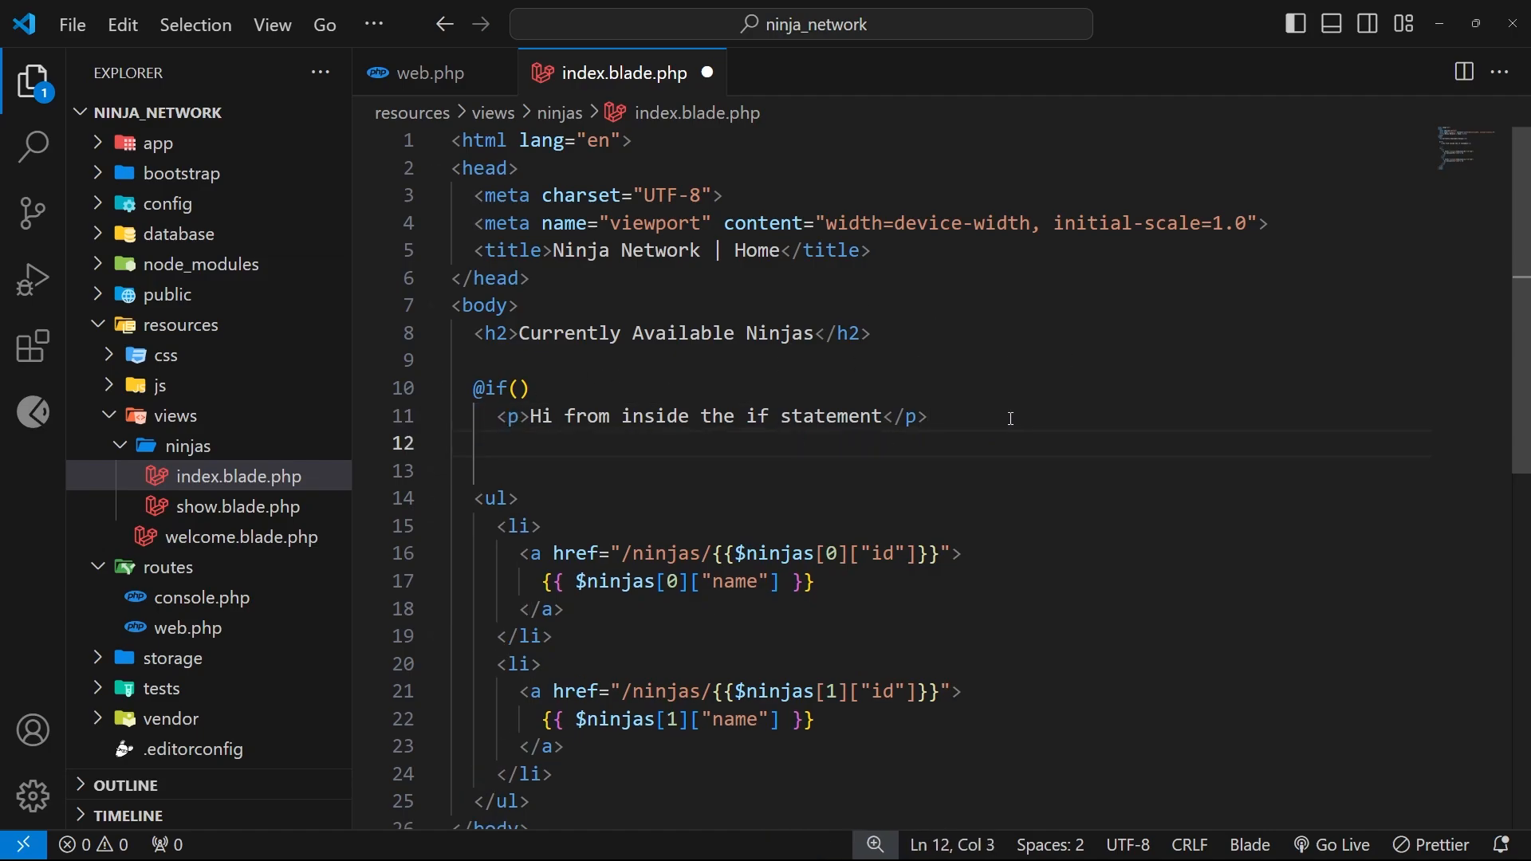
type("@endif")
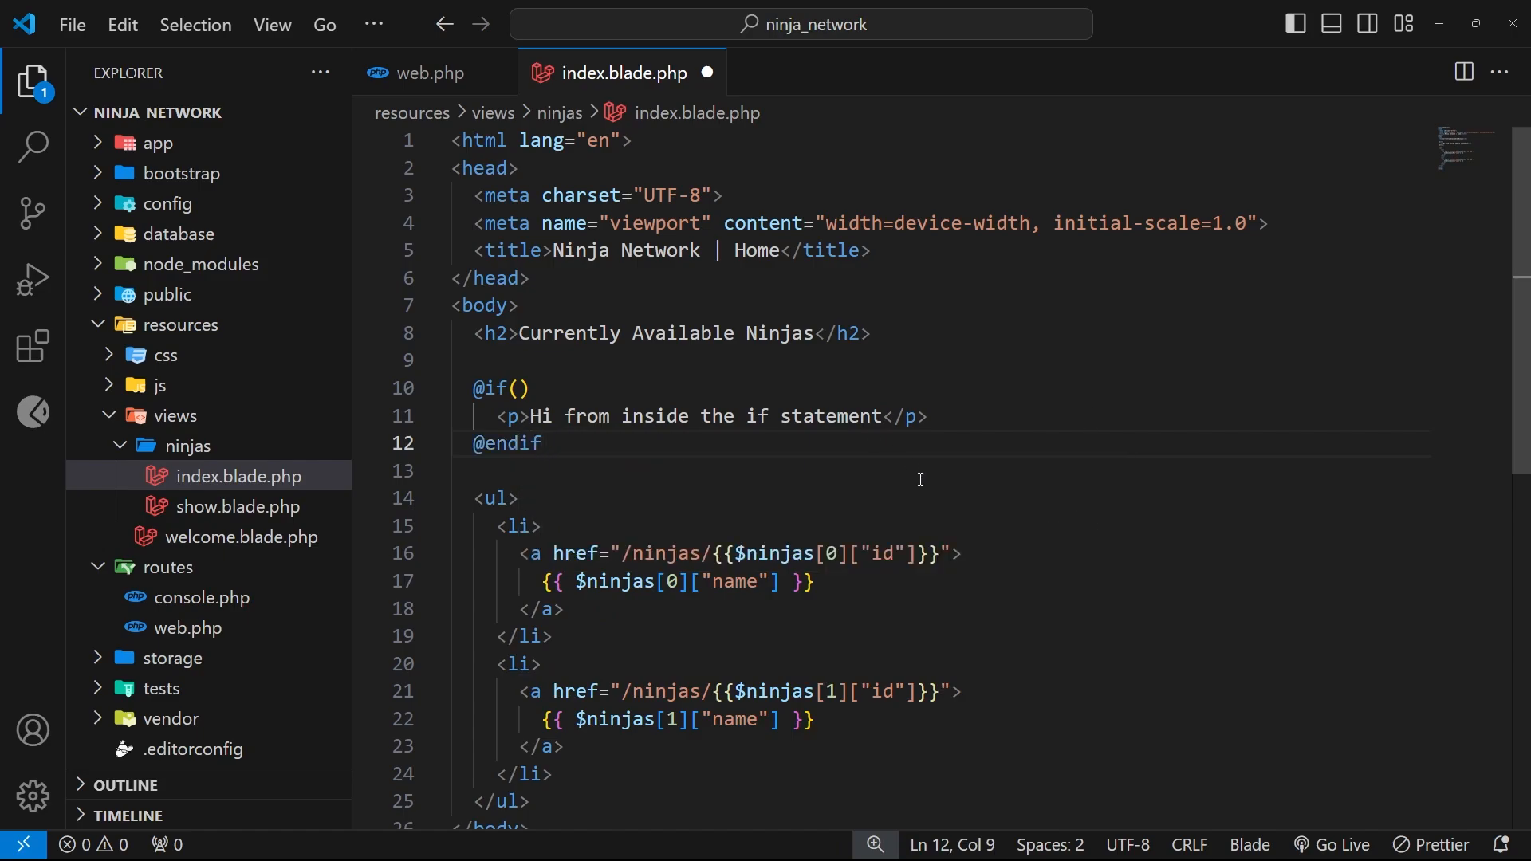
double_click(504, 443)
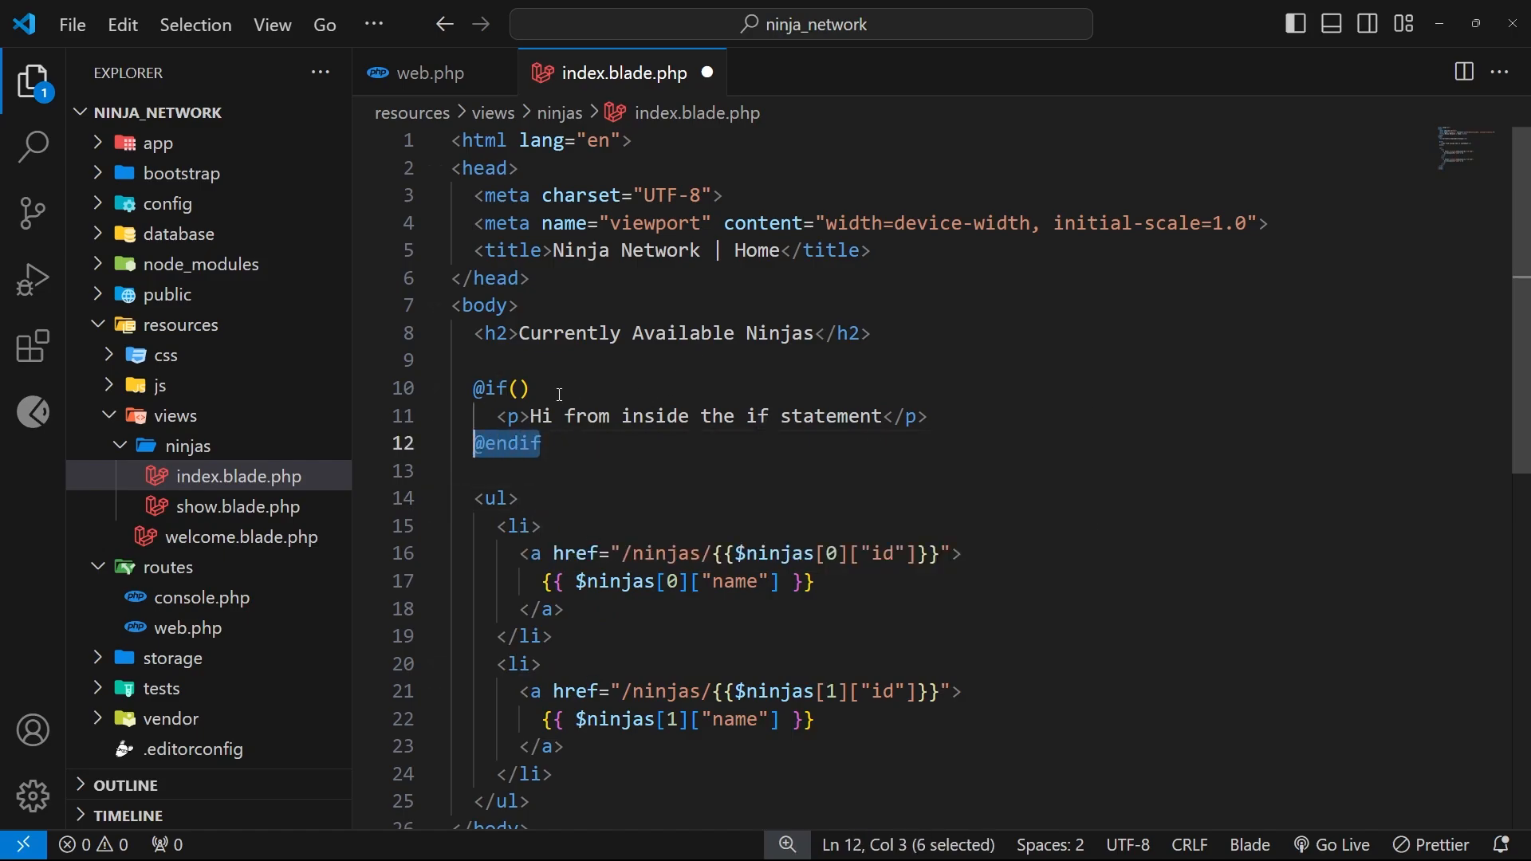
left_click(516, 387)
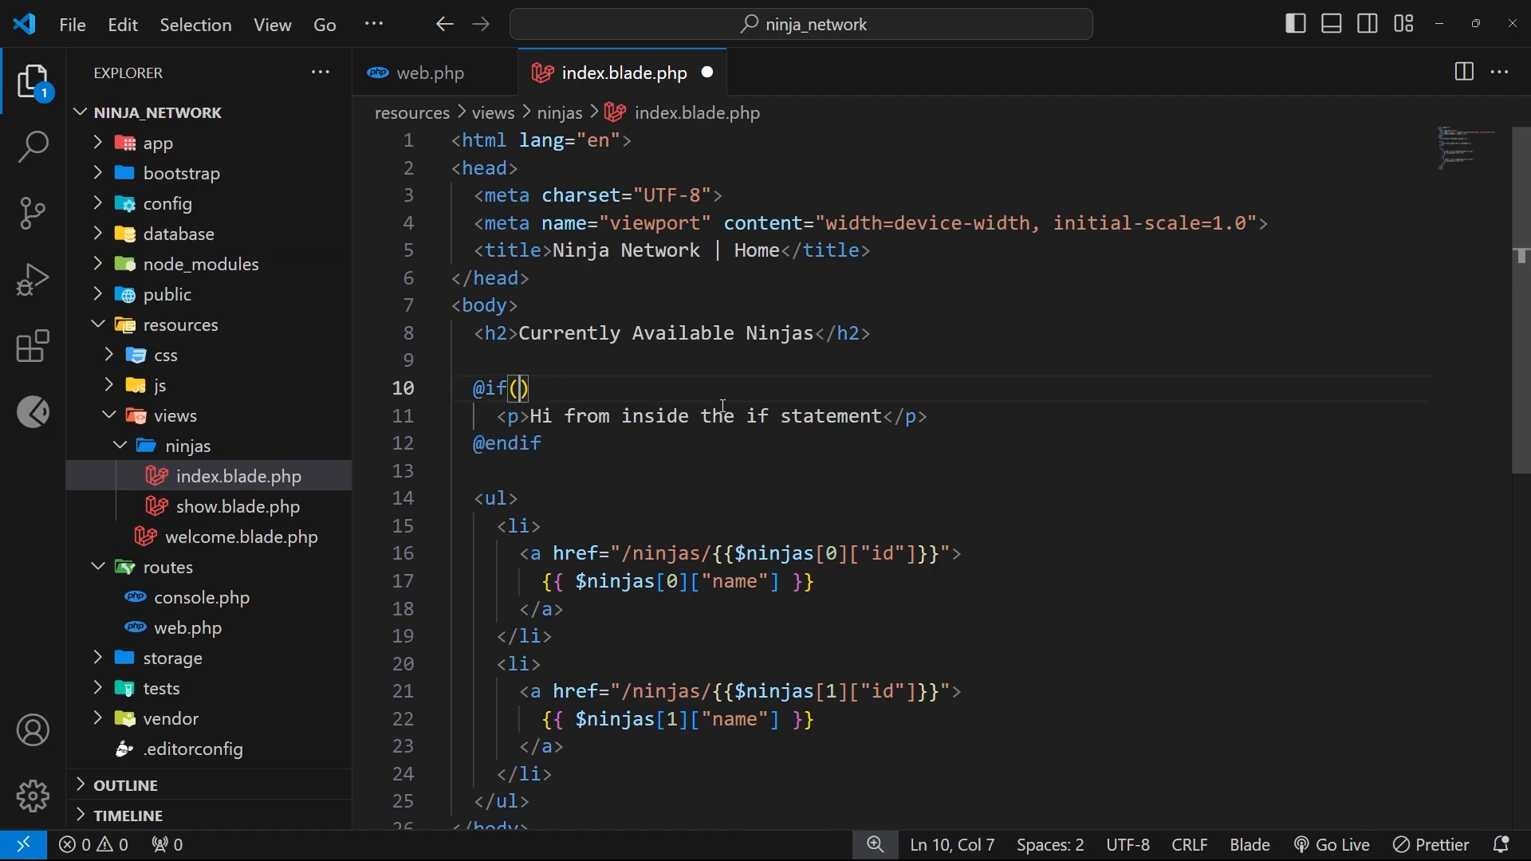
mouse_move(723, 400)
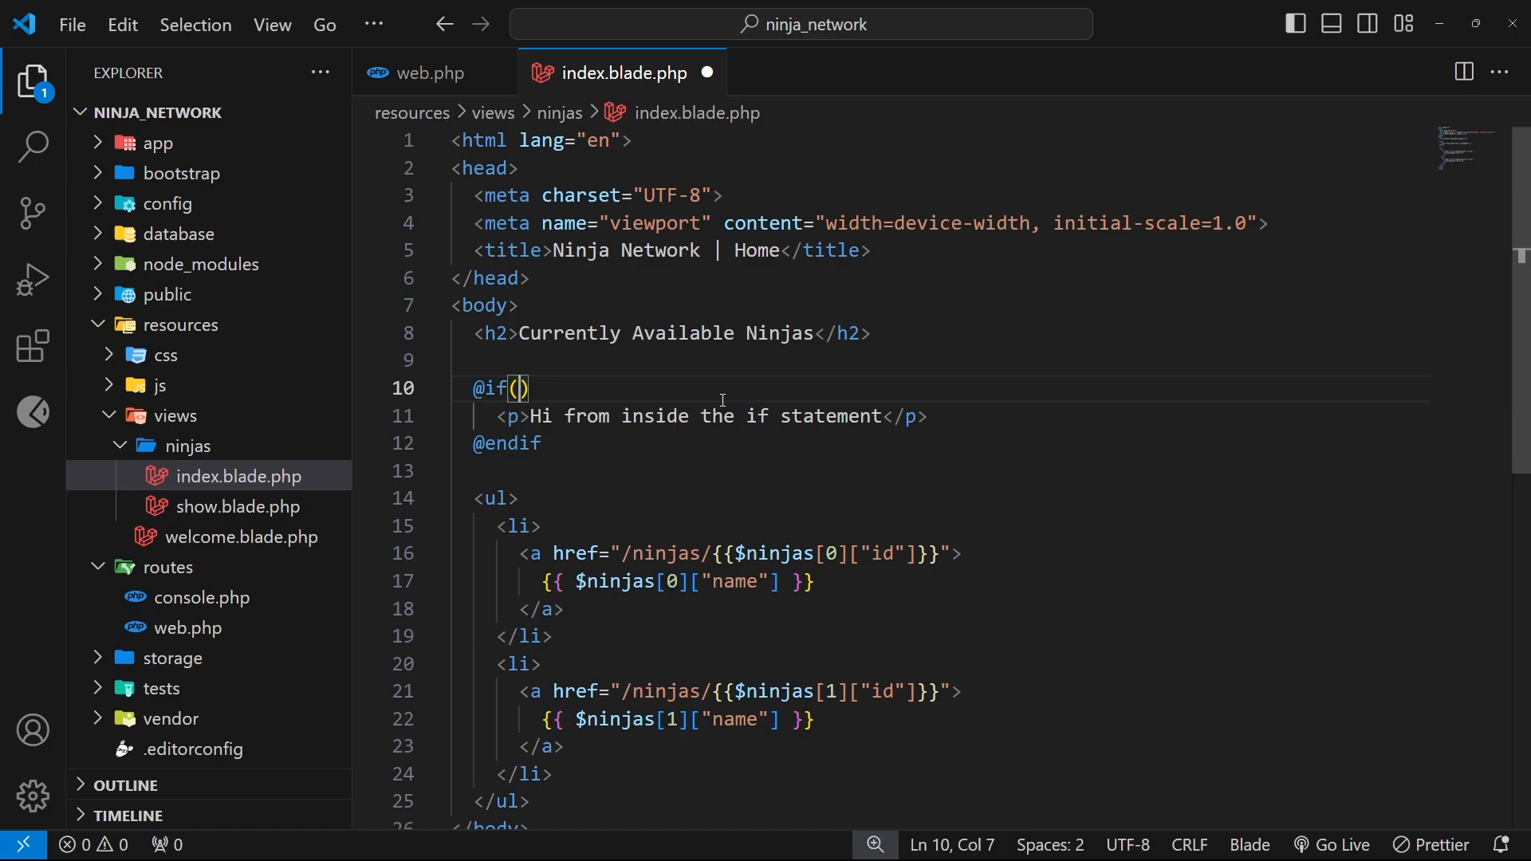
left_click_drag(512, 416, 928, 416)
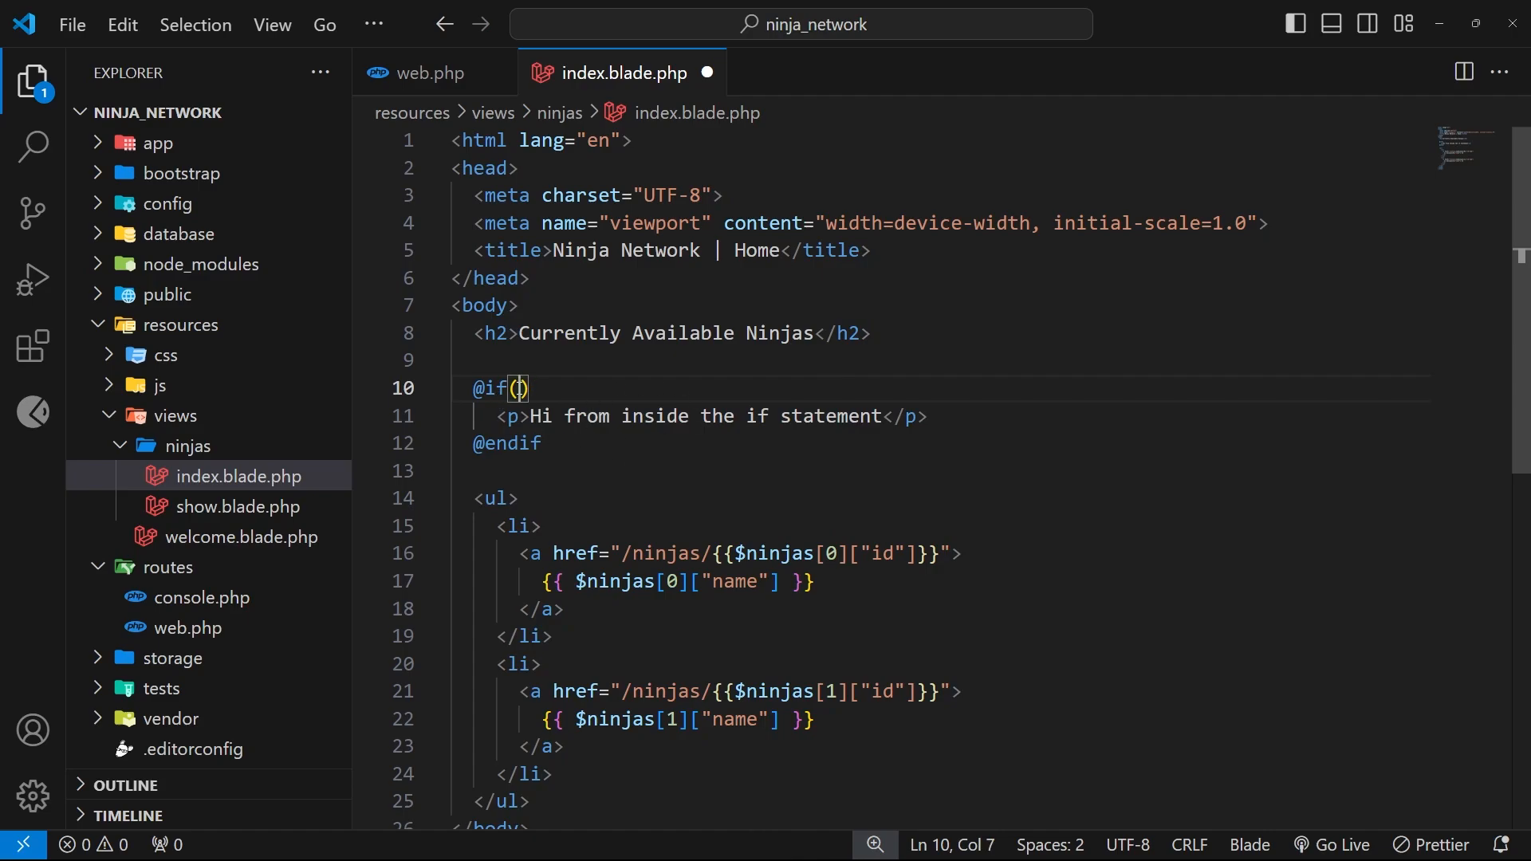
type("$")
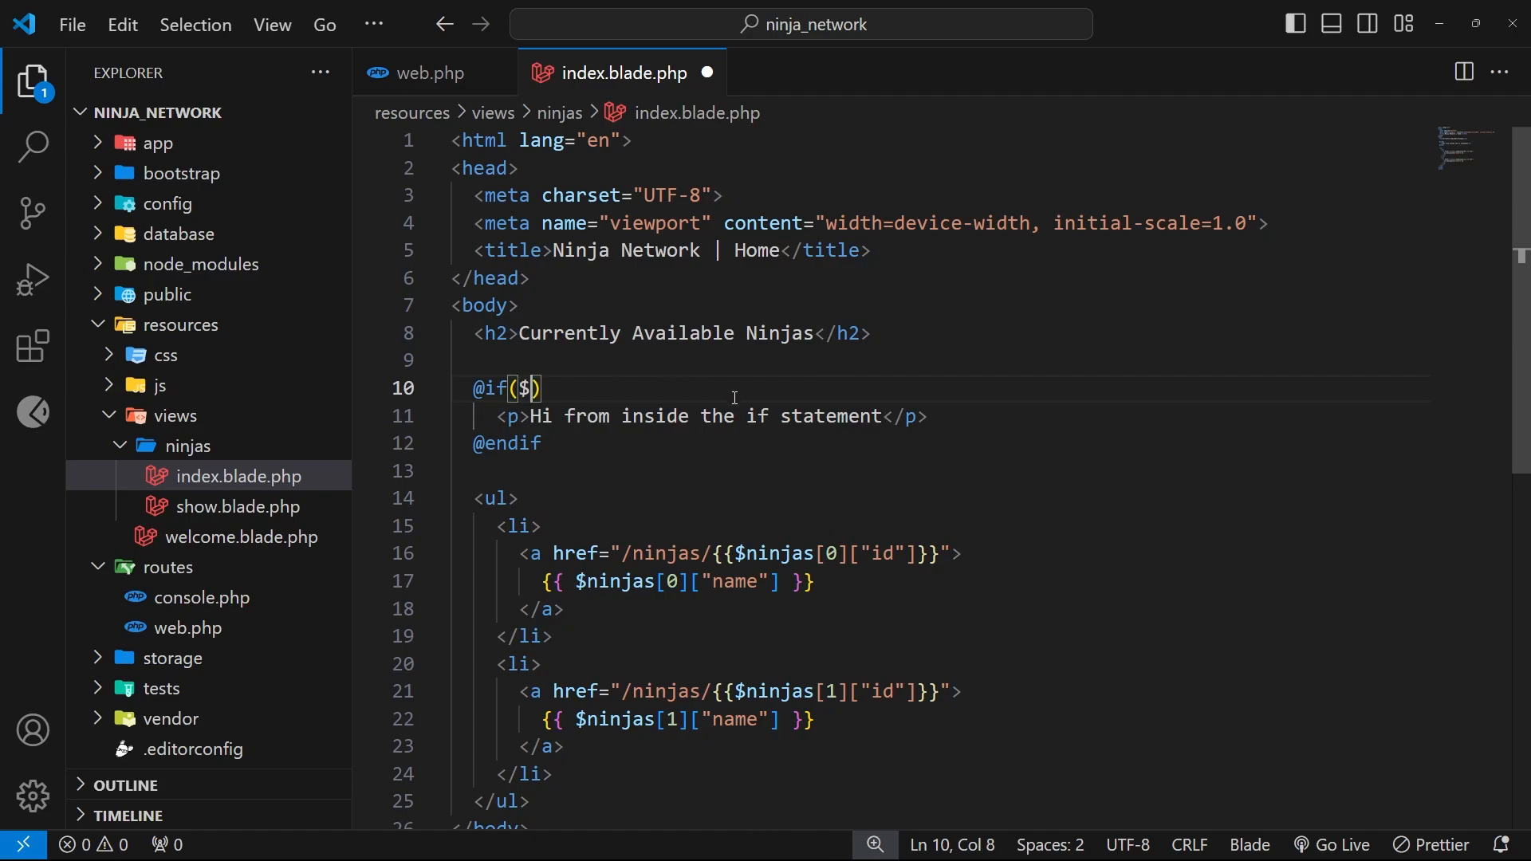
type("greeti")
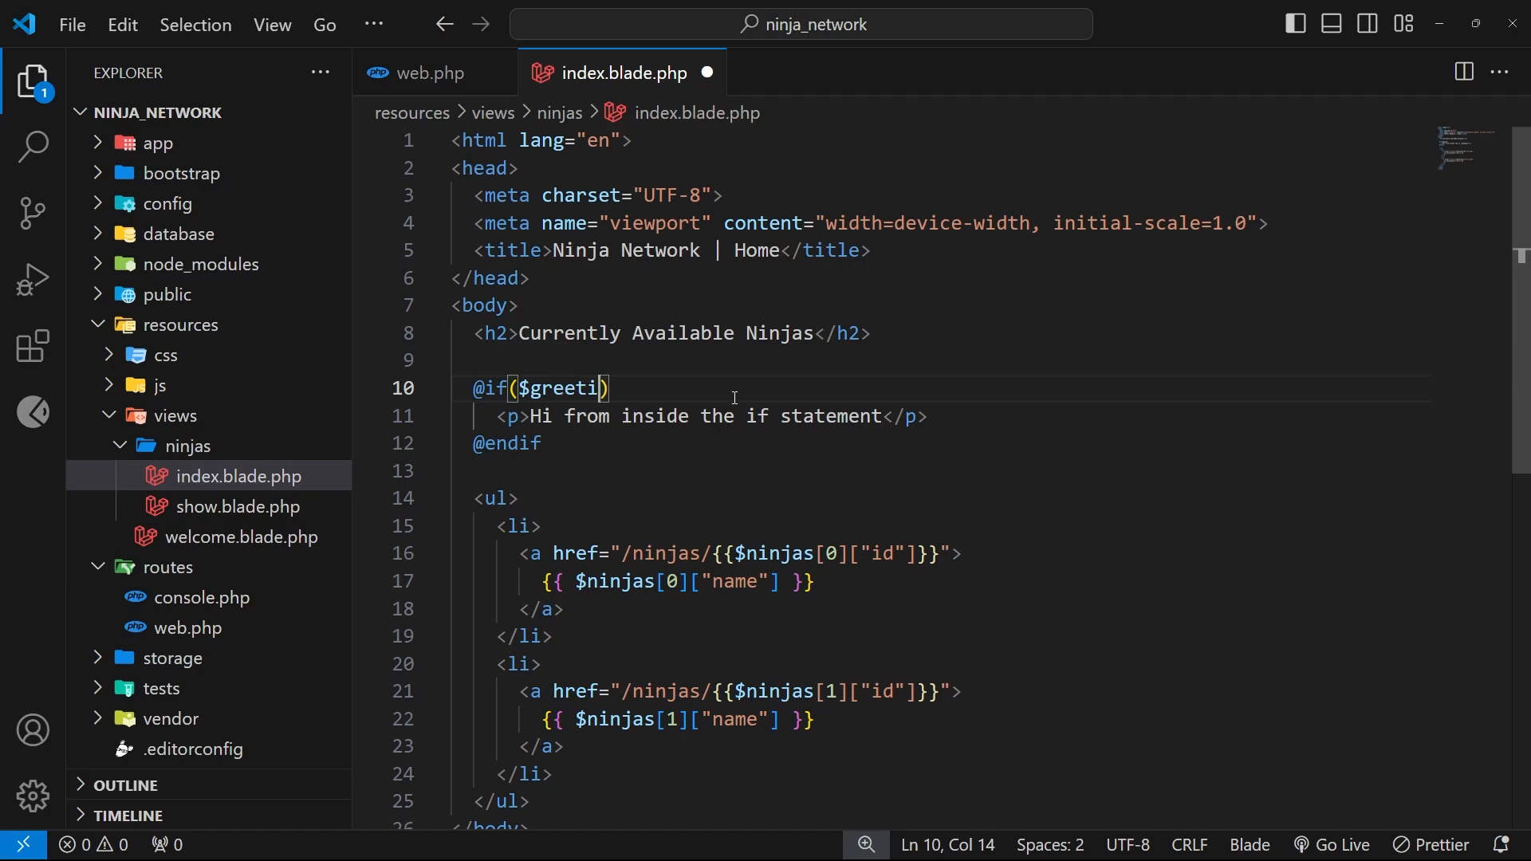
type("ng == \"he")
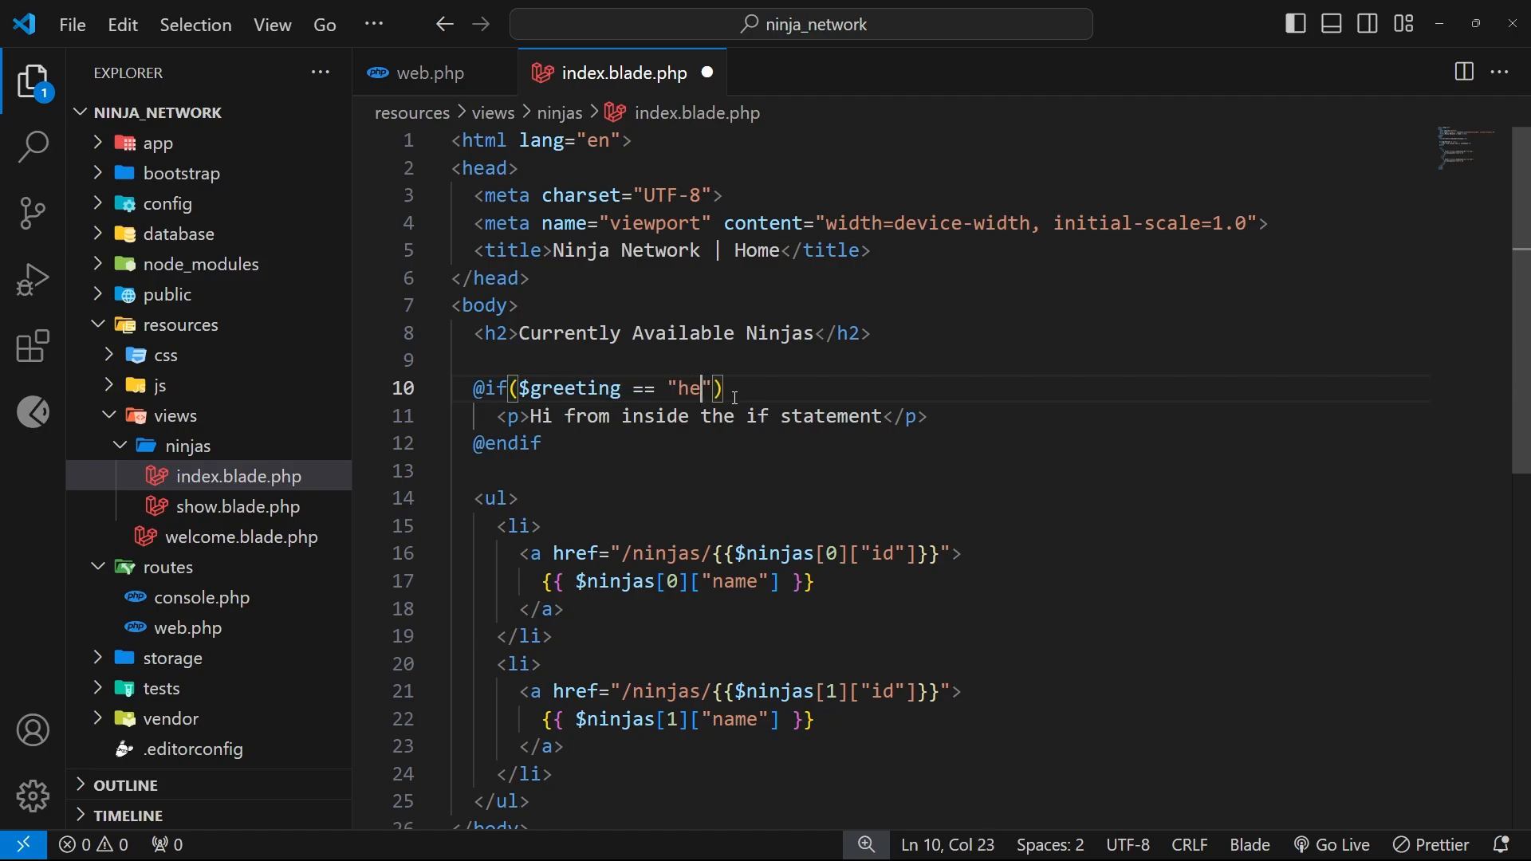
Change the routes file's greeting value from hello to hi, then return to index.blade.php
left_click(429, 73)
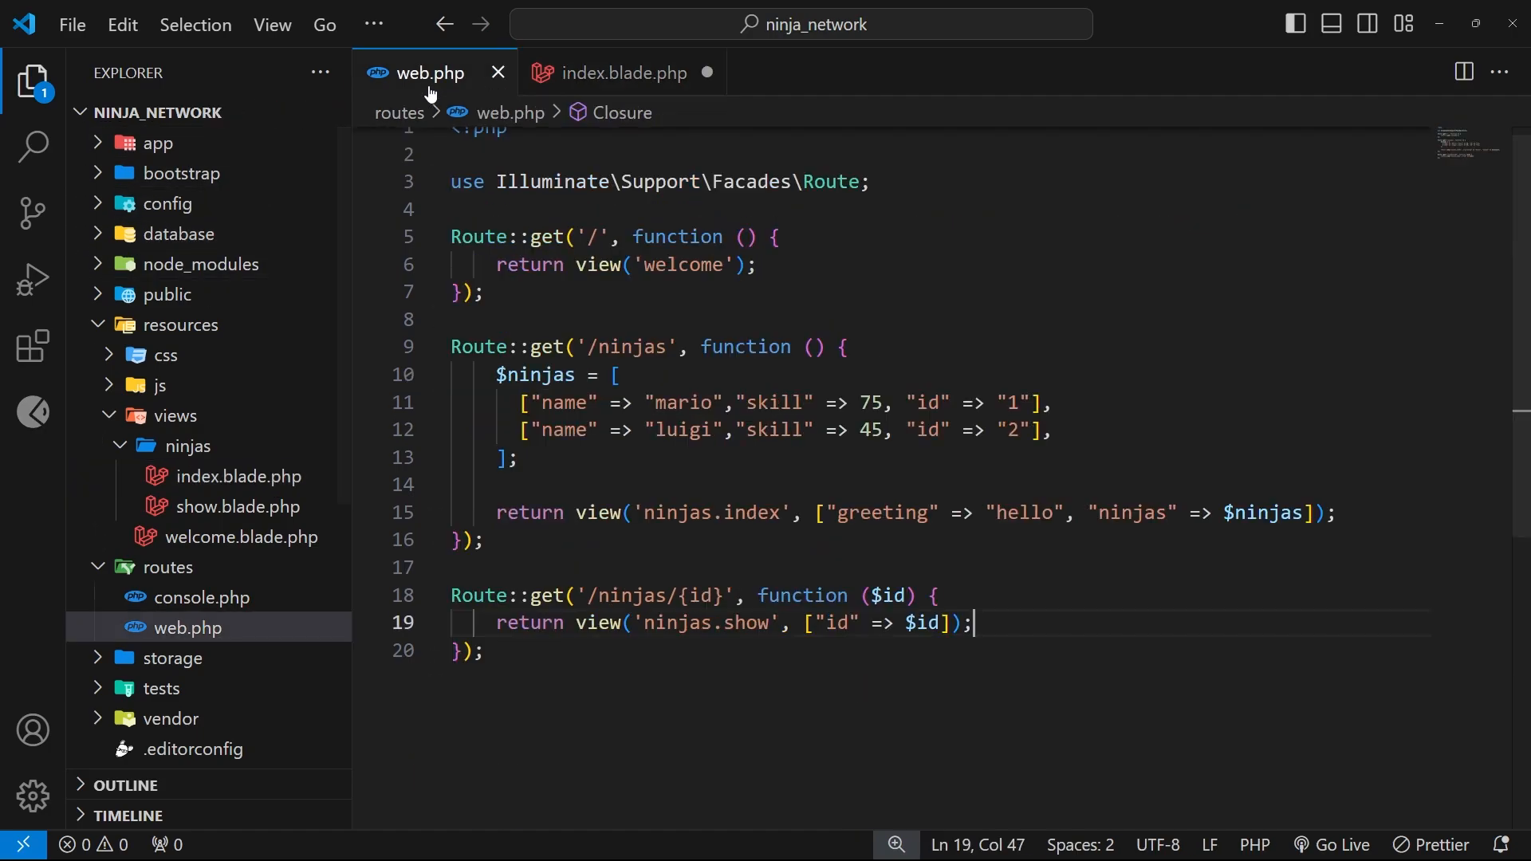
left_click_drag(829, 512, 1069, 512)
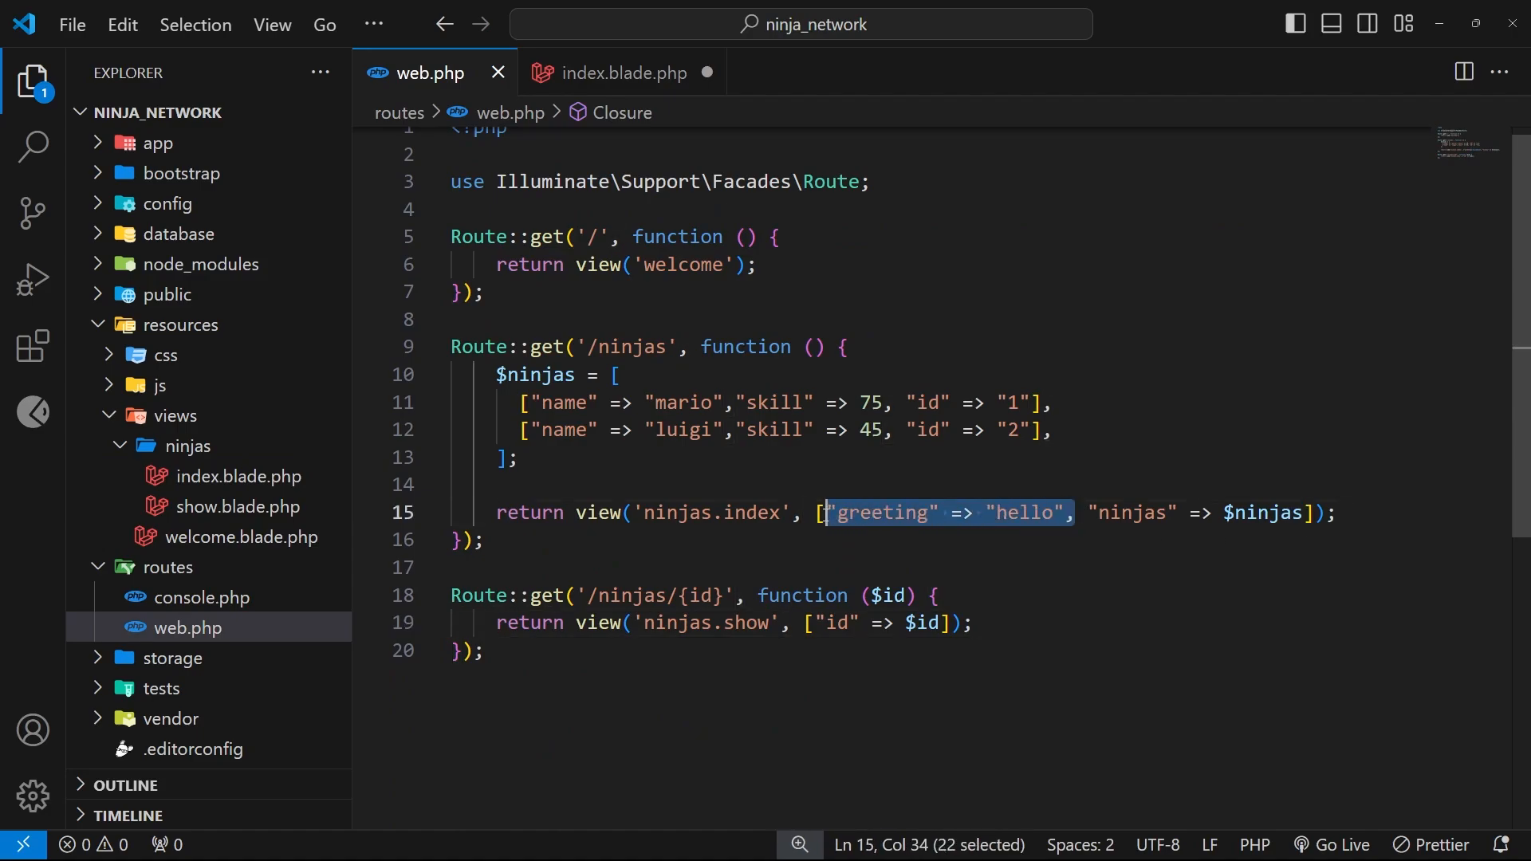
double_click(1024, 514)
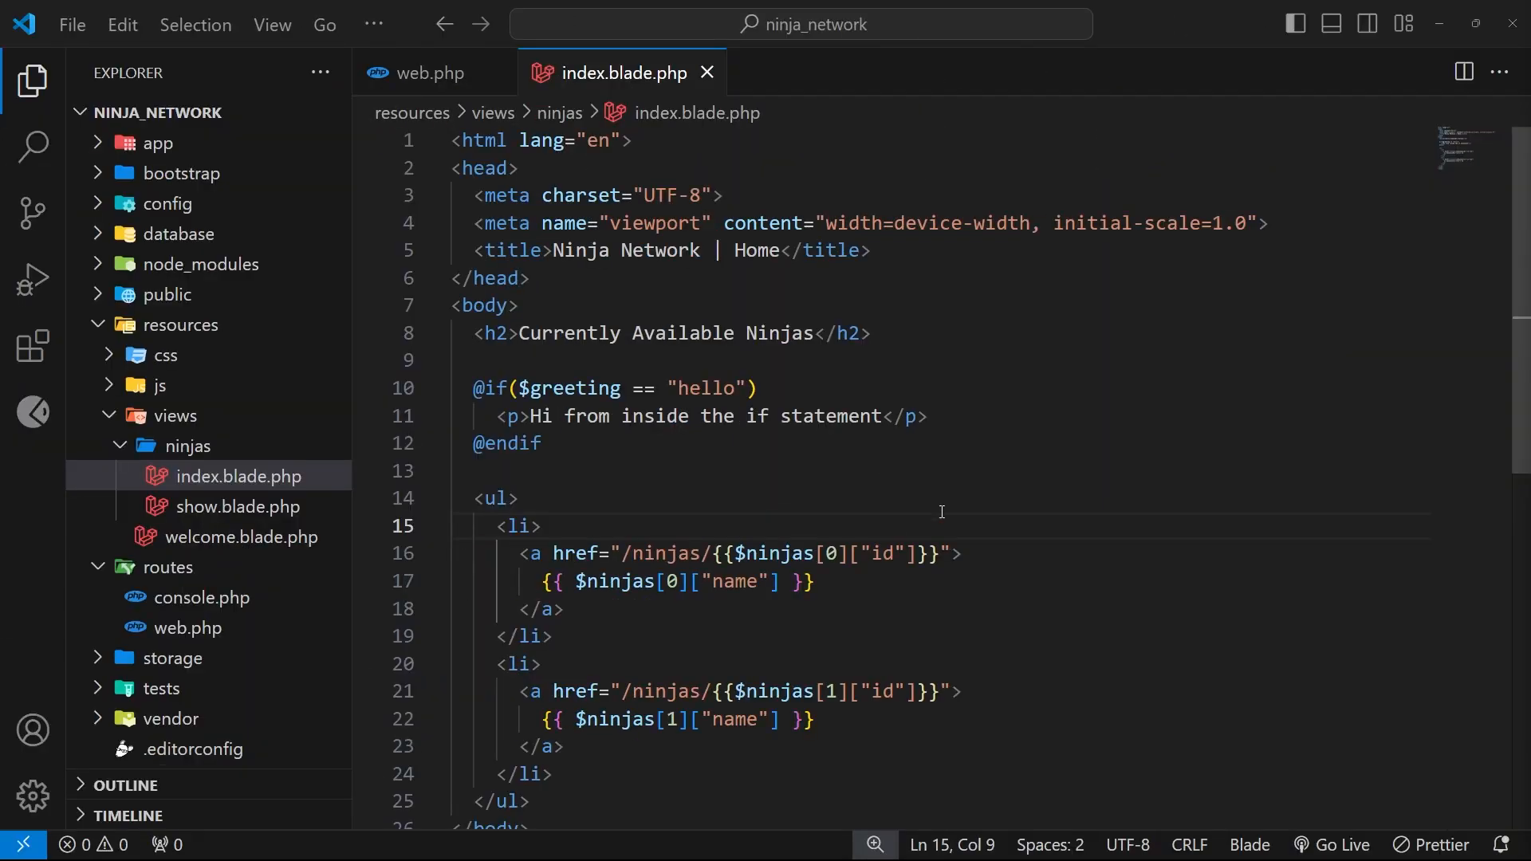
left_click(437, 74)
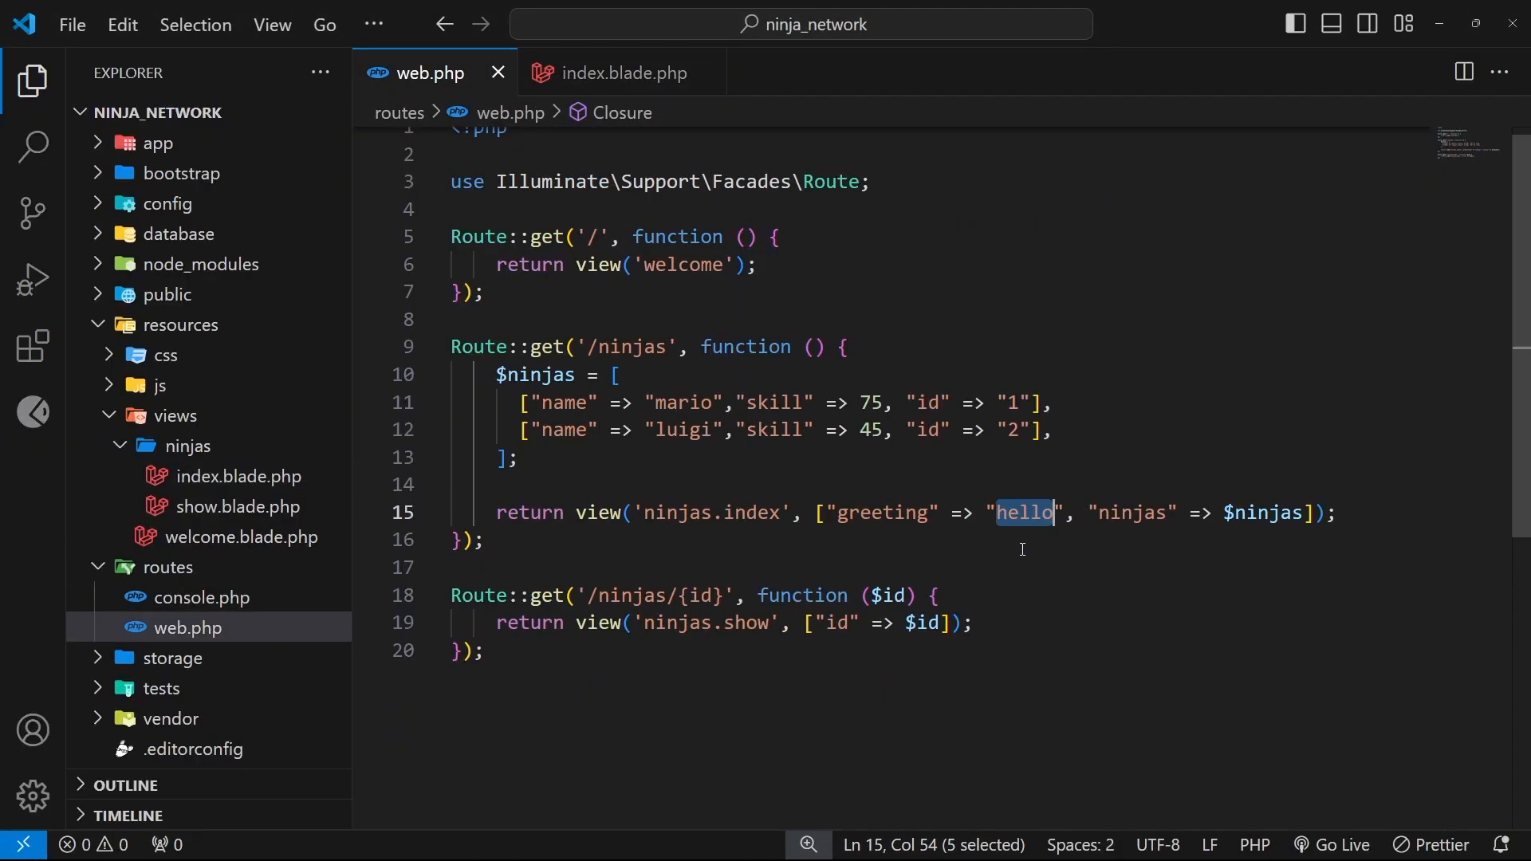
type("h")
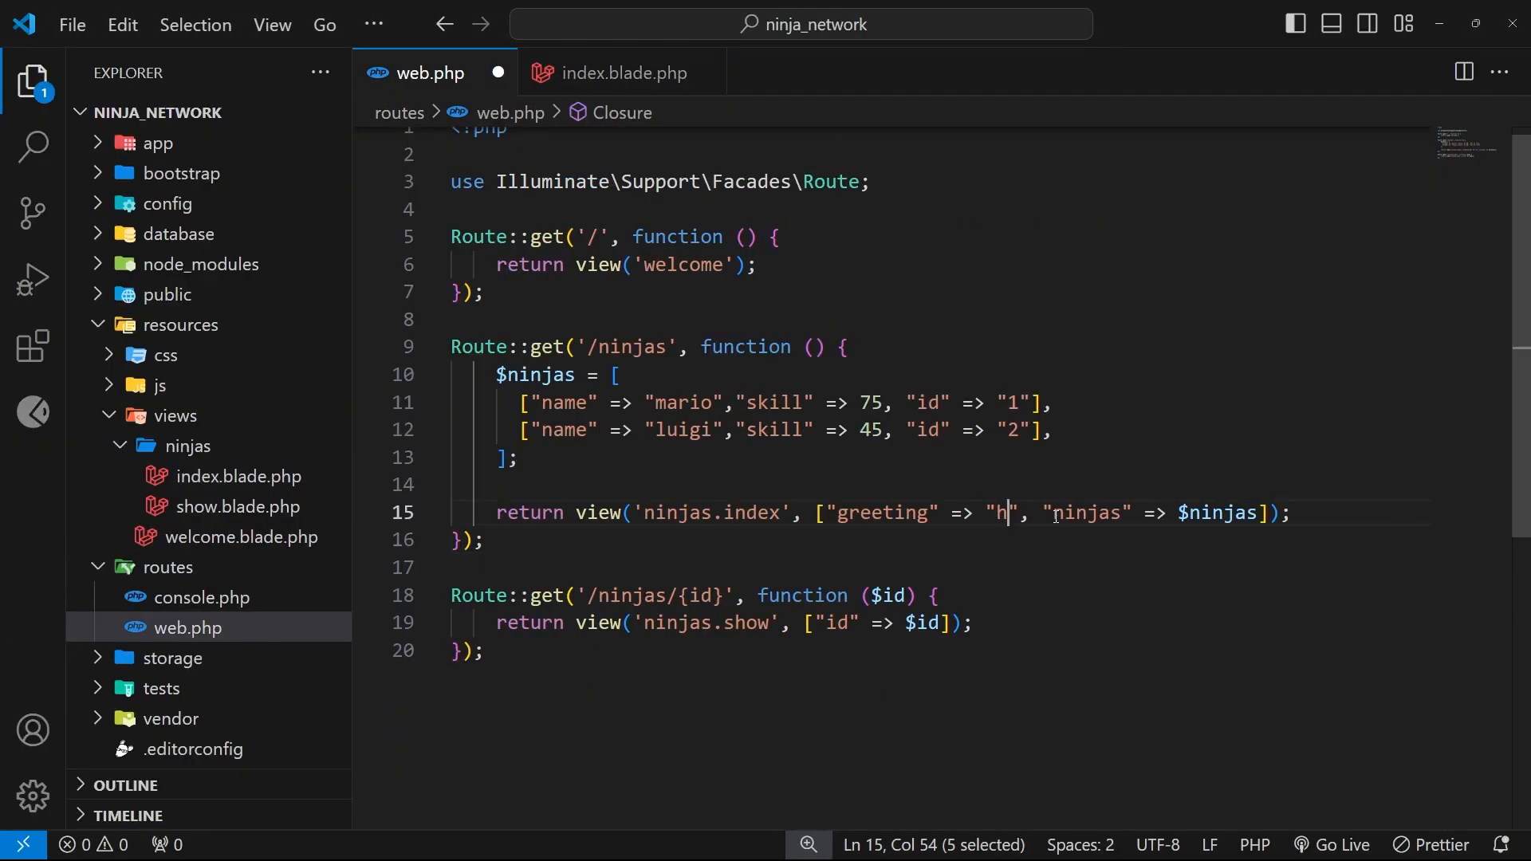
type("i")
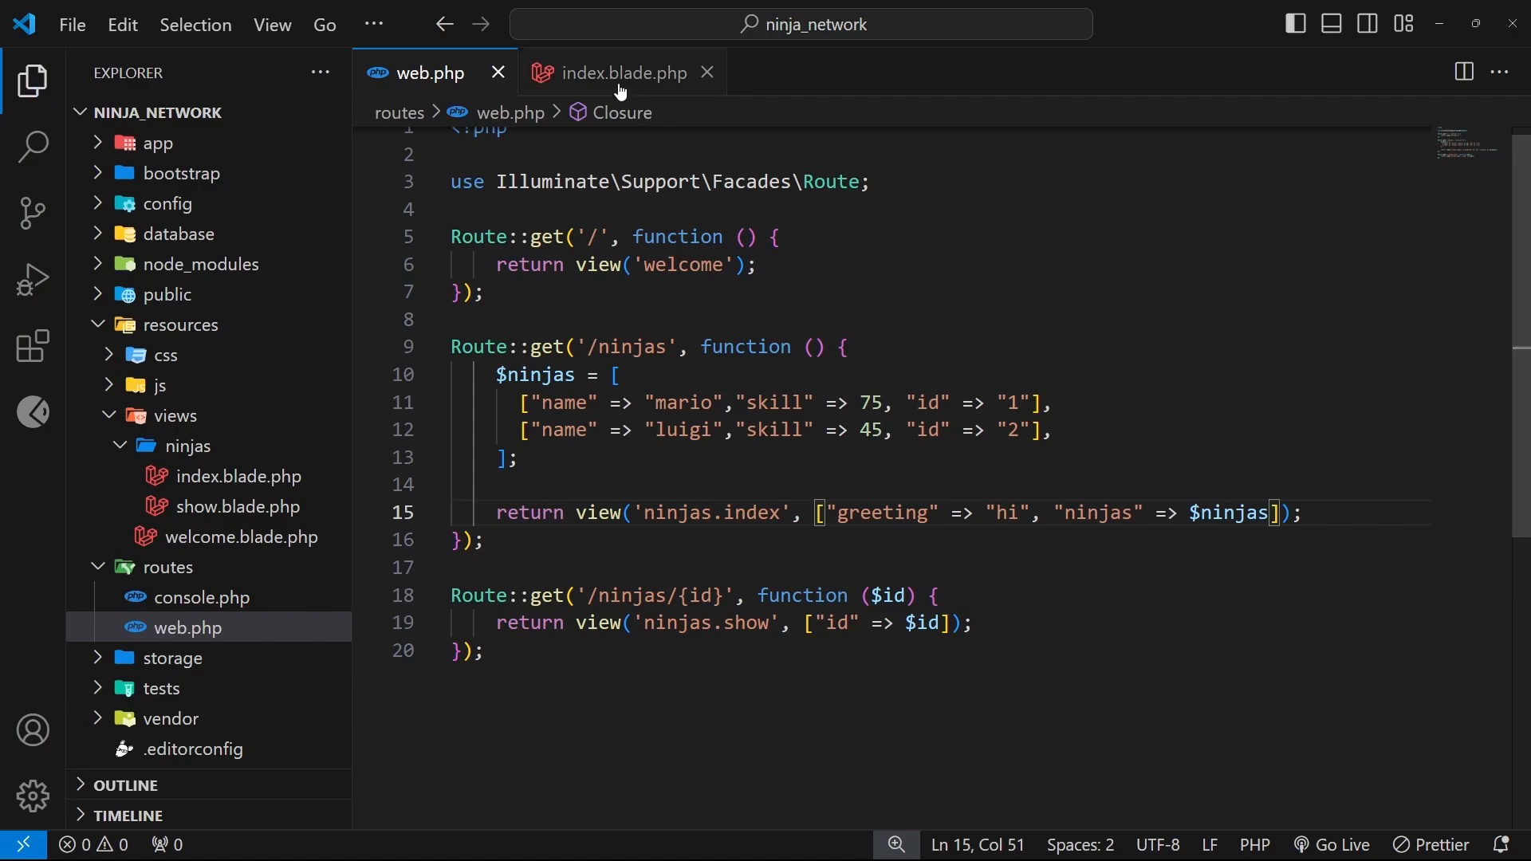
left_click(624, 72)
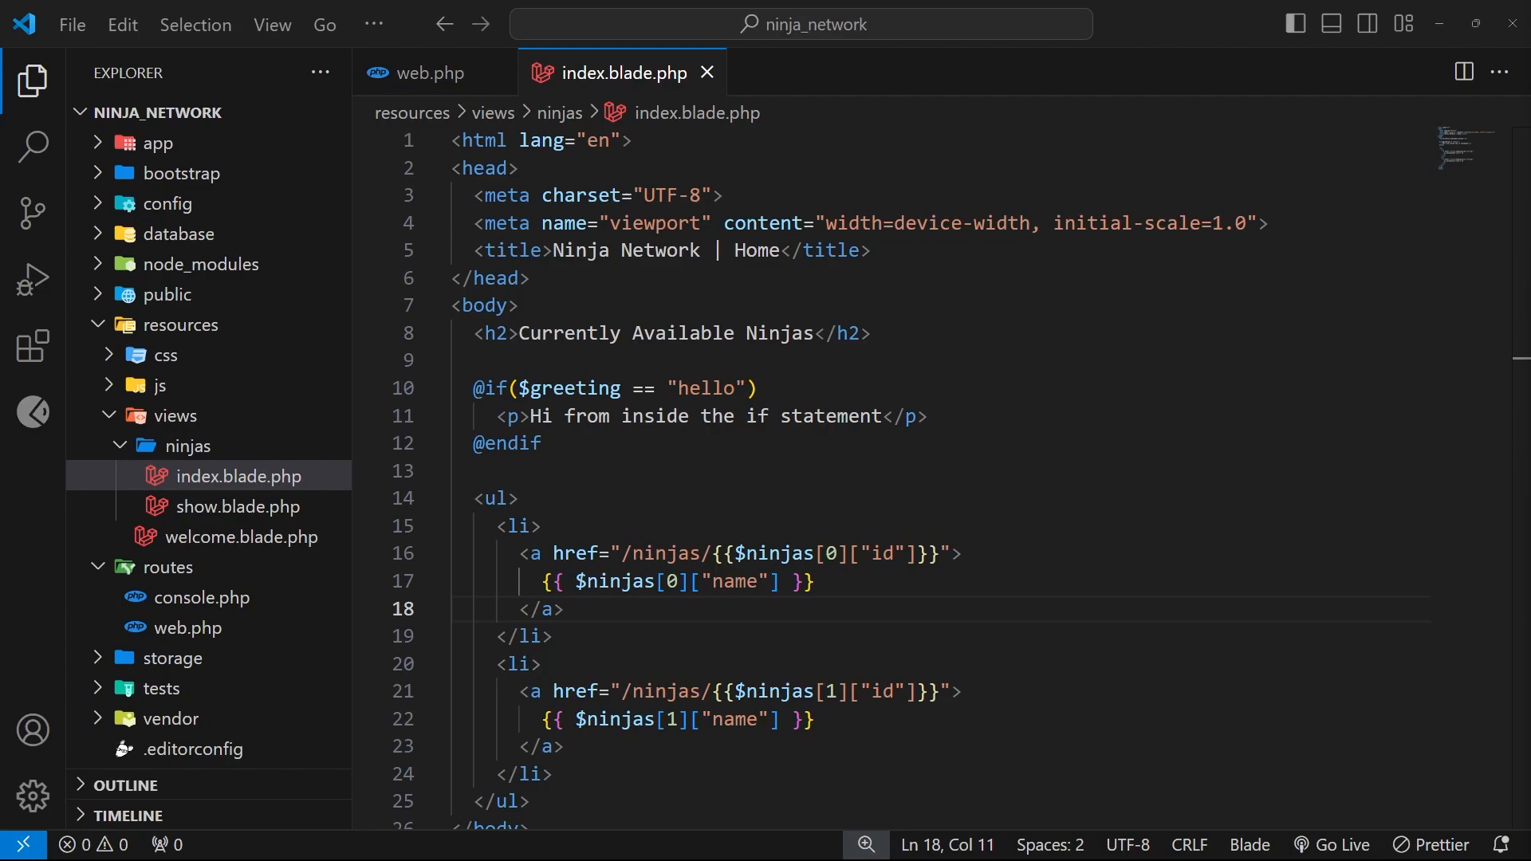
left_click_drag(504, 388, 504, 442)
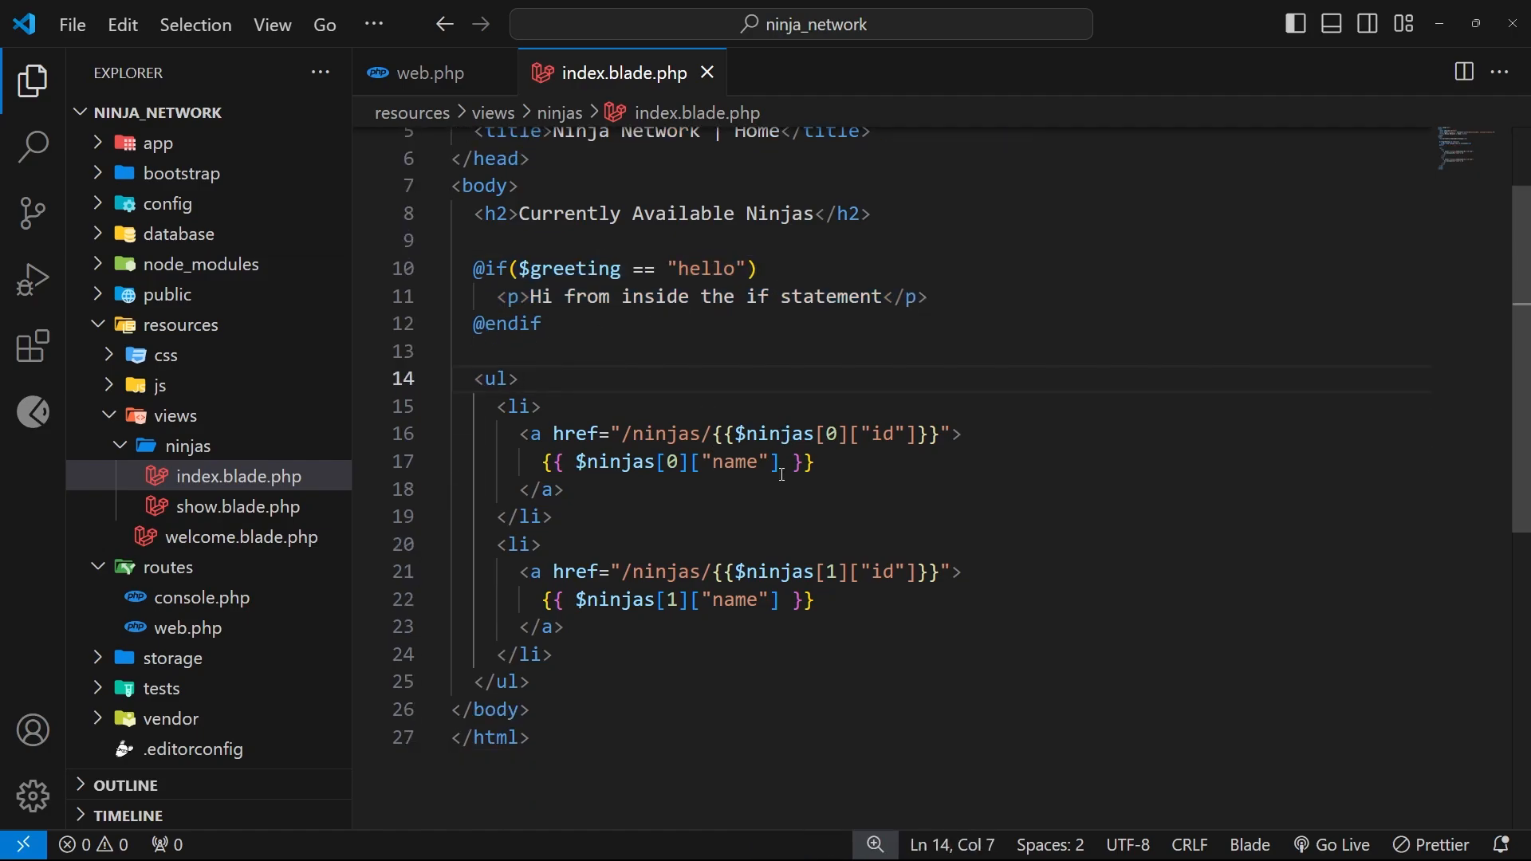
mouse_move(988, 488)
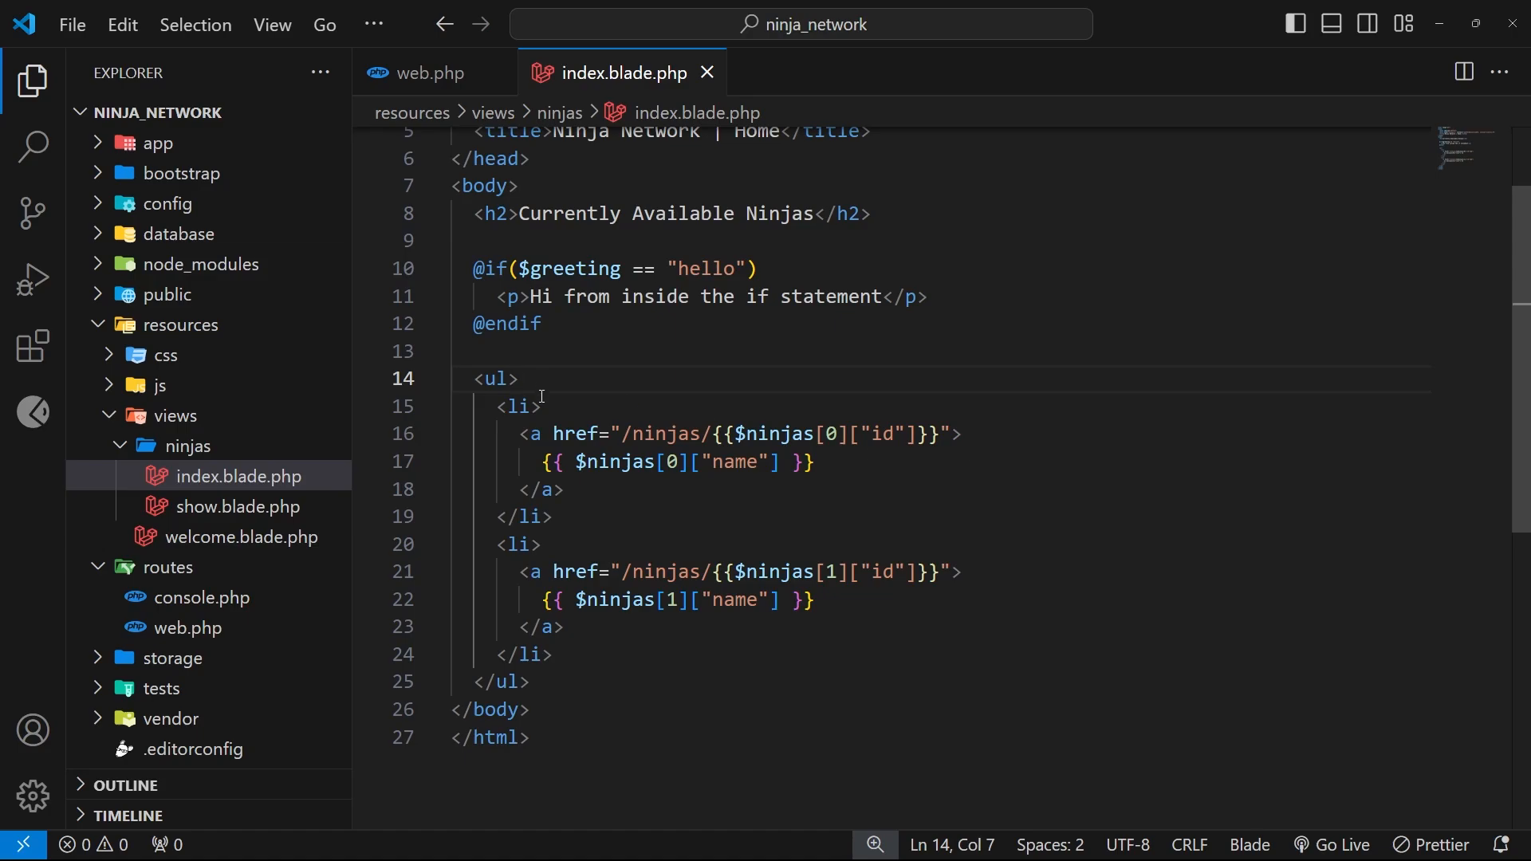
left_click_drag(497, 407, 552, 655)
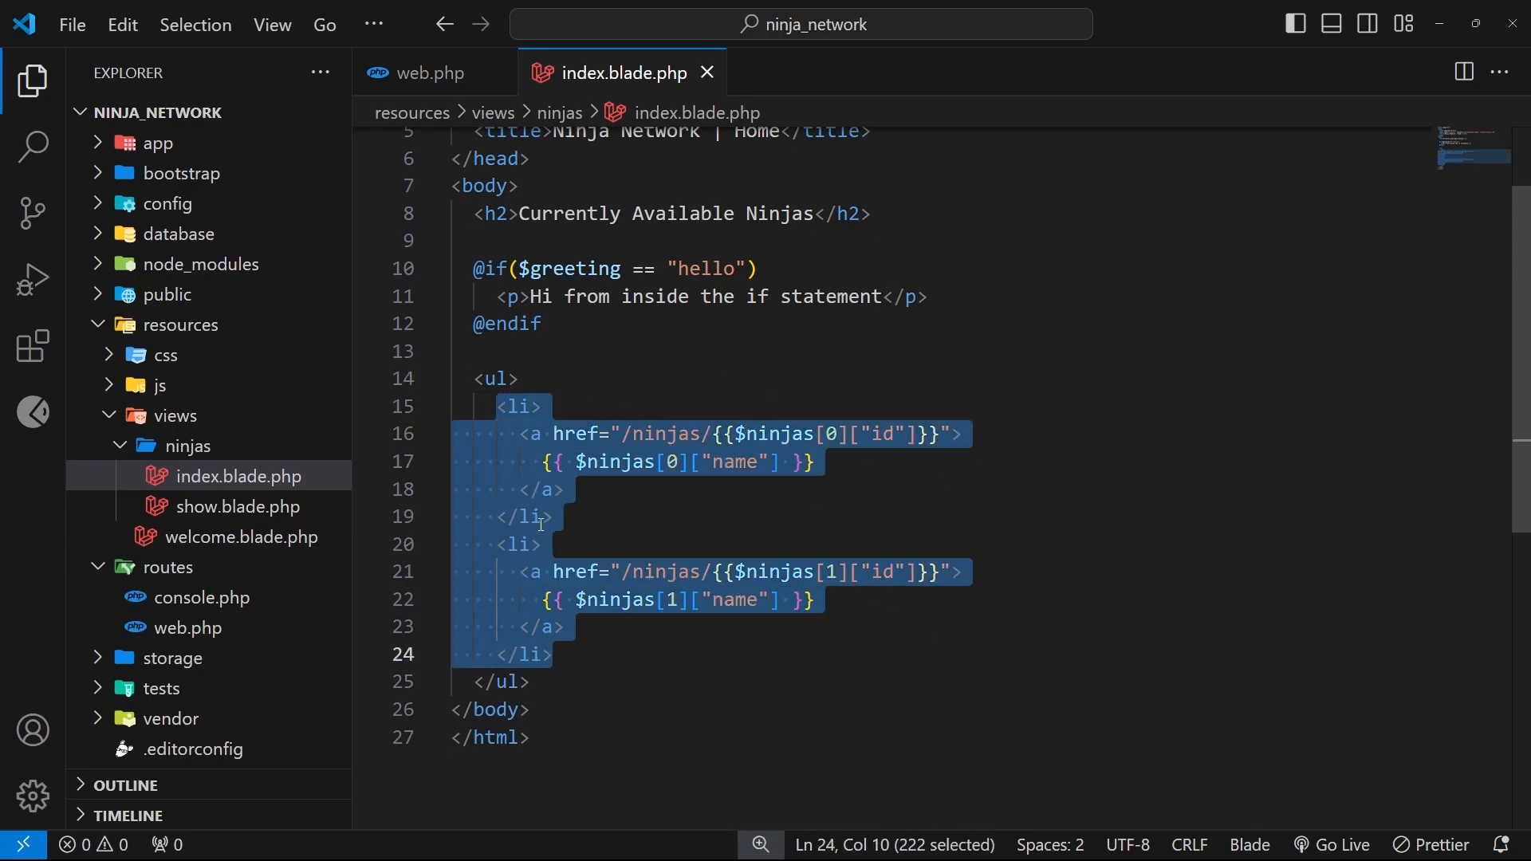
left_click(692, 434)
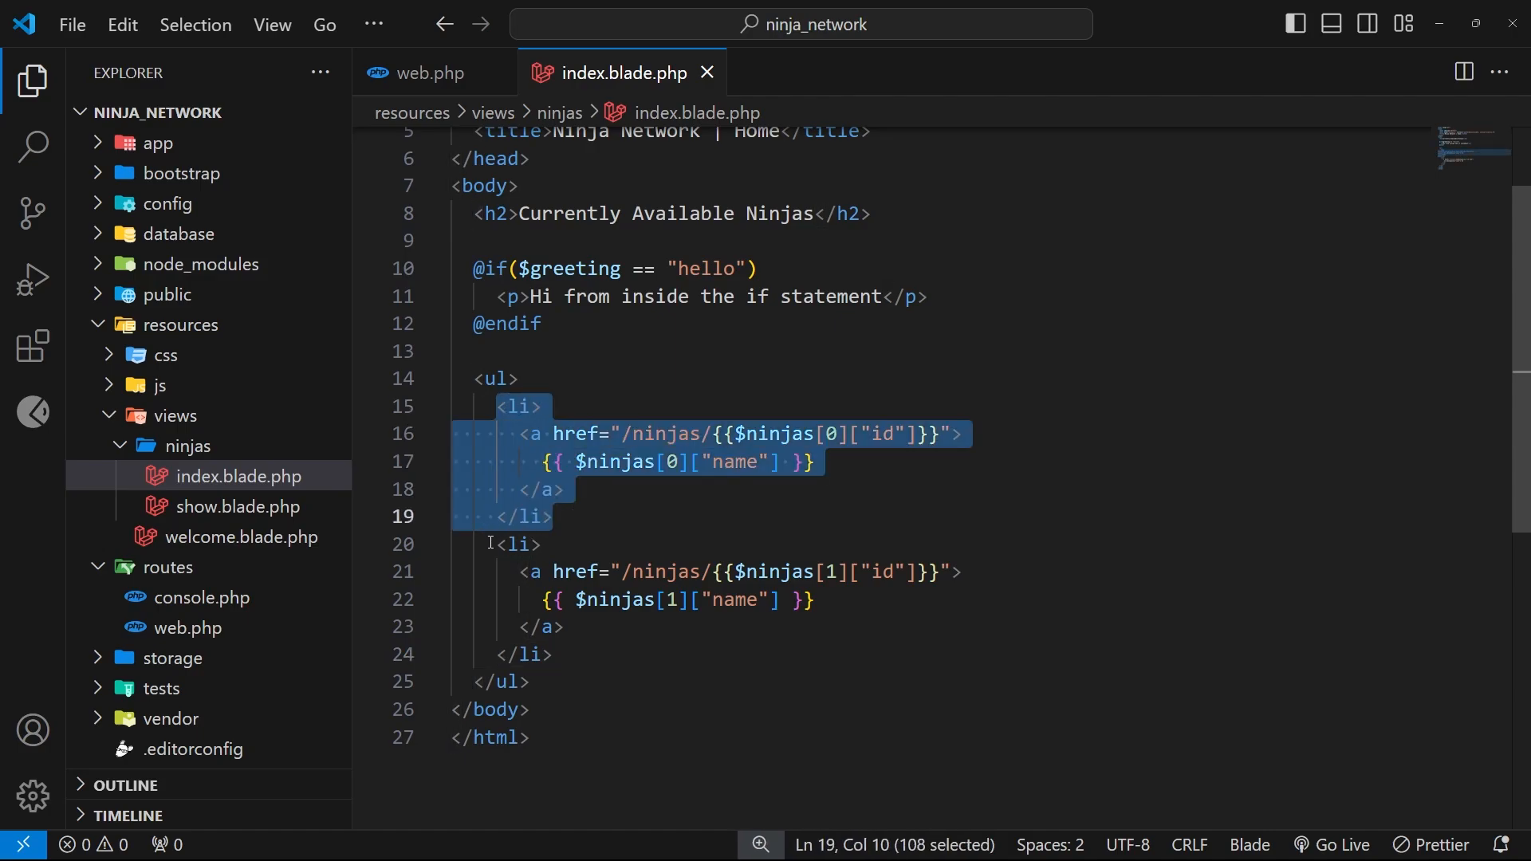
left_click(552, 654)
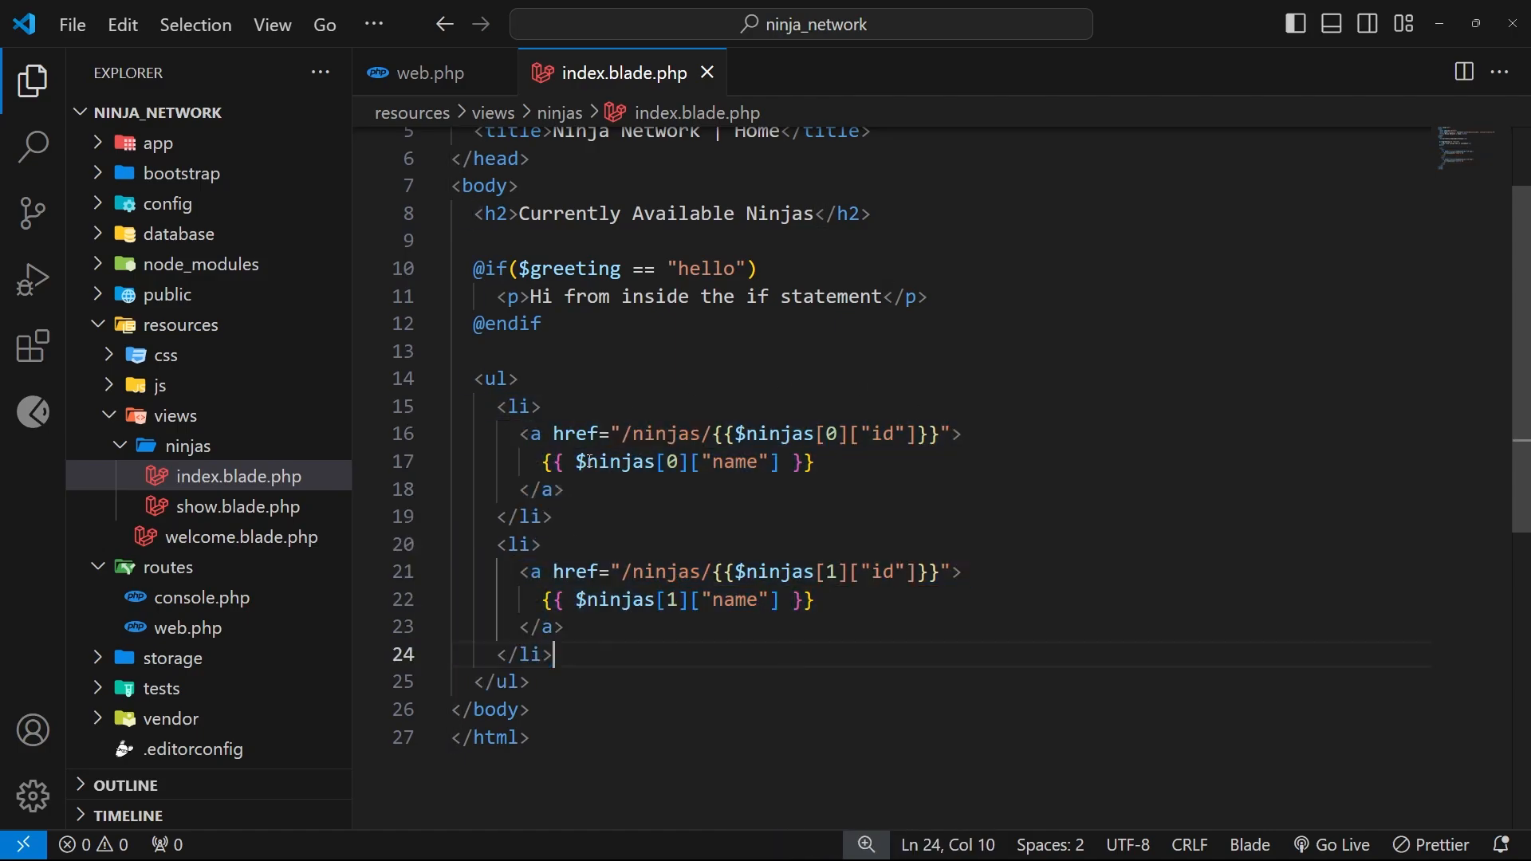
mouse_move(898, 504)
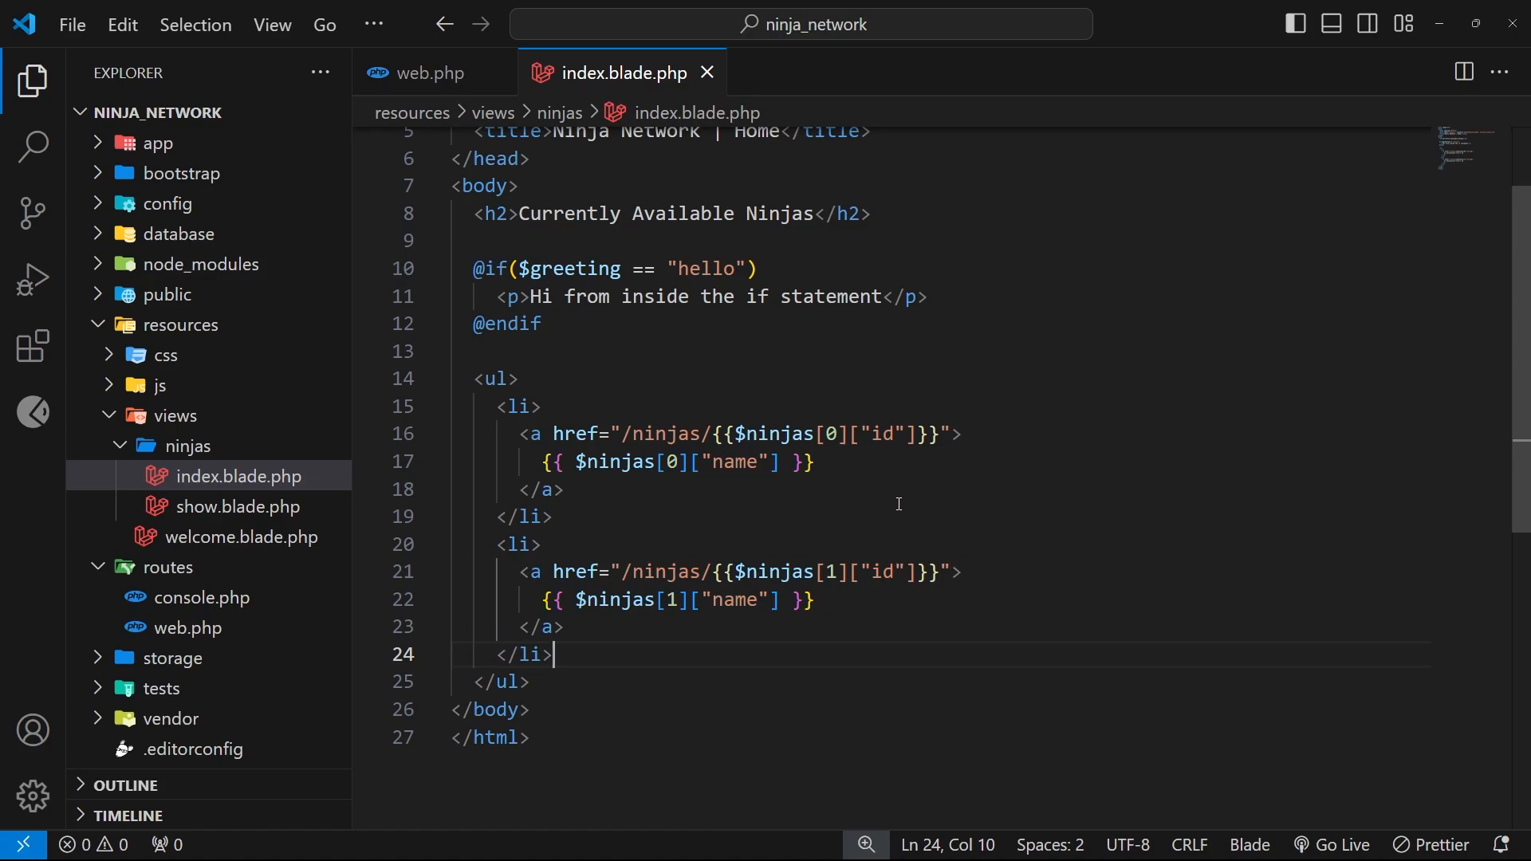
mouse_move(891, 500)
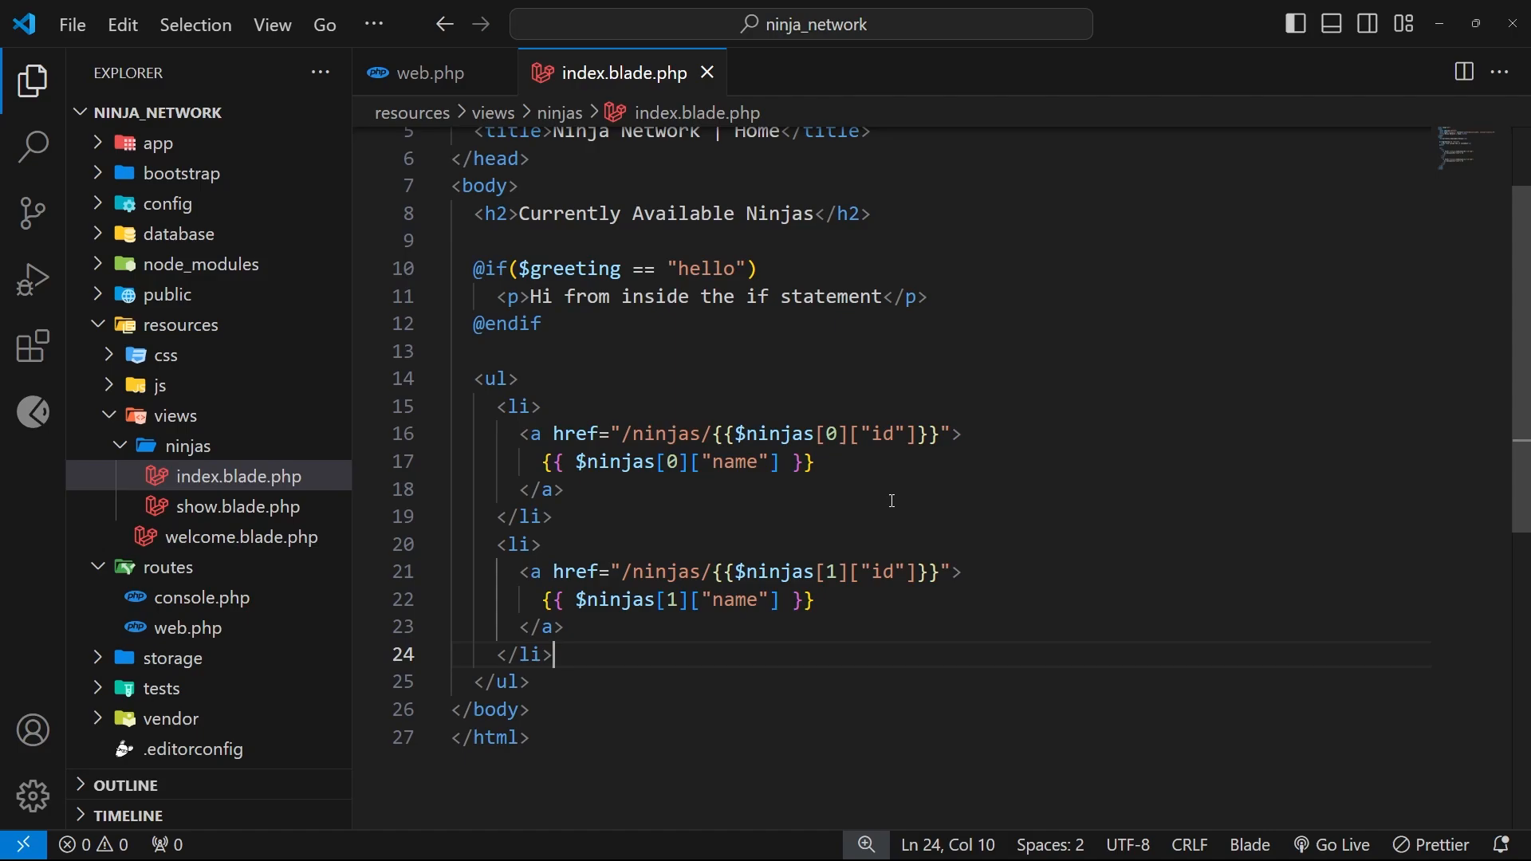
mouse_move(832, 498)
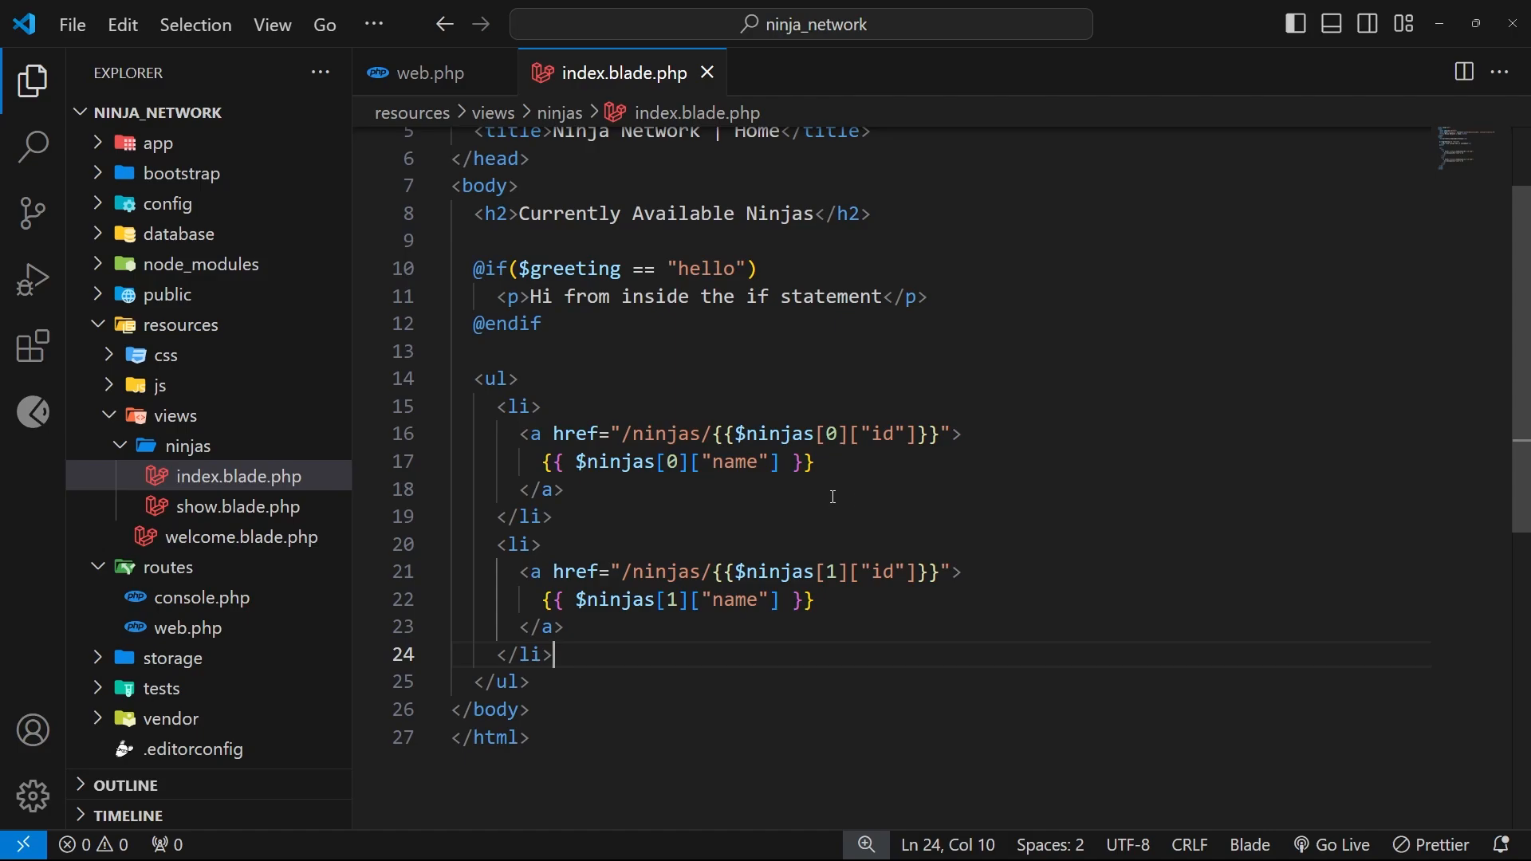
mouse_move(694, 670)
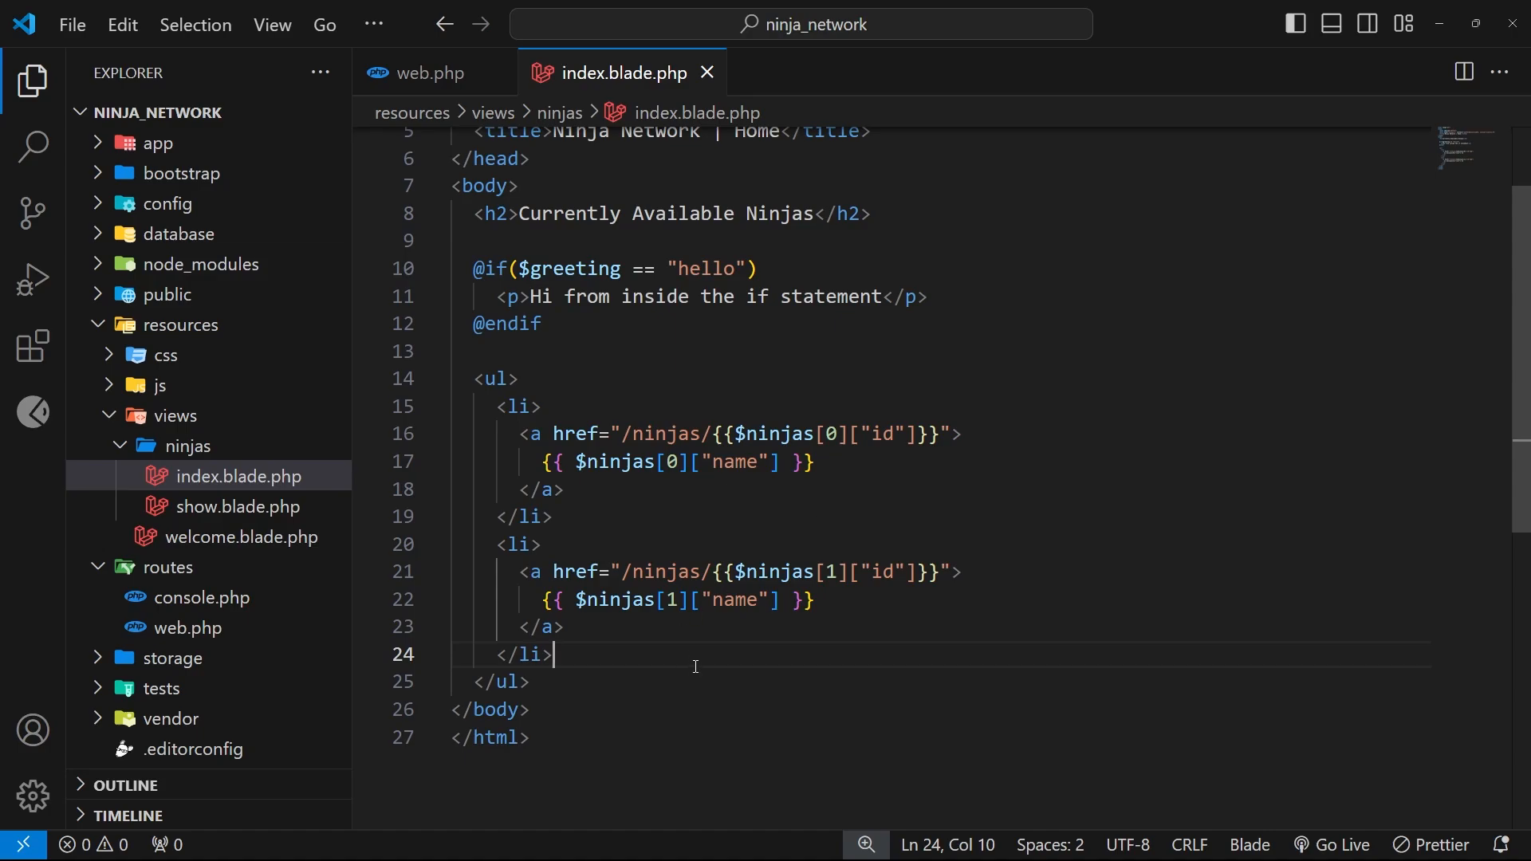
mouse_move(693, 642)
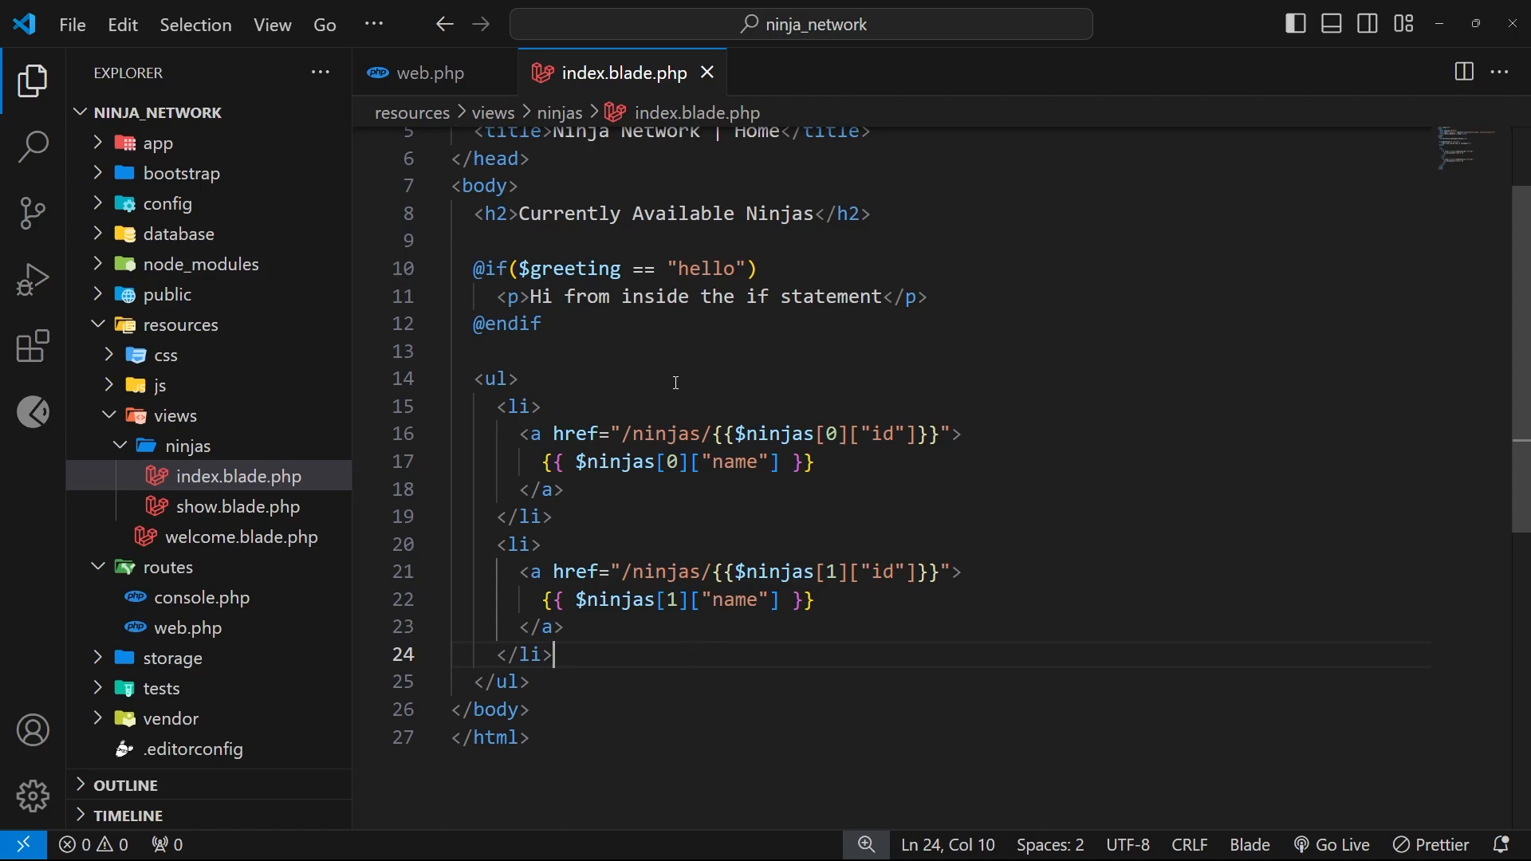
left_click_drag(499, 406, 563, 627)
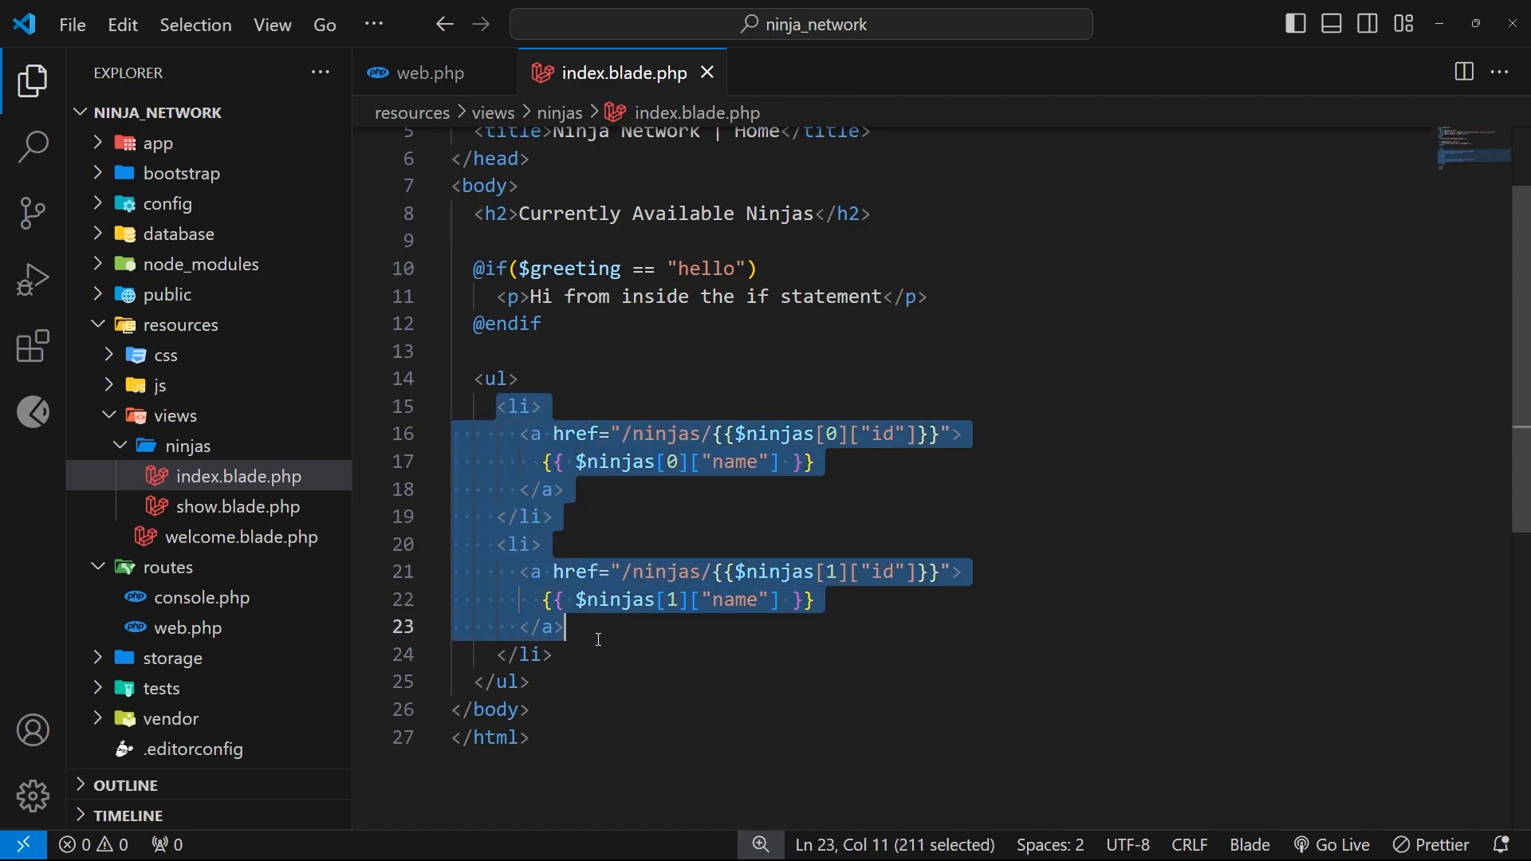
key("Delete")
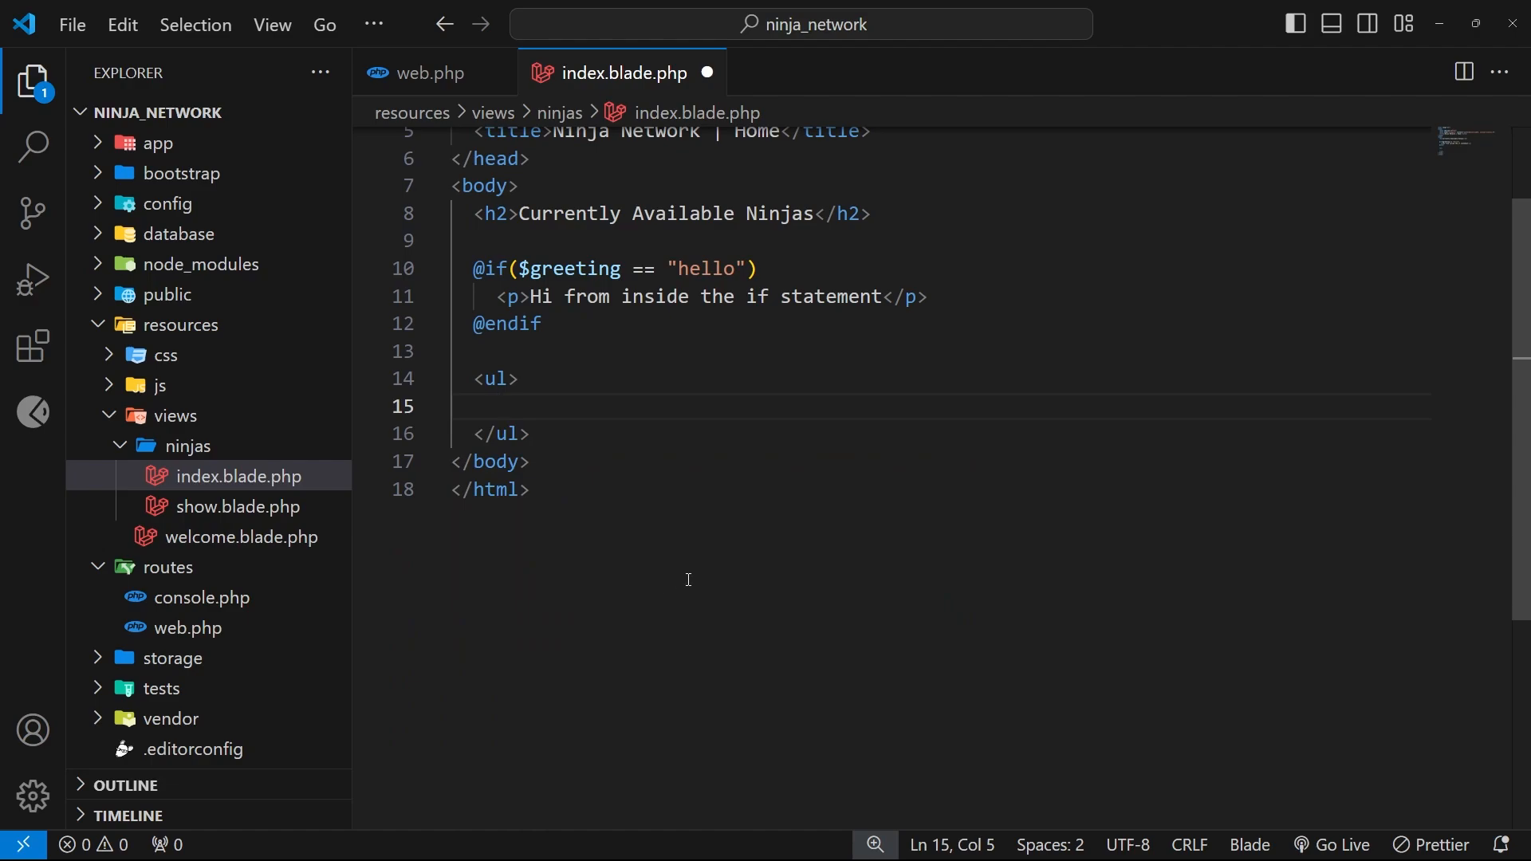
type("@")
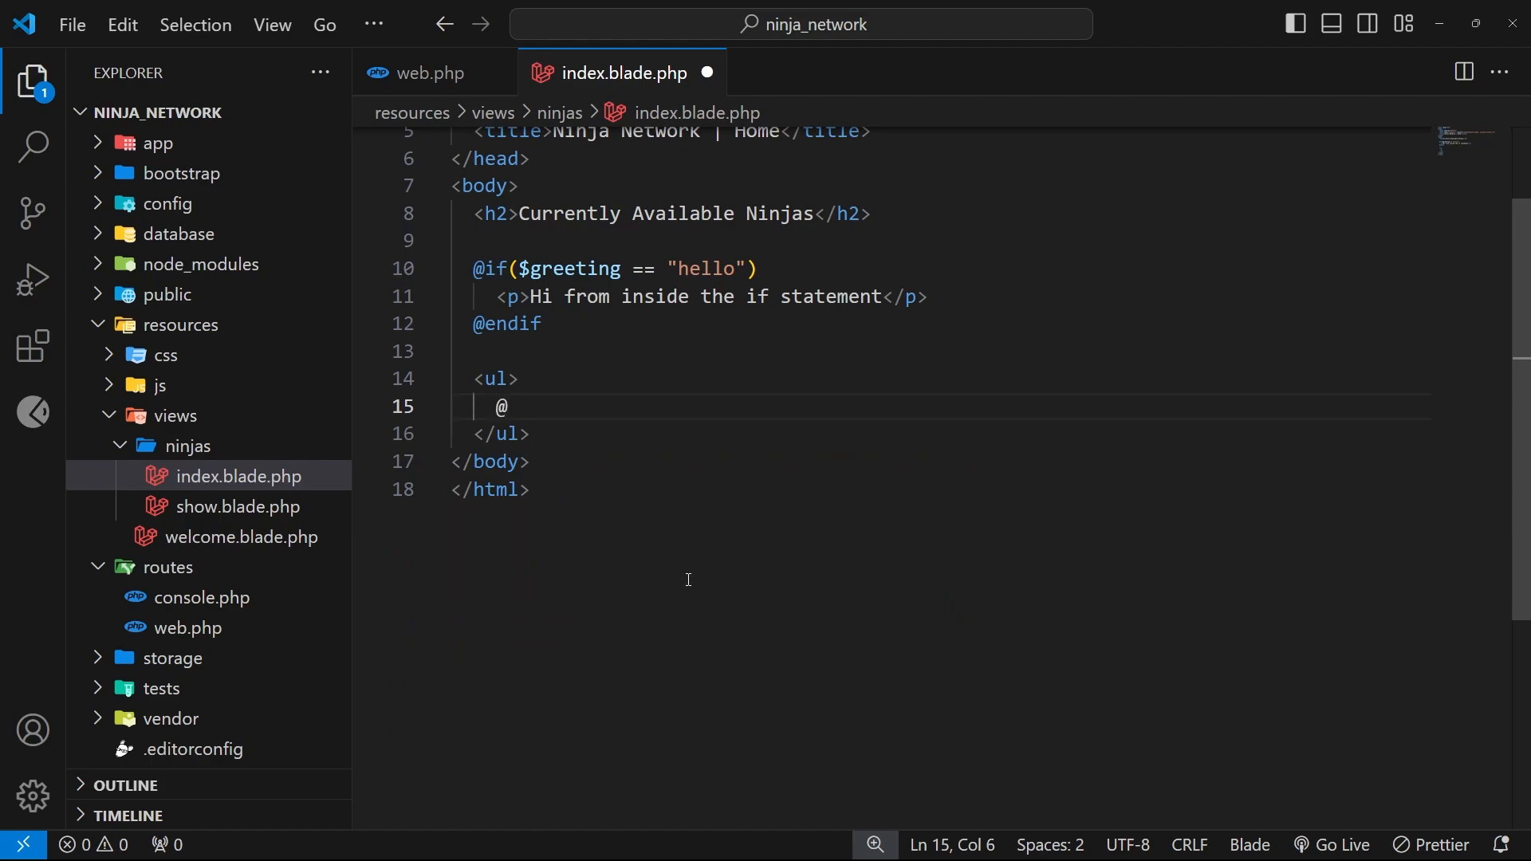
type("foreach(")
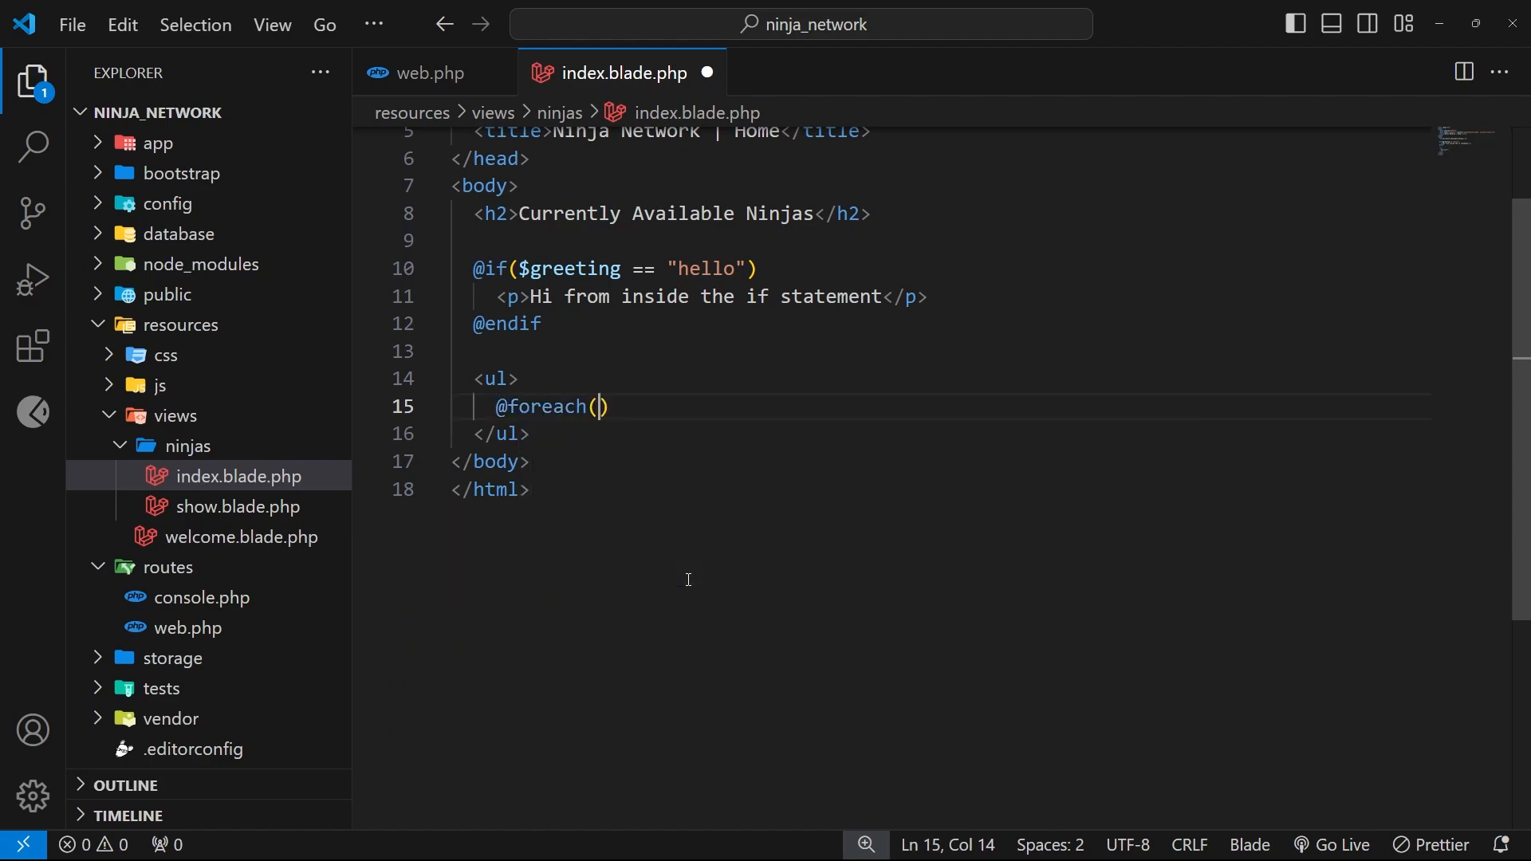
key("Right")
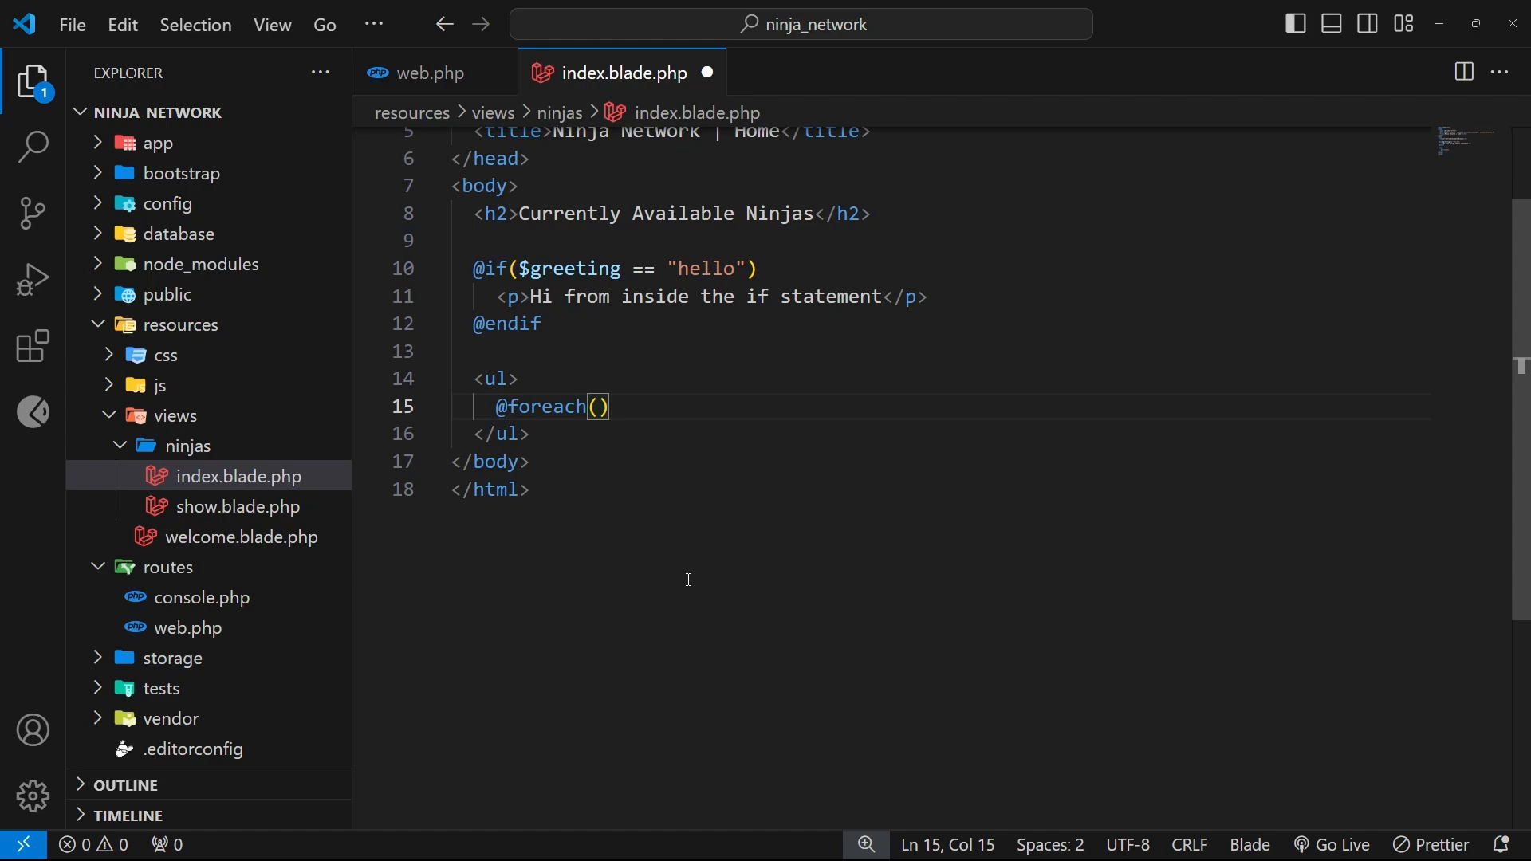
key("Left")
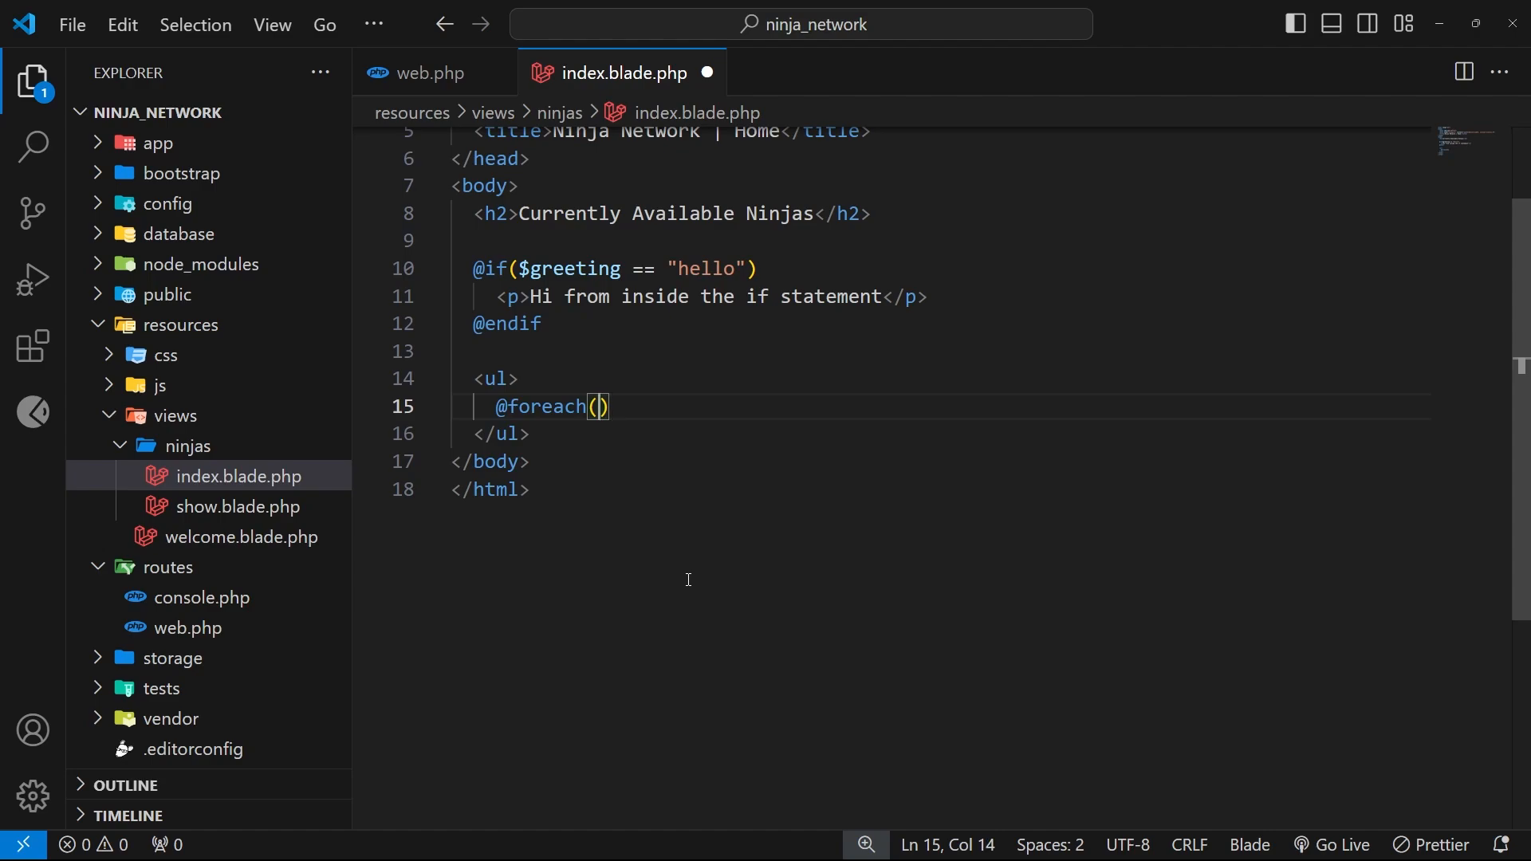
type("$ninj")
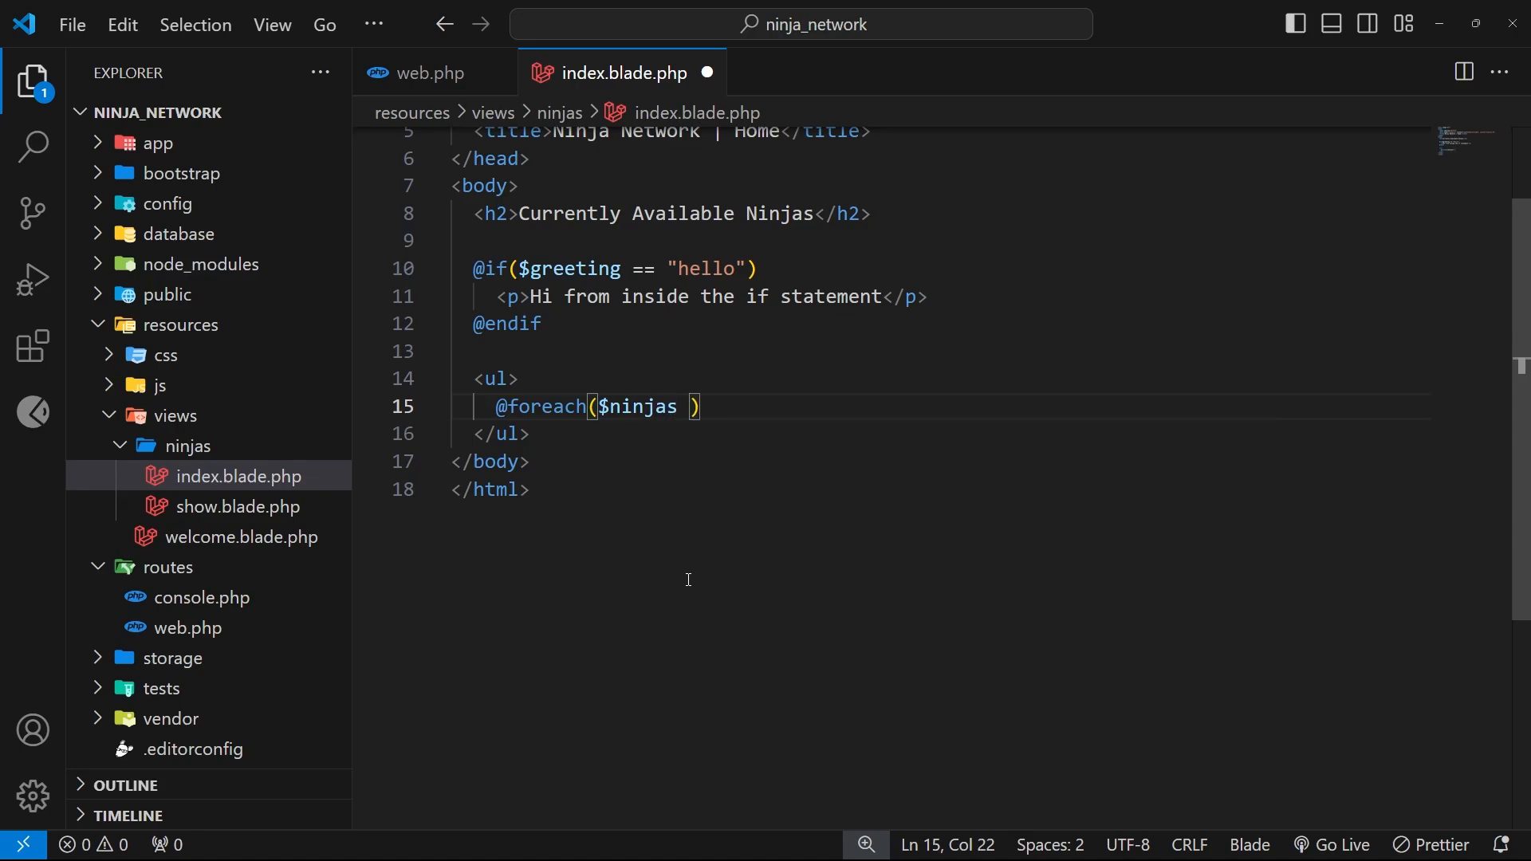
type("as")
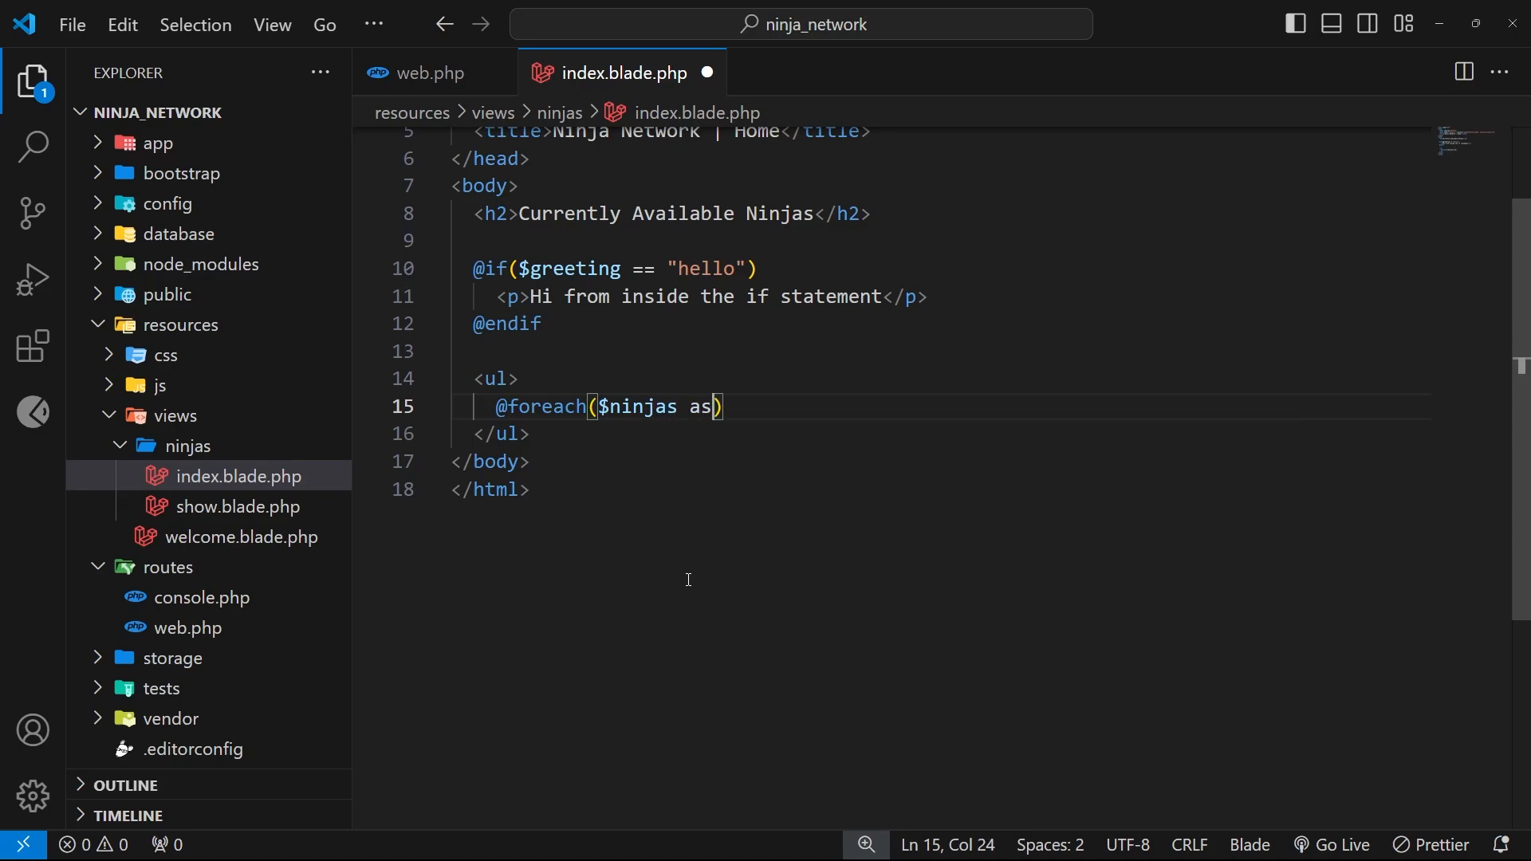
type("$ninjas")
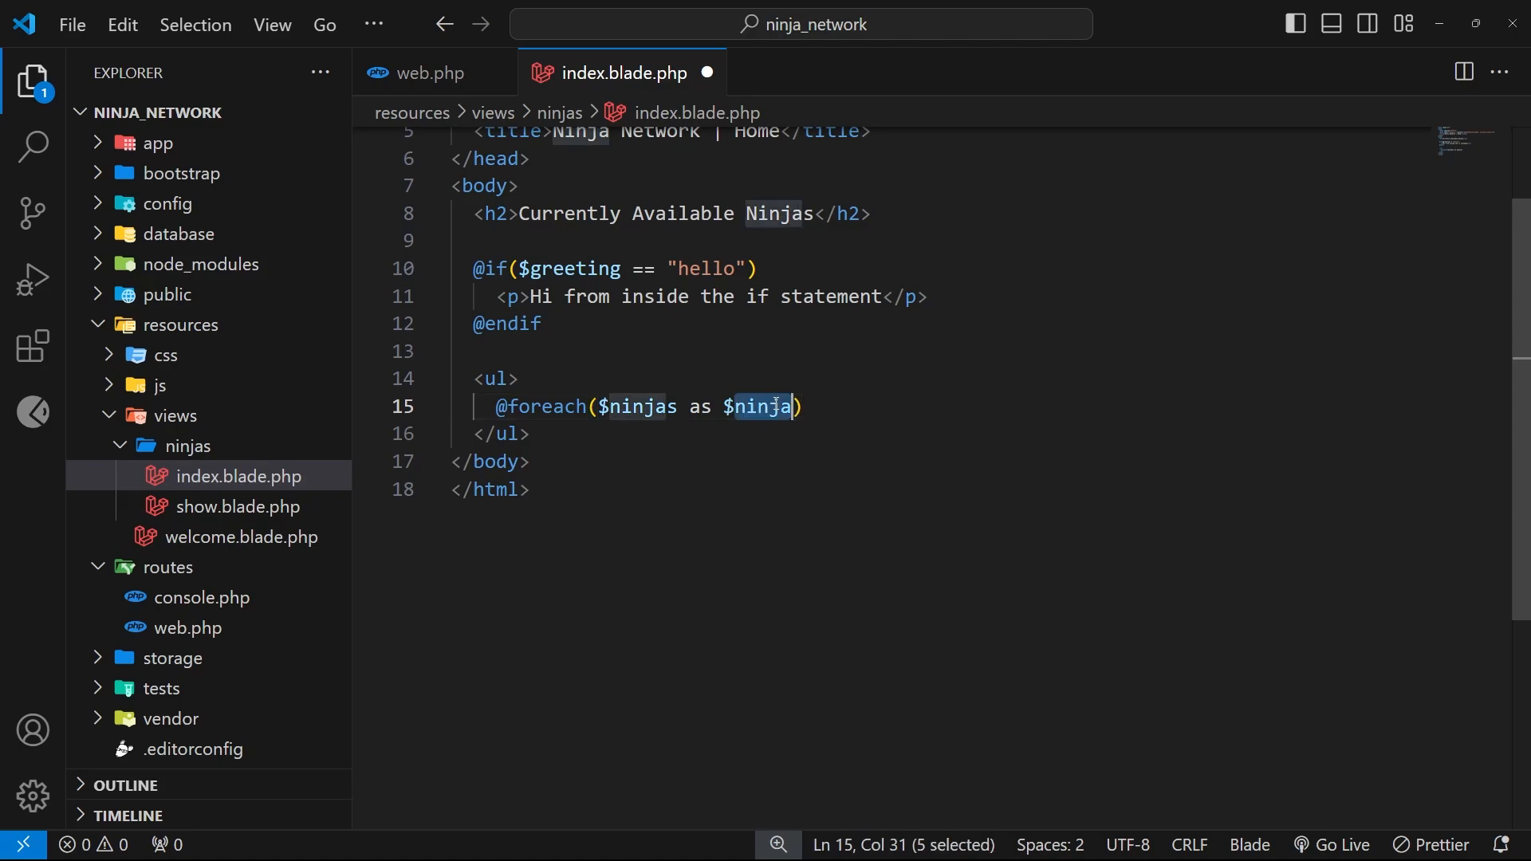
key("Enter")
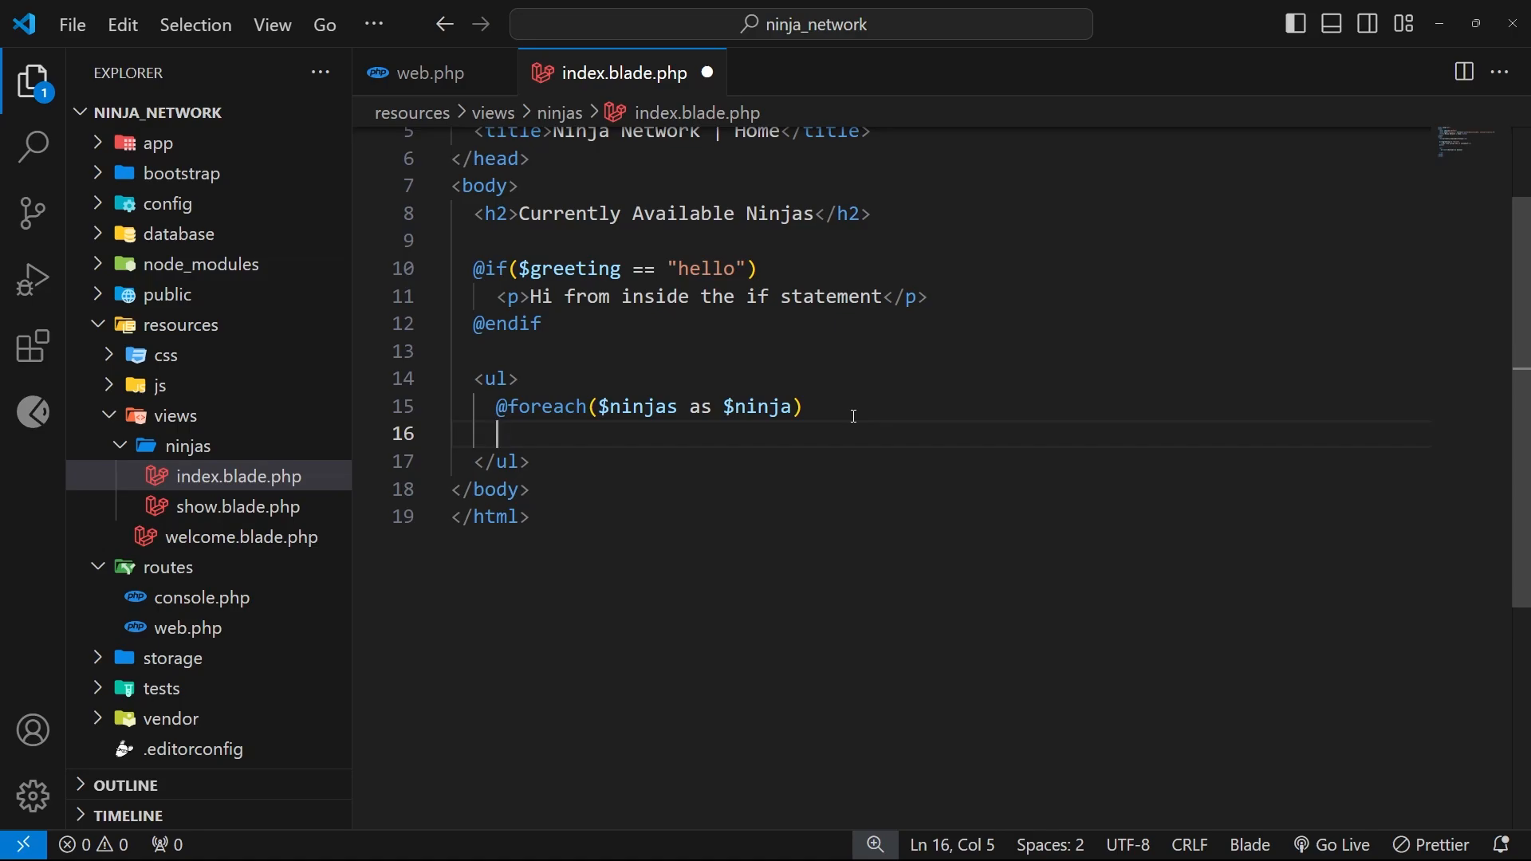
type("@")
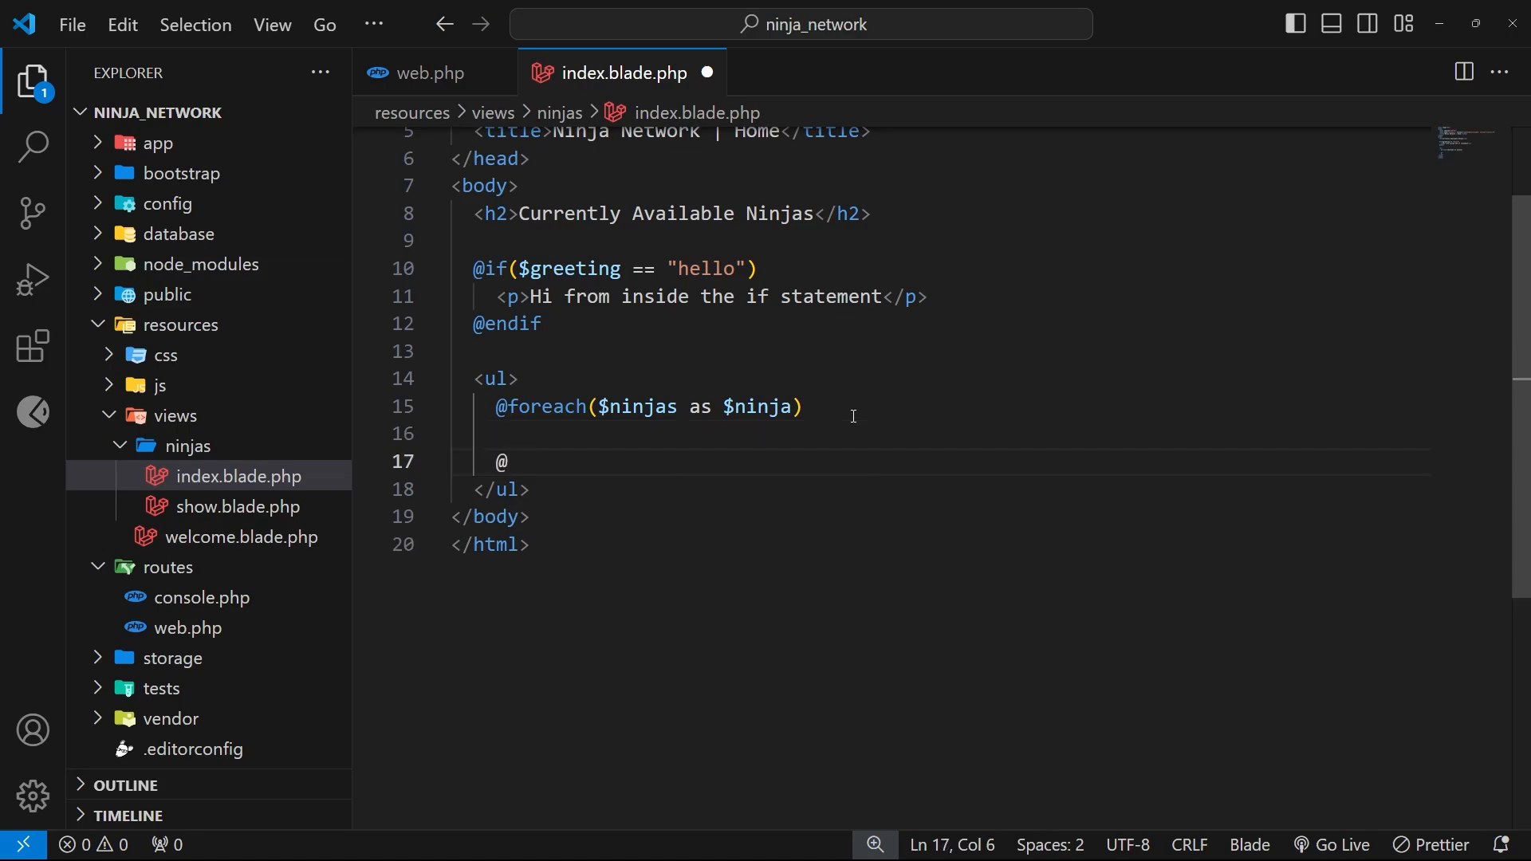
type("endfor")
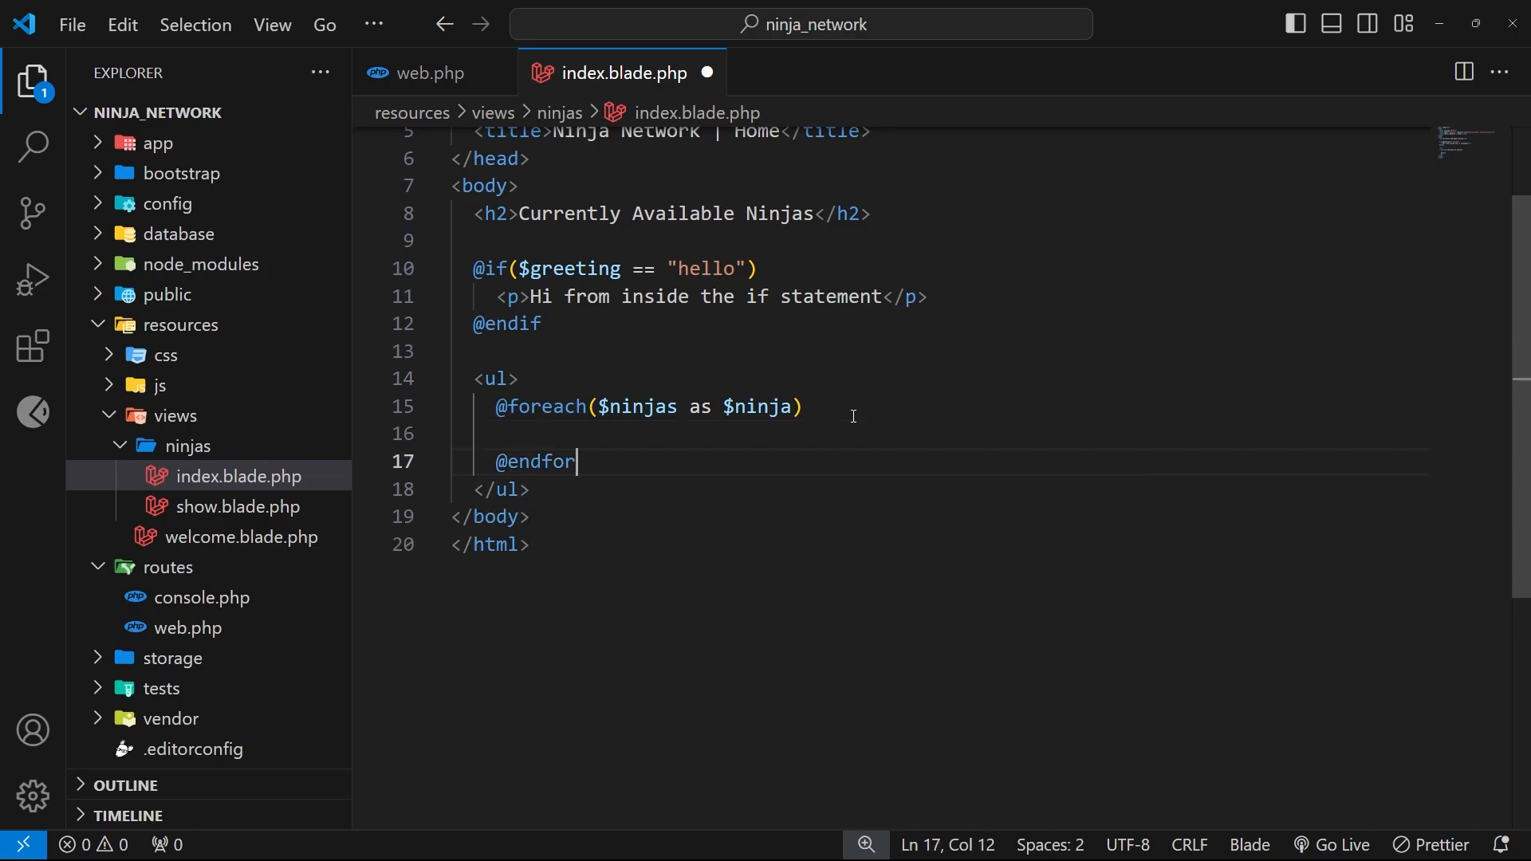
type("each")
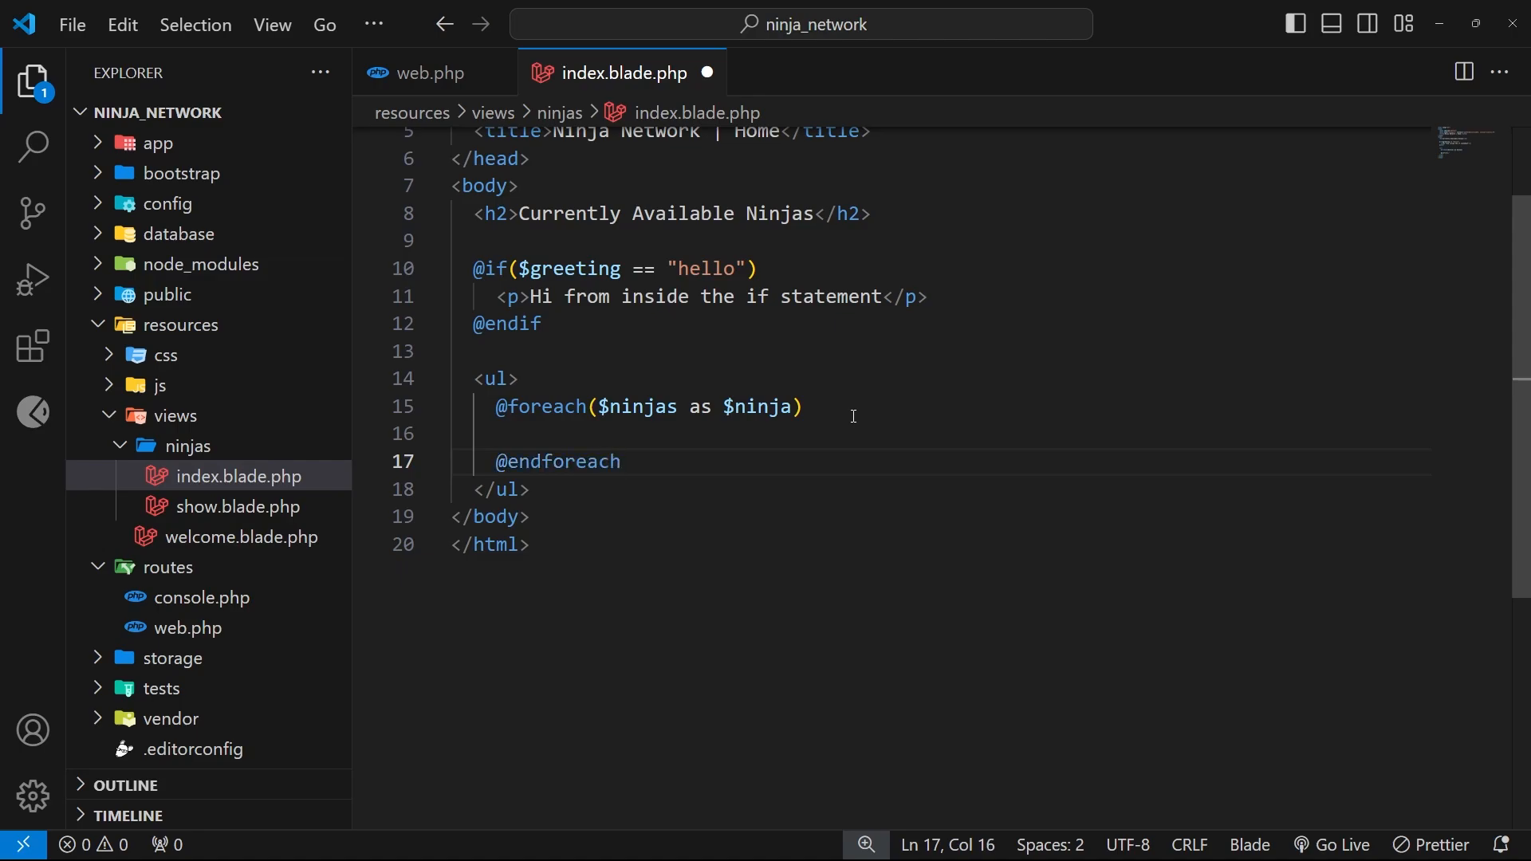
left_click(521, 433)
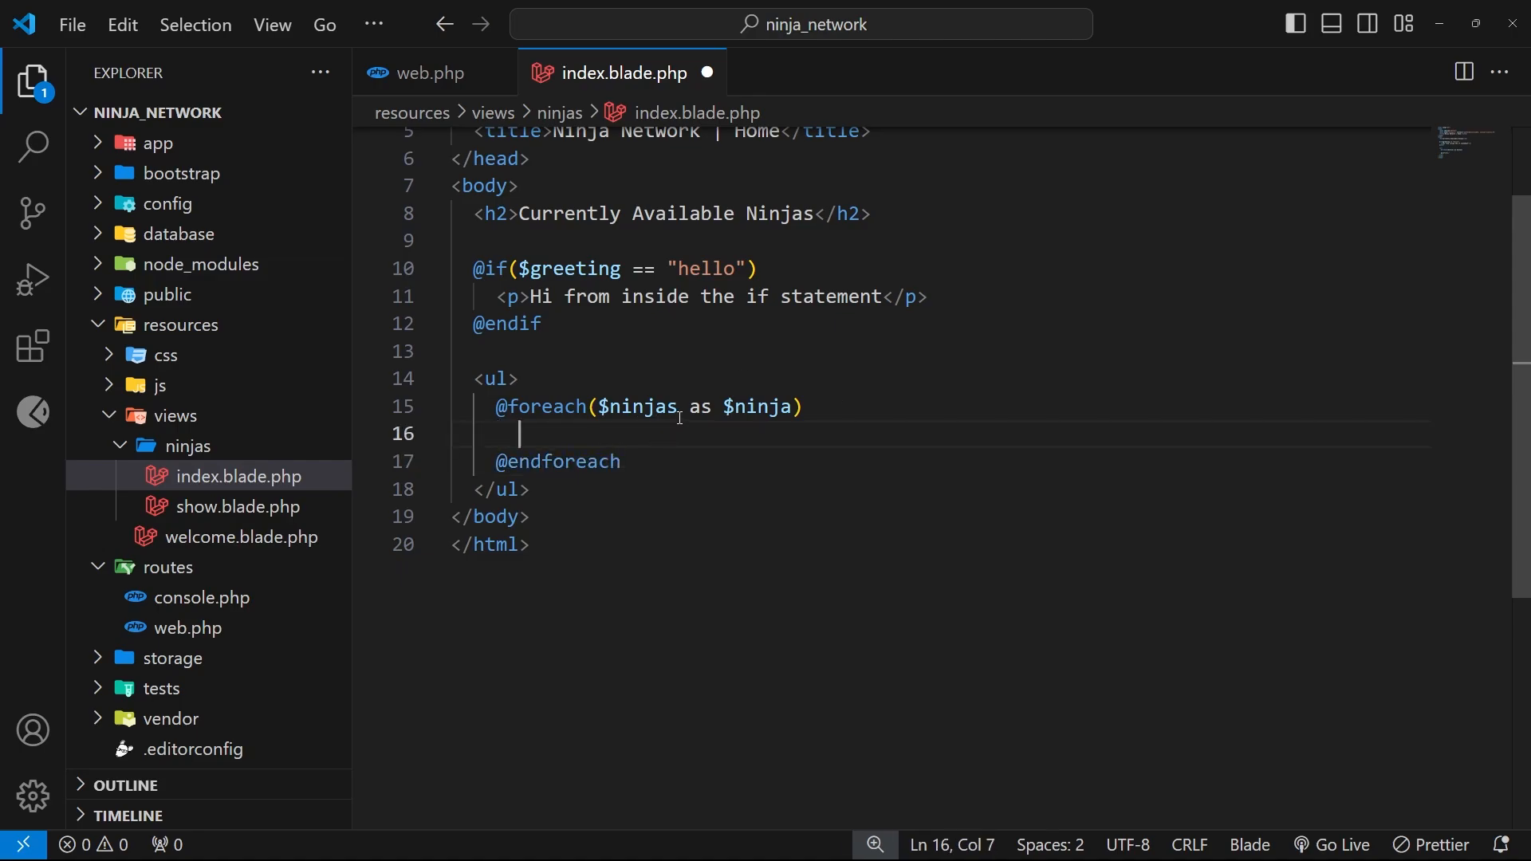
mouse_move(738, 494)
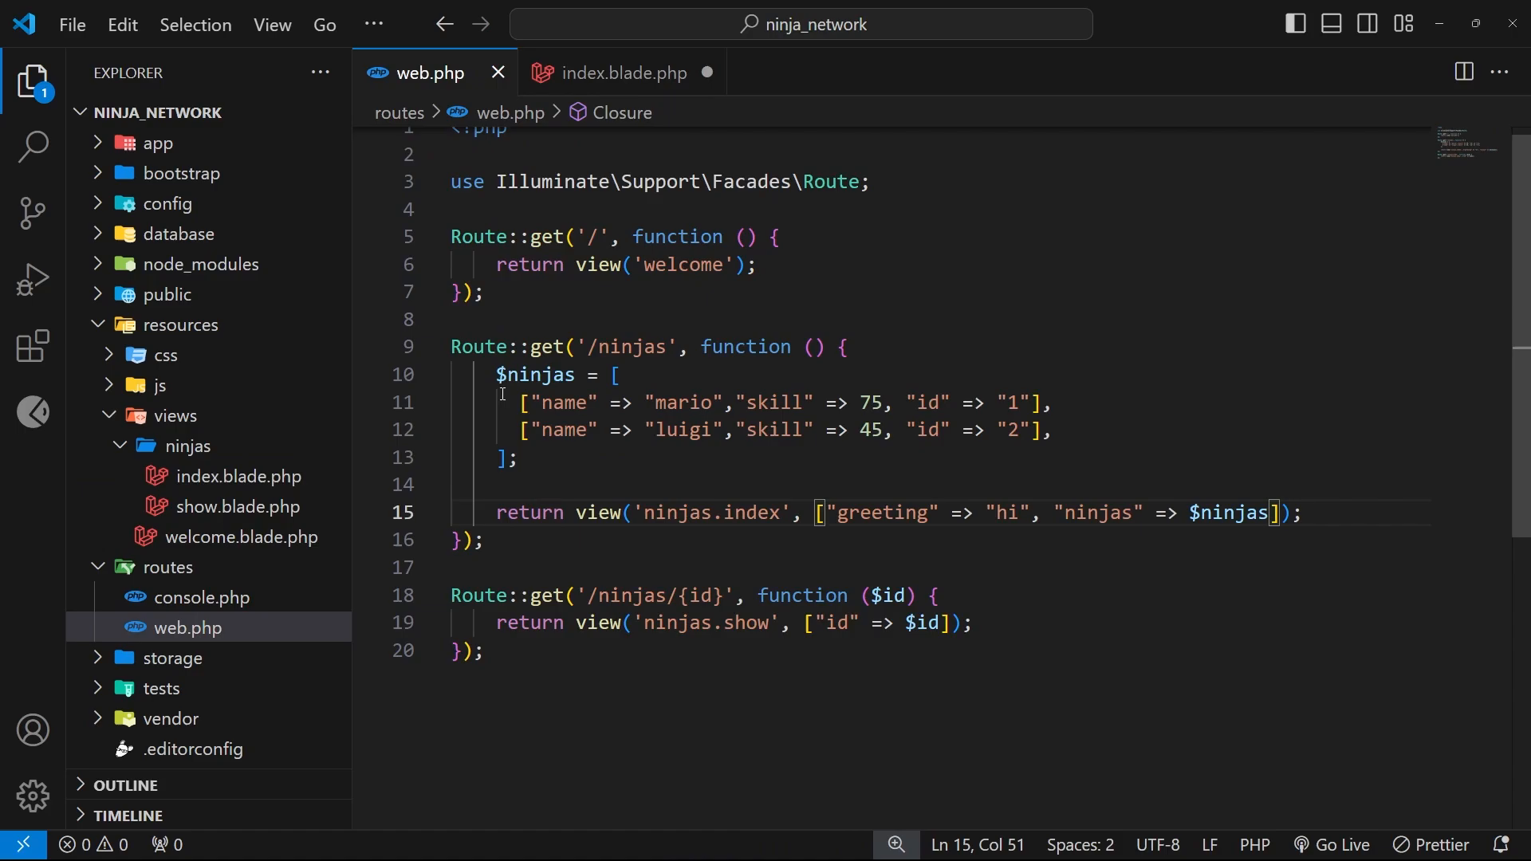
left_click_drag(522, 402, 1052, 402)
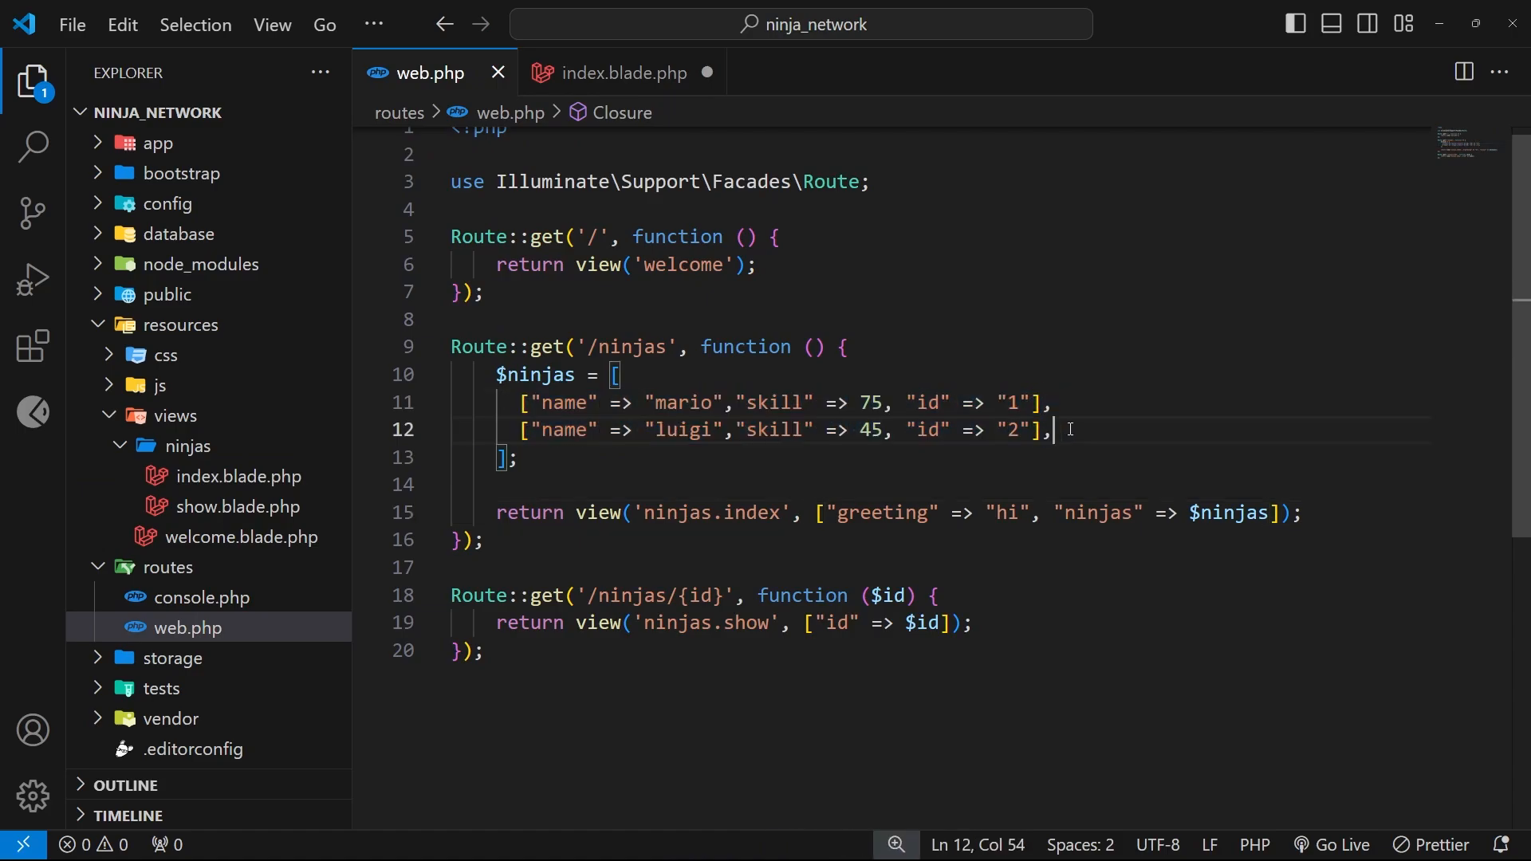
left_click(623, 73)
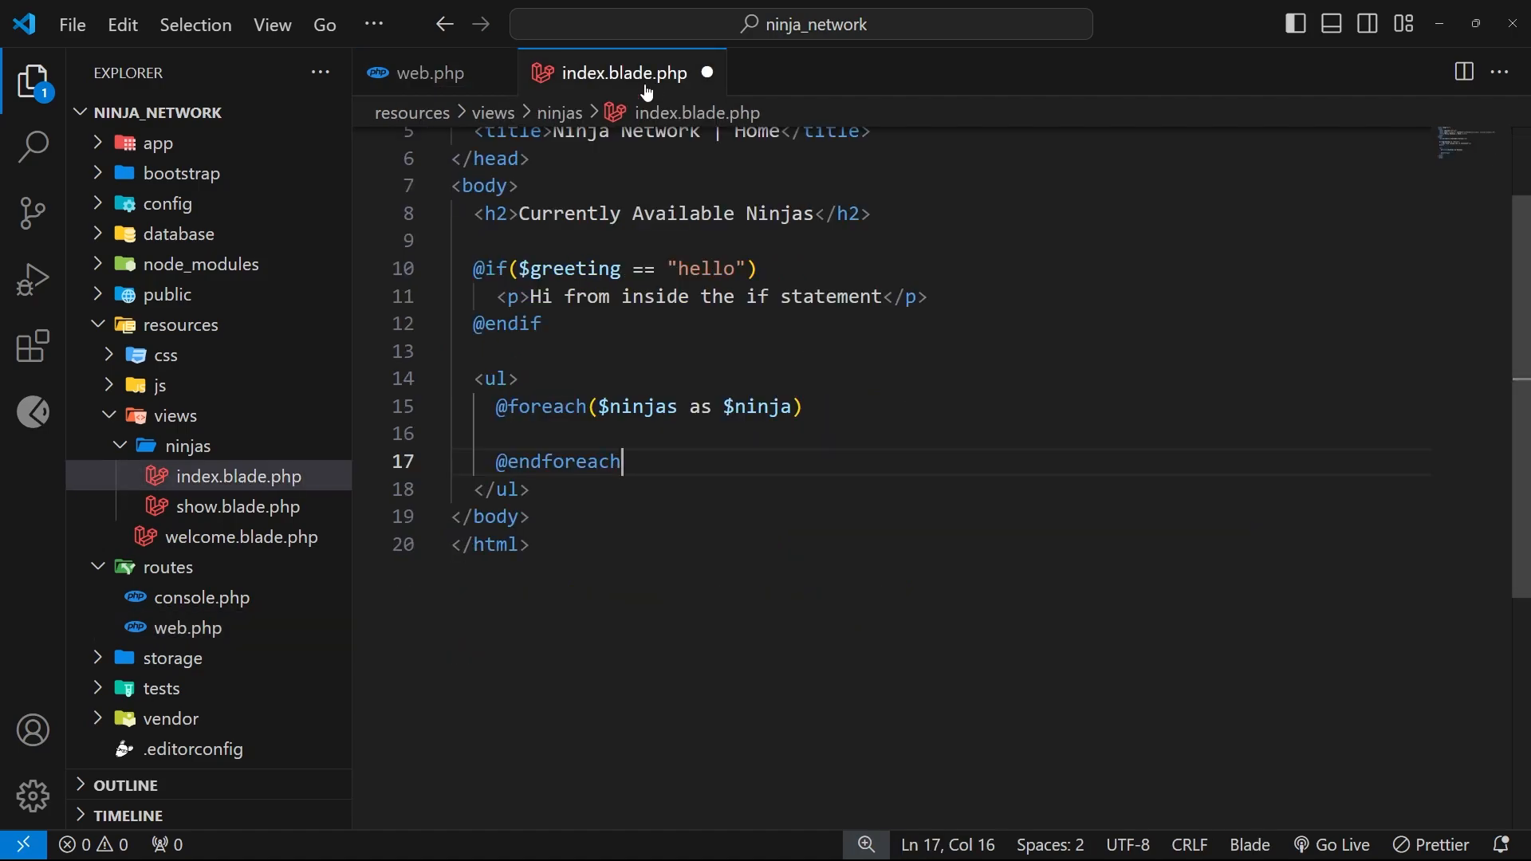
Print the ninja's name inside the li with <p>{{ $ninja['name'] }}</p>
left_click(627, 434)
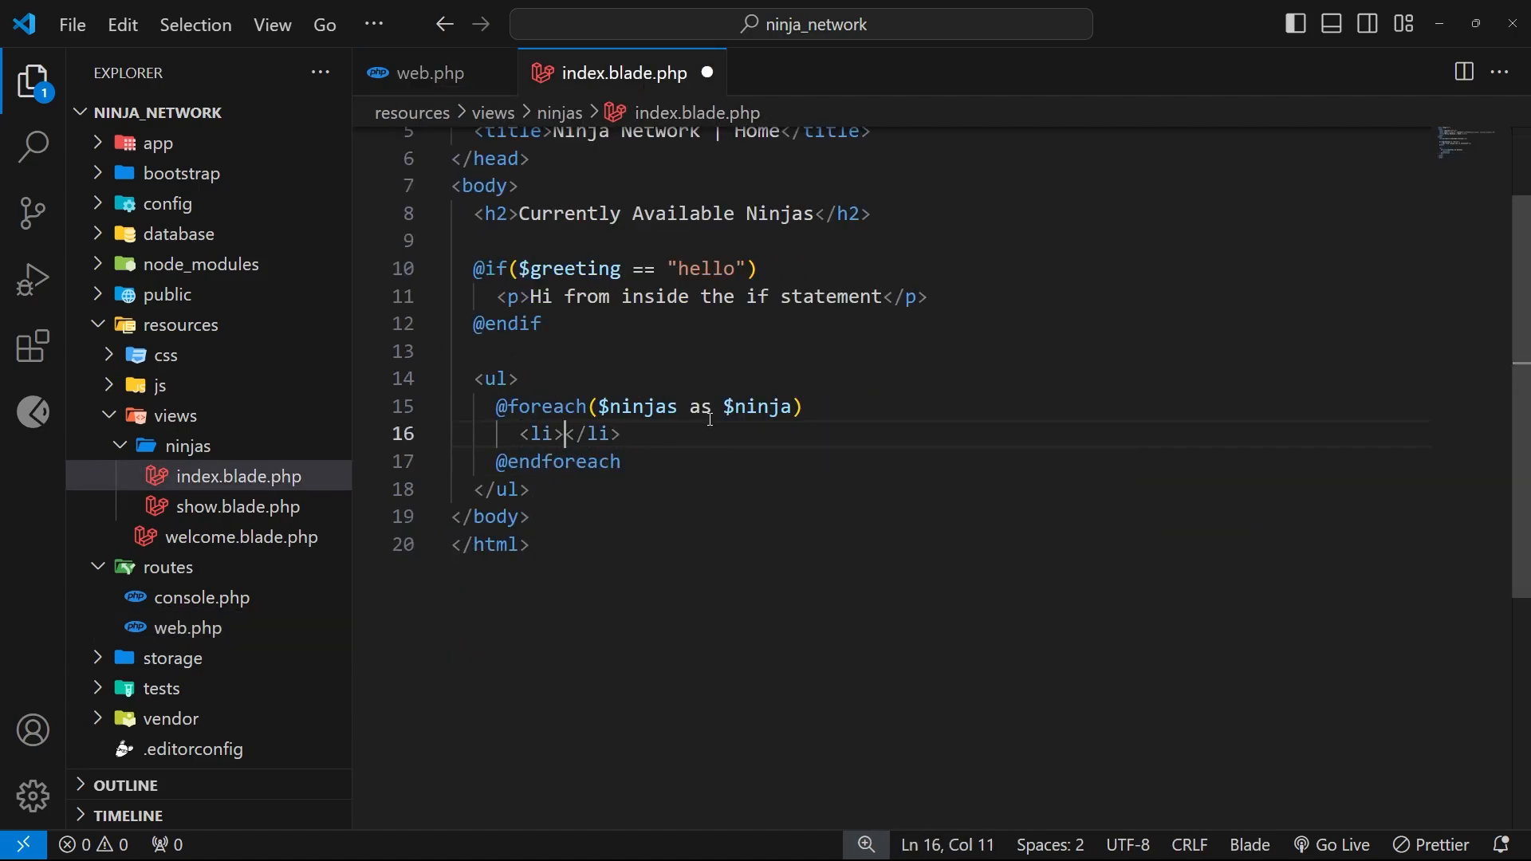
key("Enter")
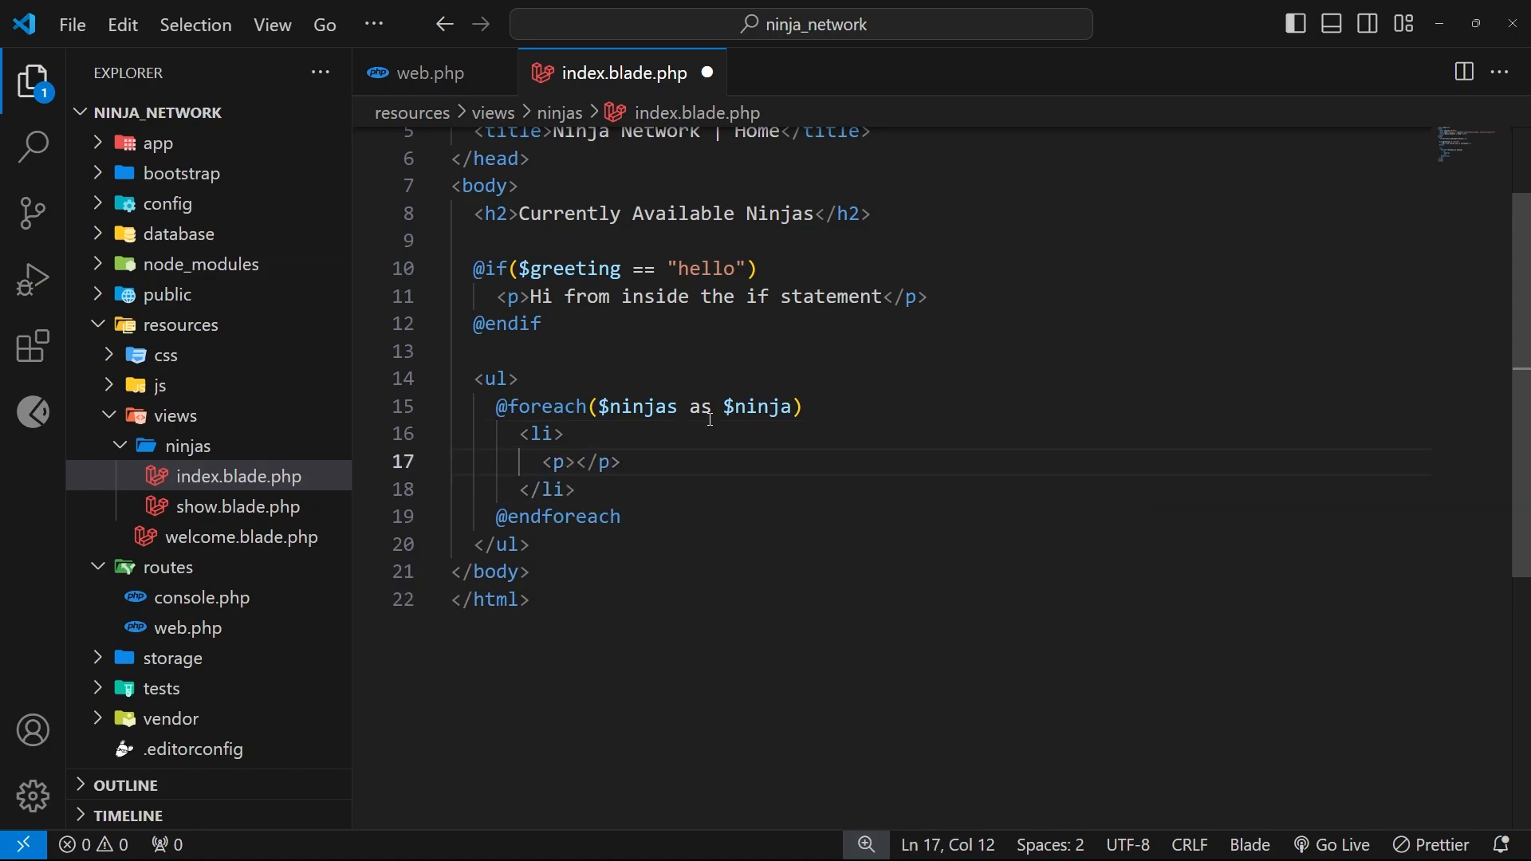
type("{{")
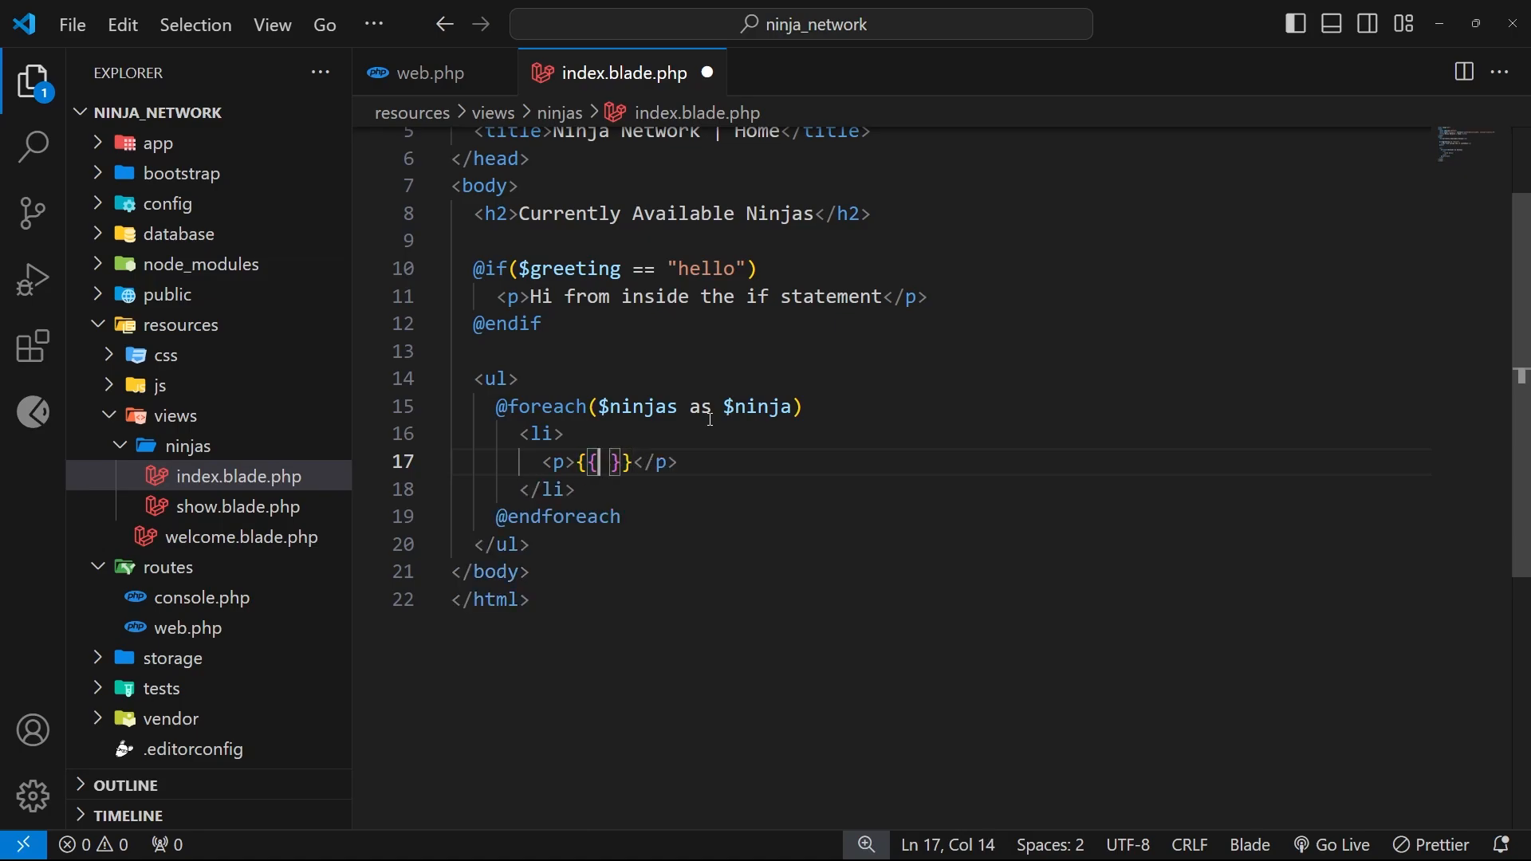
type("\" \"")
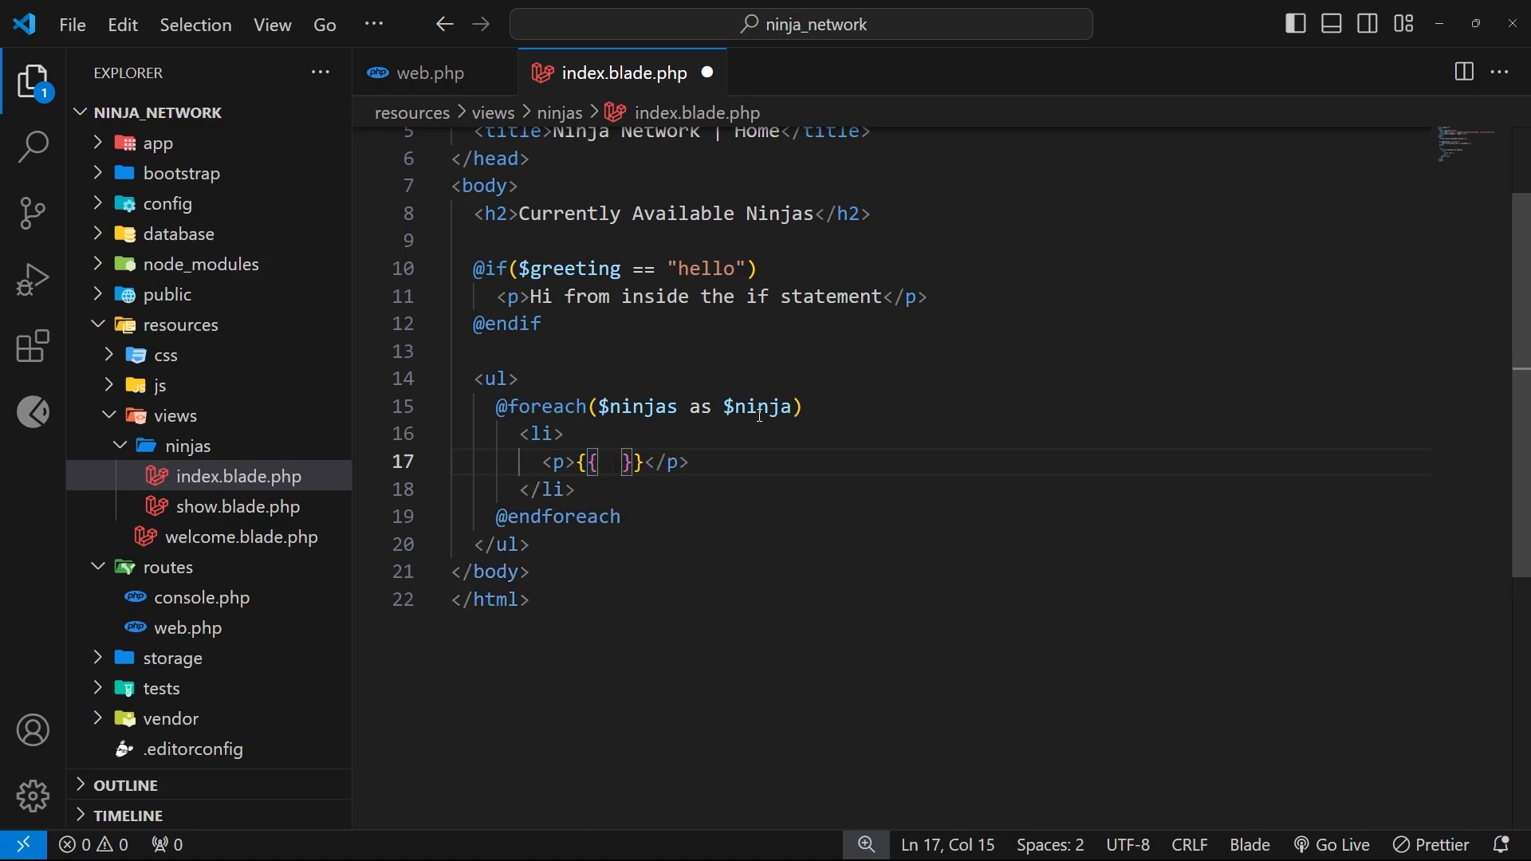
type("$")
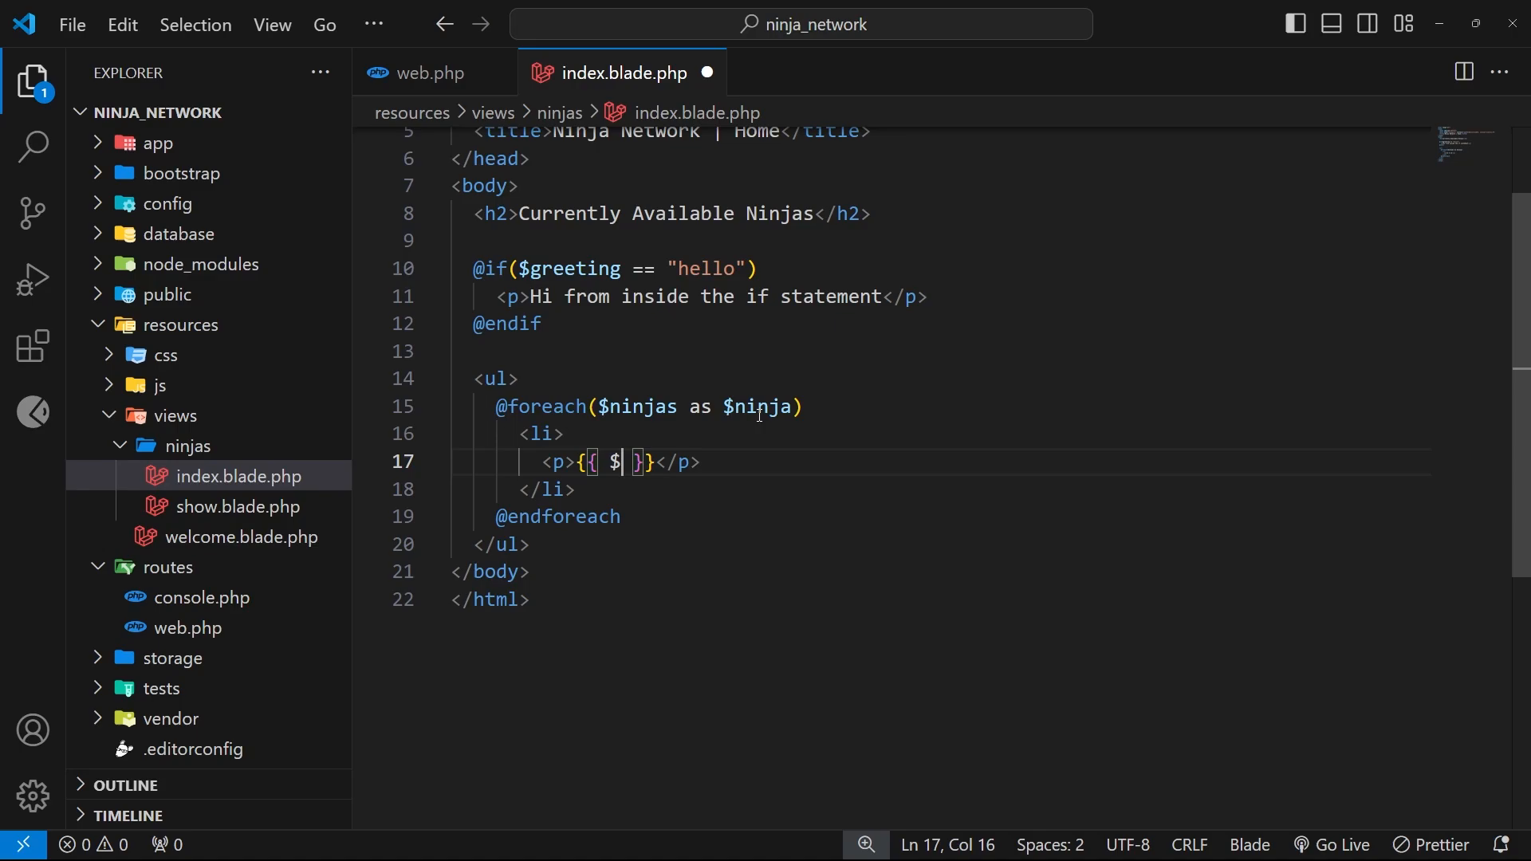
type("ninja['")
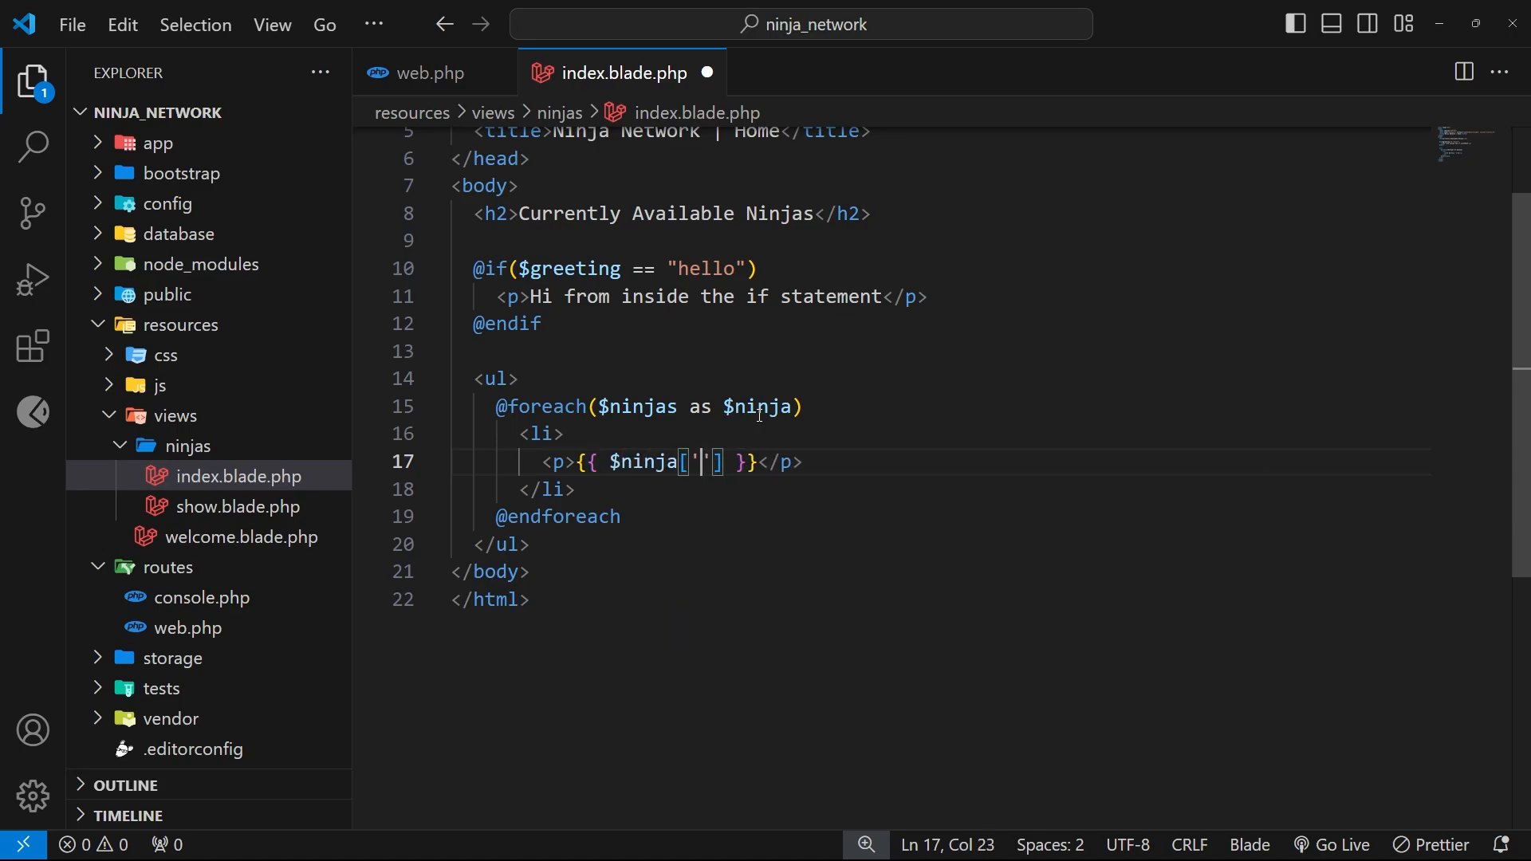
type("name")
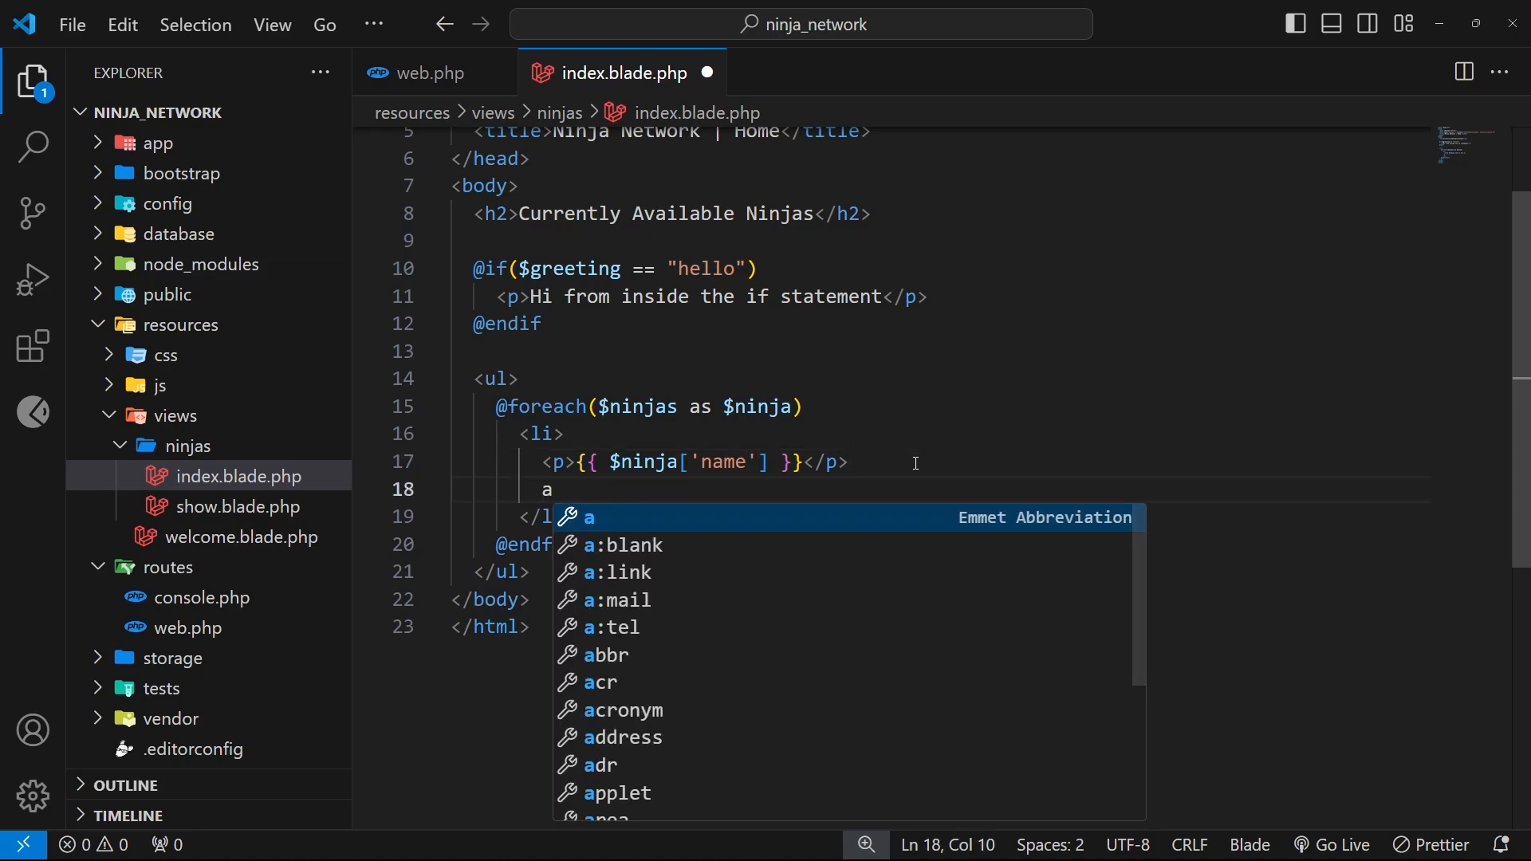
Add a View Details link pointing to /ninjas/{{ $ninja[...] }} via the Emmet 'a' abbreviation
key("Tab")
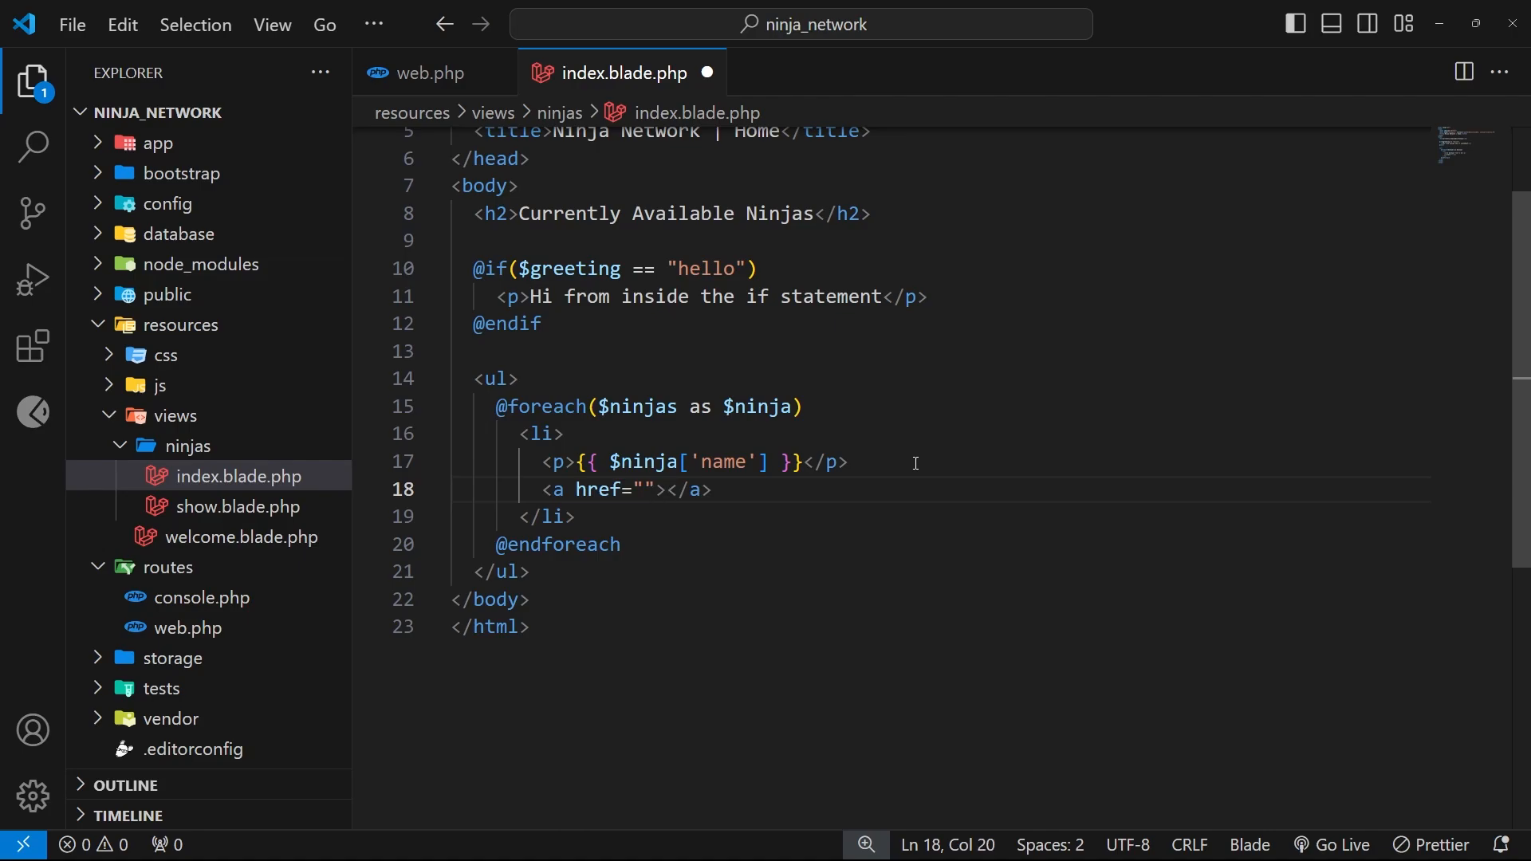
type("View Details")
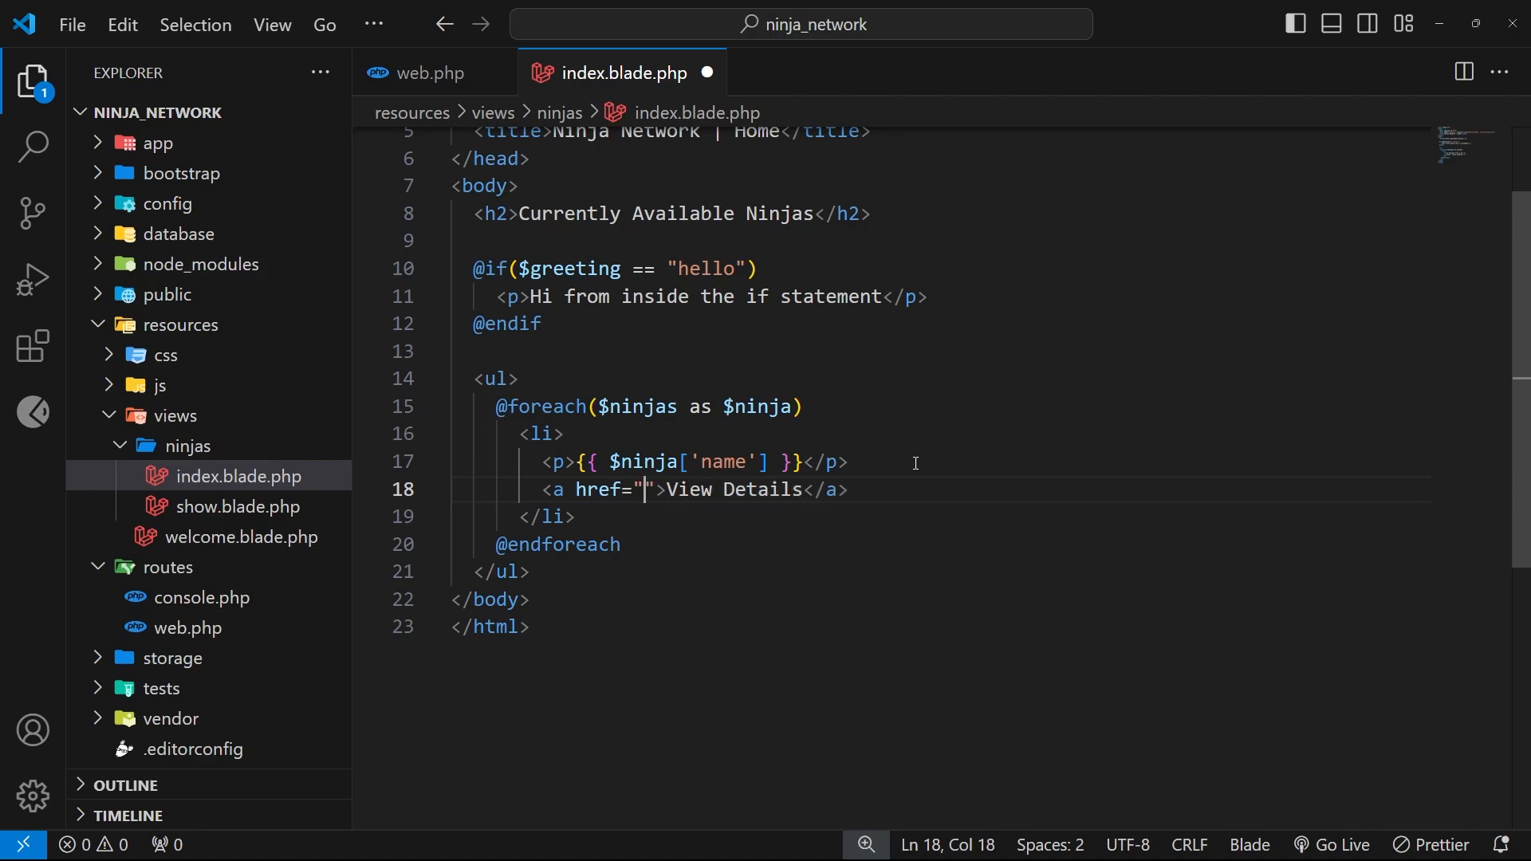
type("/")
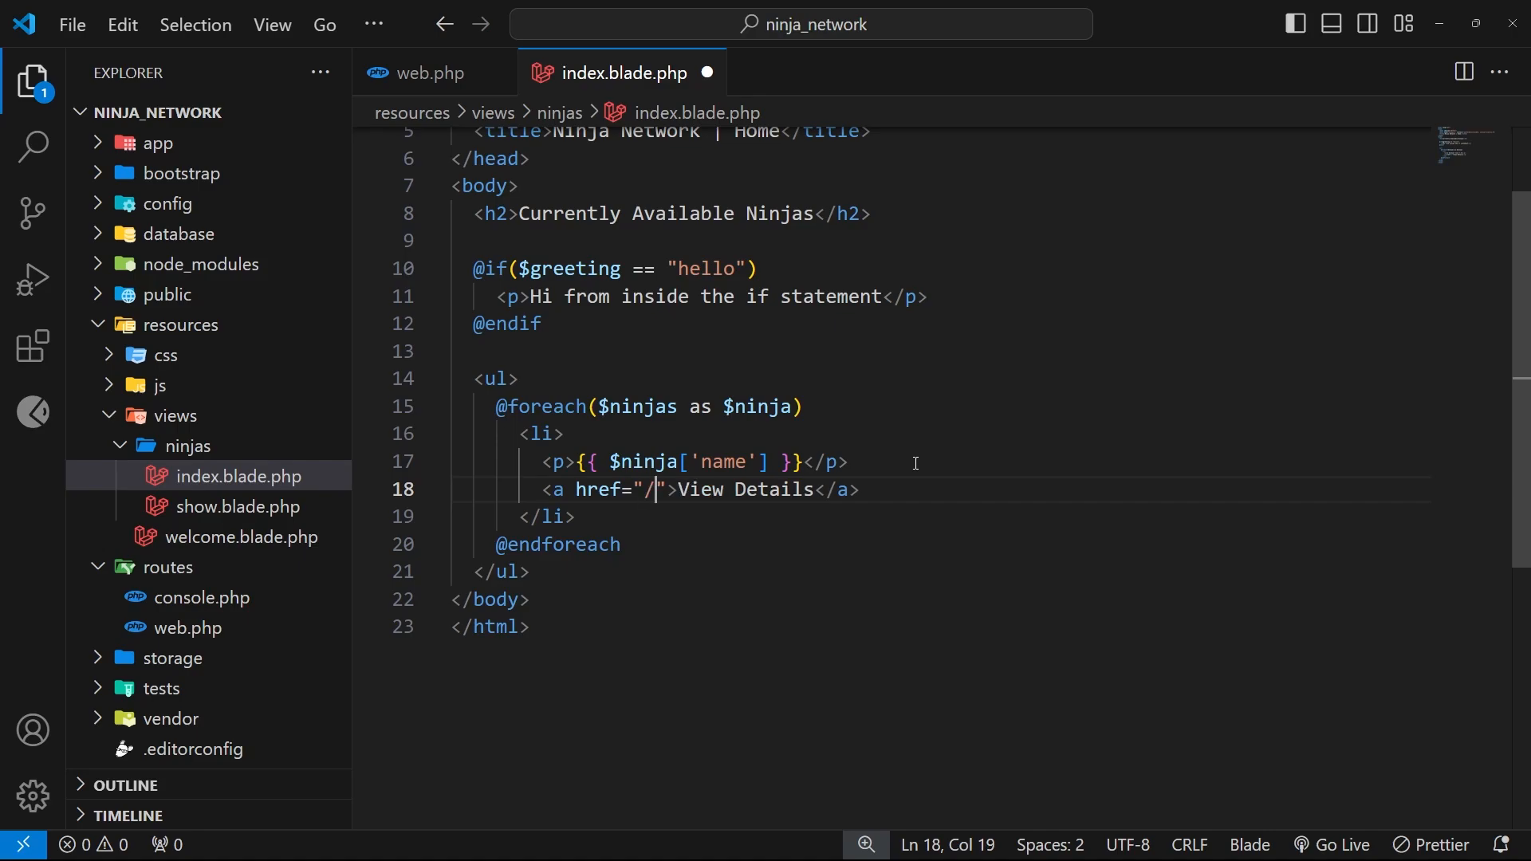
type("ninj")
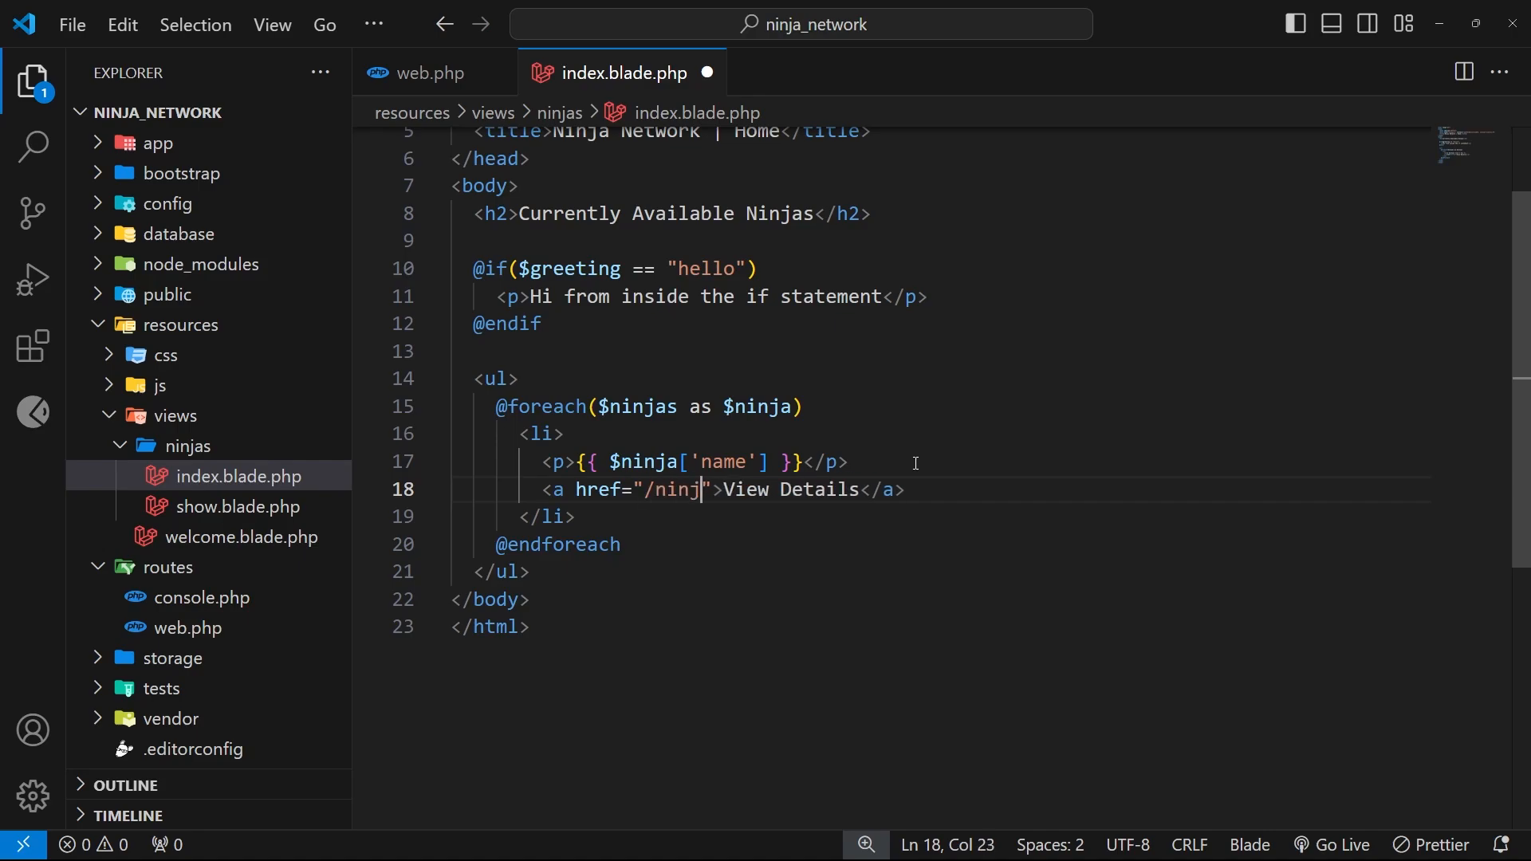
type("as/")
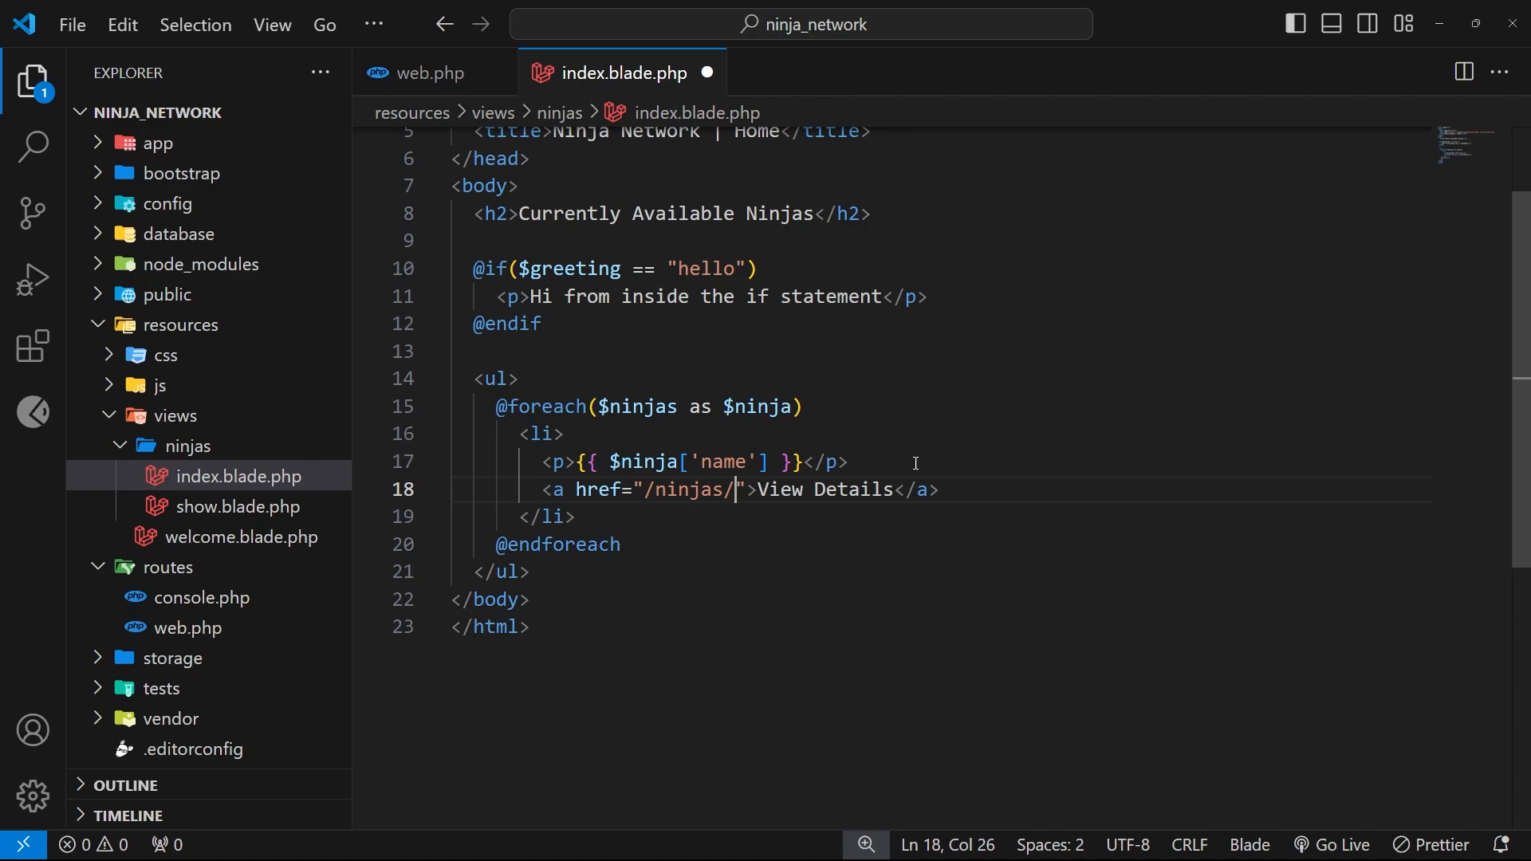
type("{{}}")
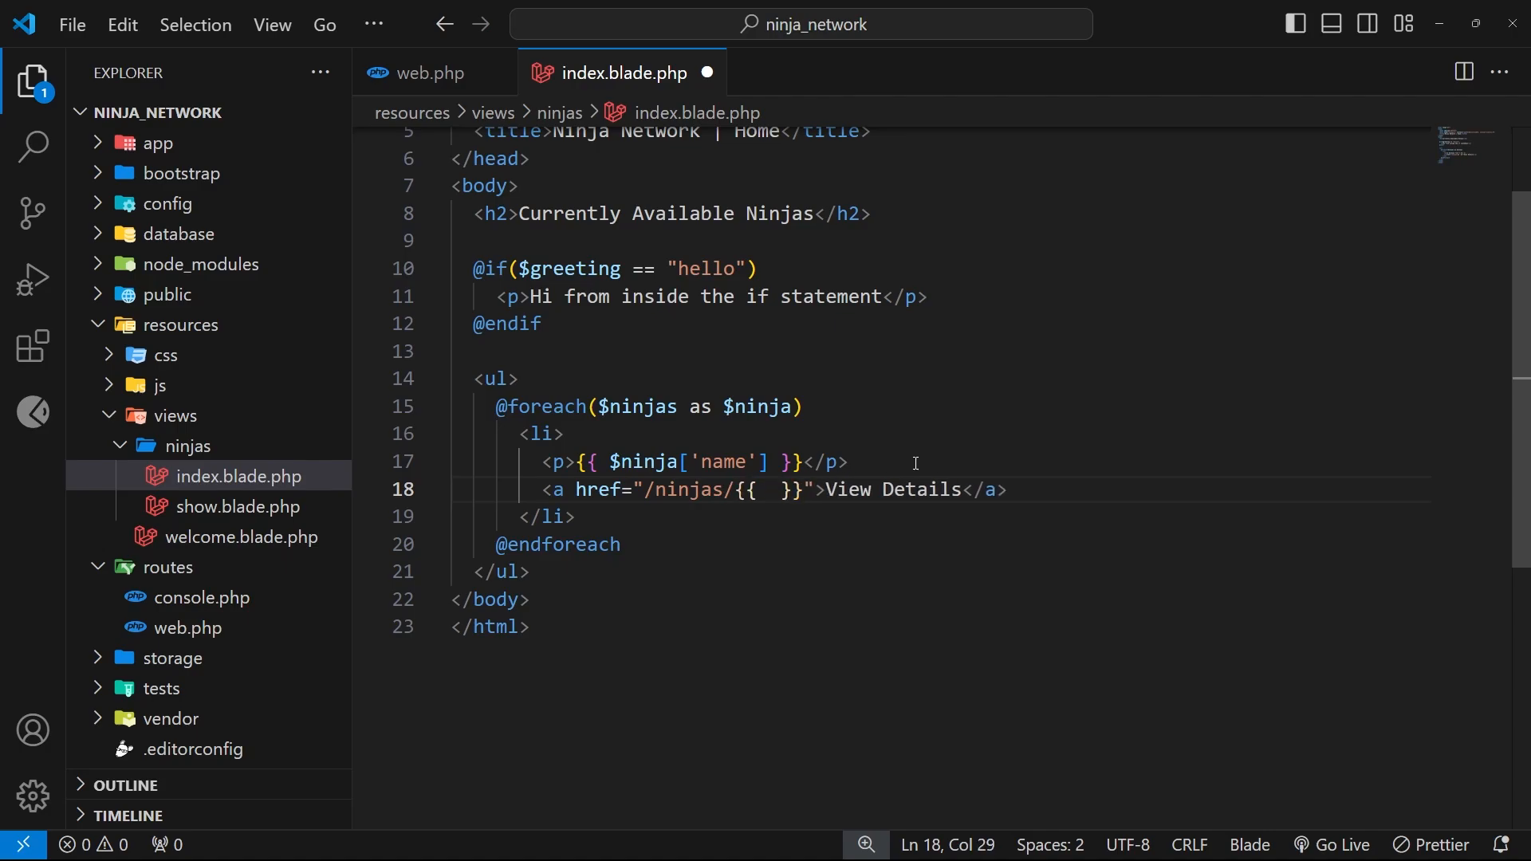
type("$ninja['ninja")
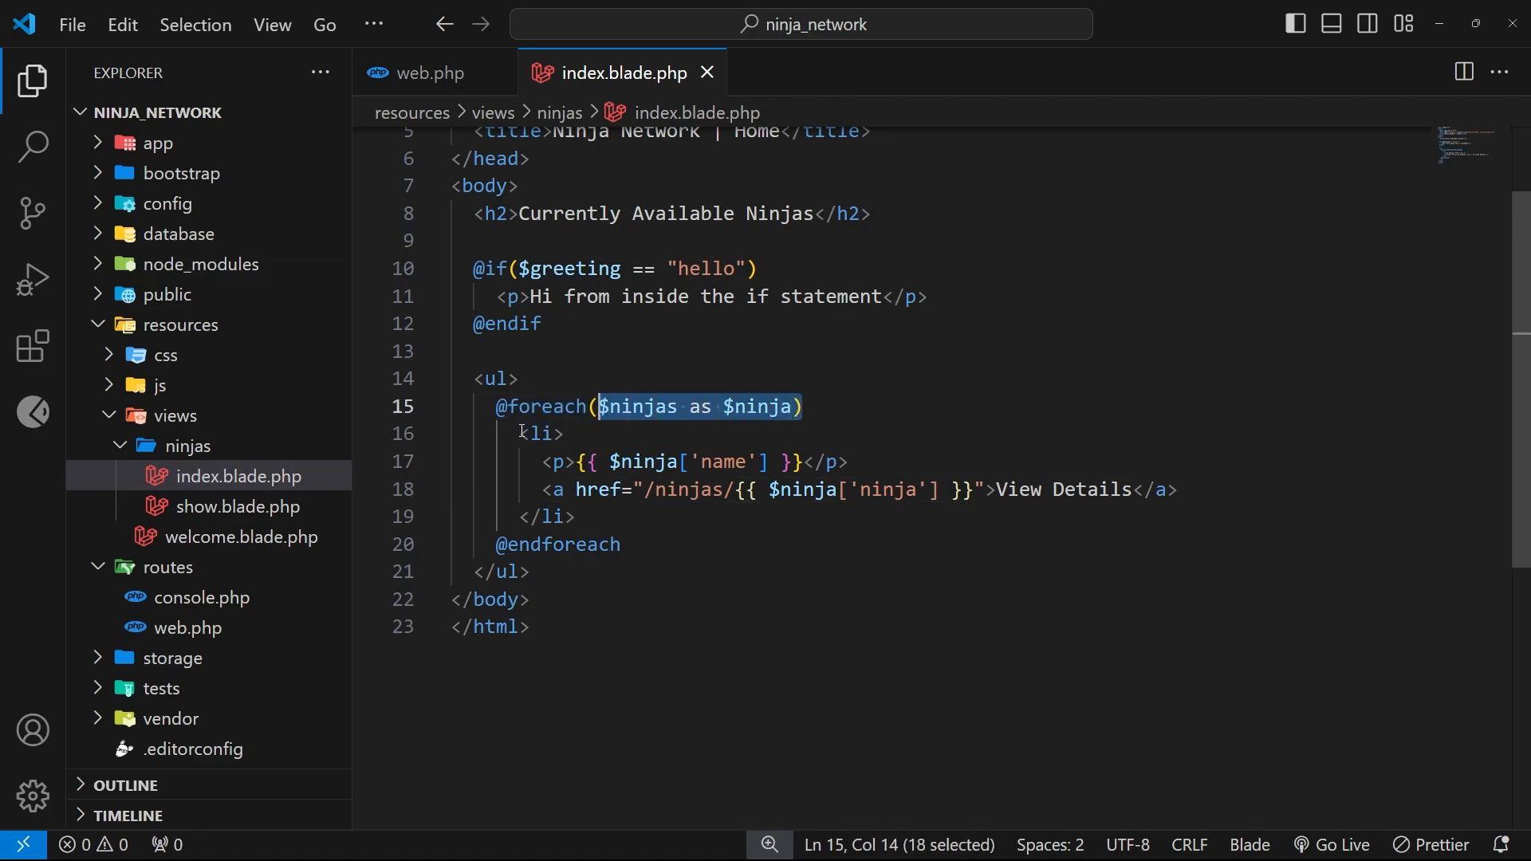
mouse_move(858, 434)
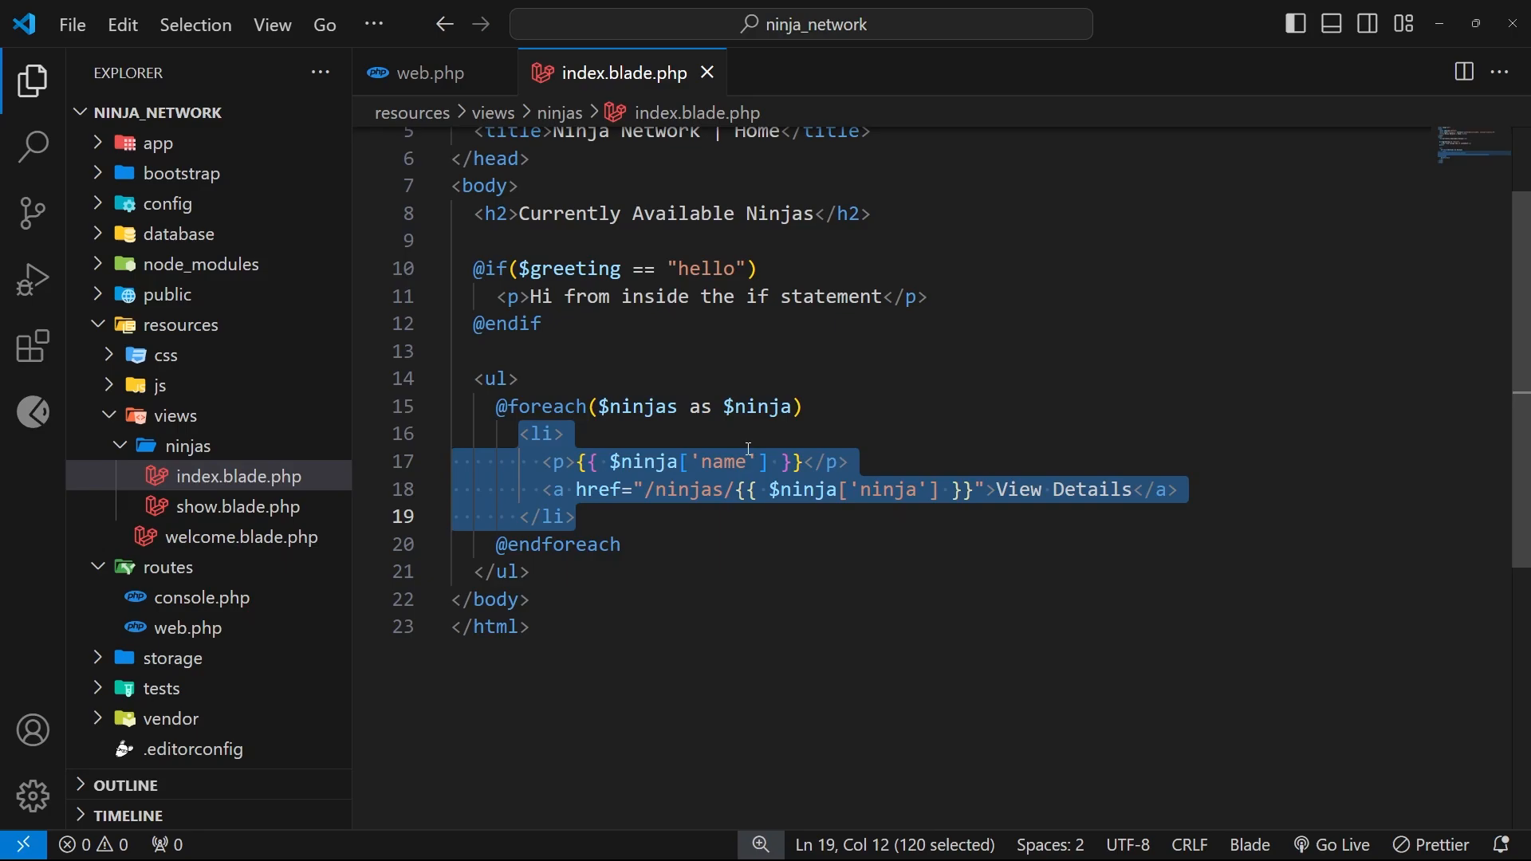
mouse_move(757, 523)
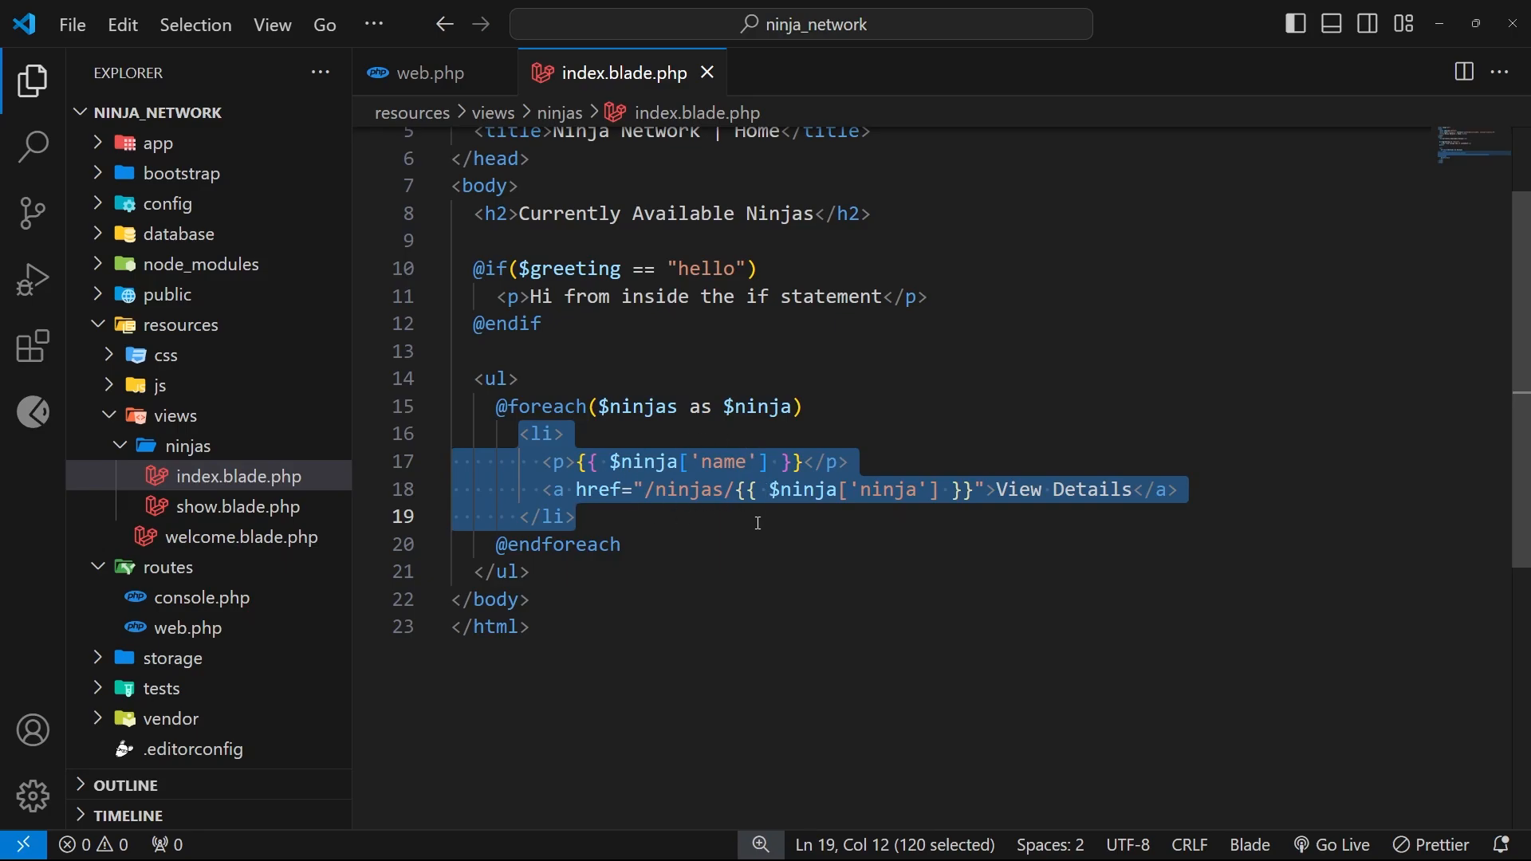
Change the link's $ninja key to 'id' so the href uses each ninja's id, and save
left_click(767, 407)
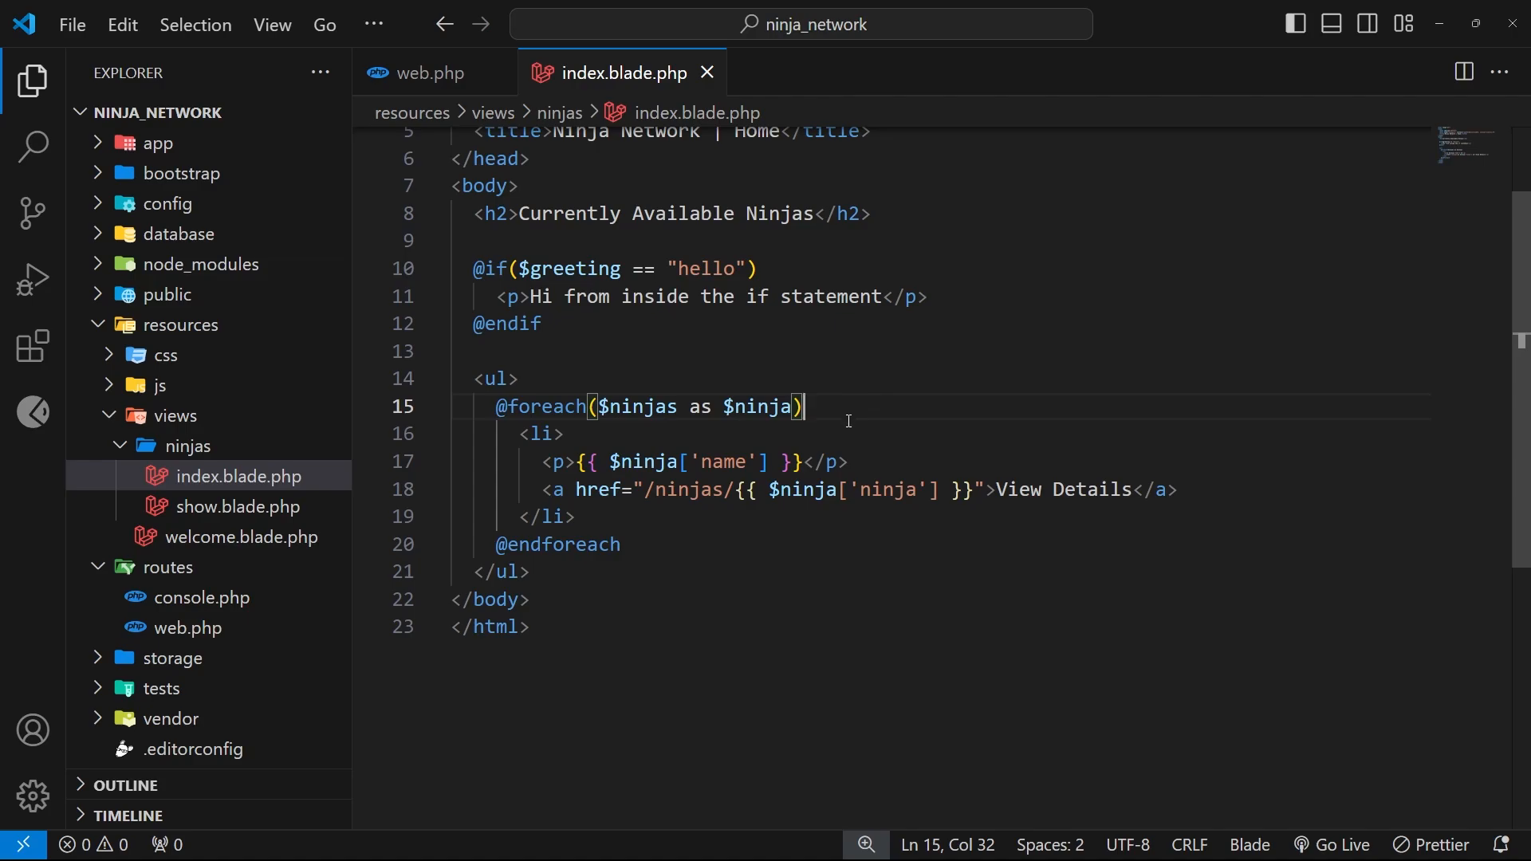
double_click(887, 489)
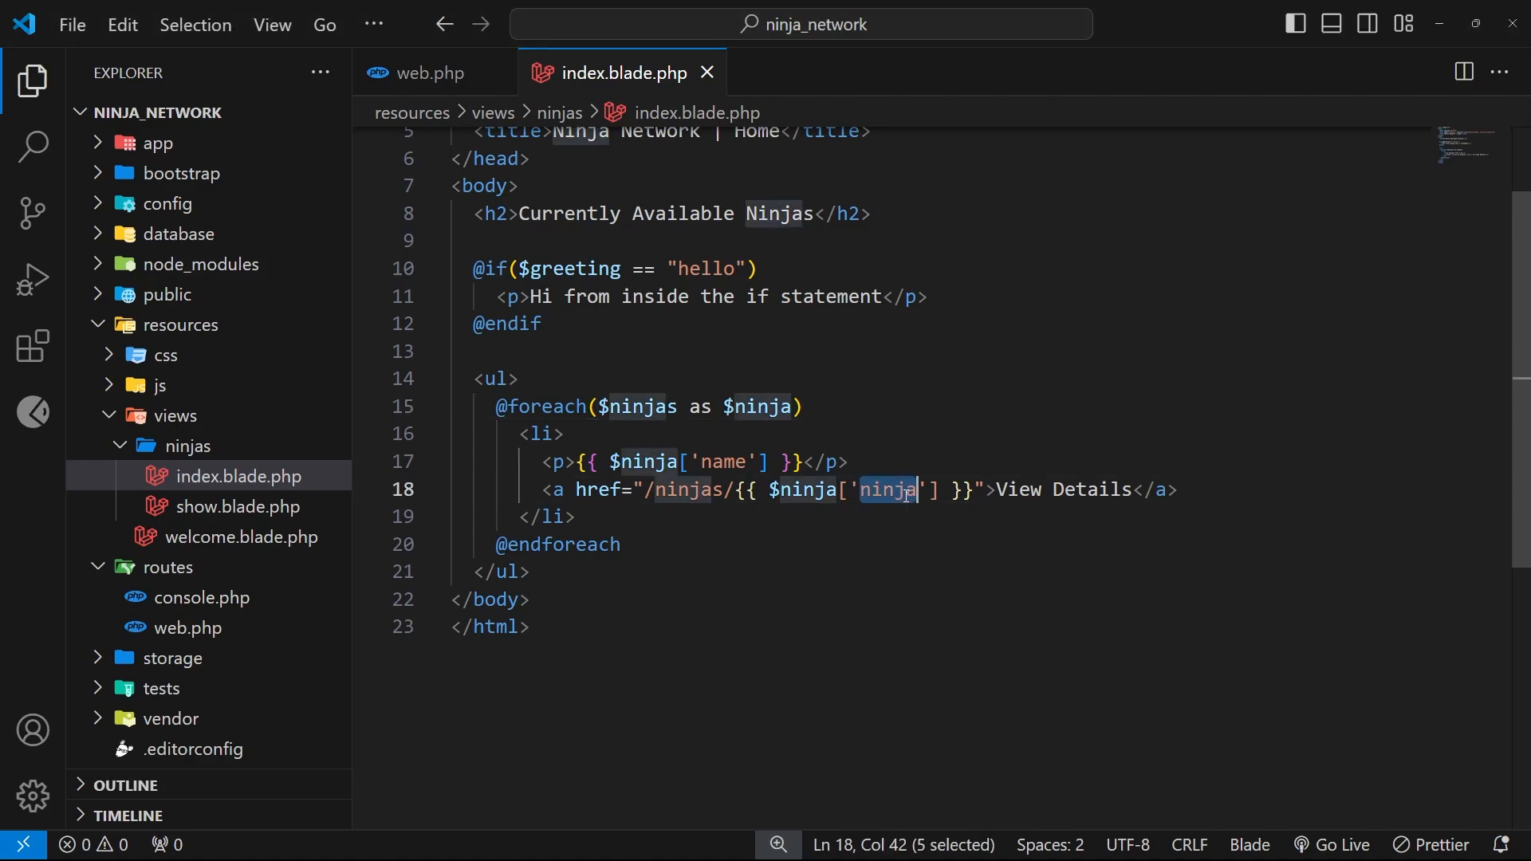
type("id")
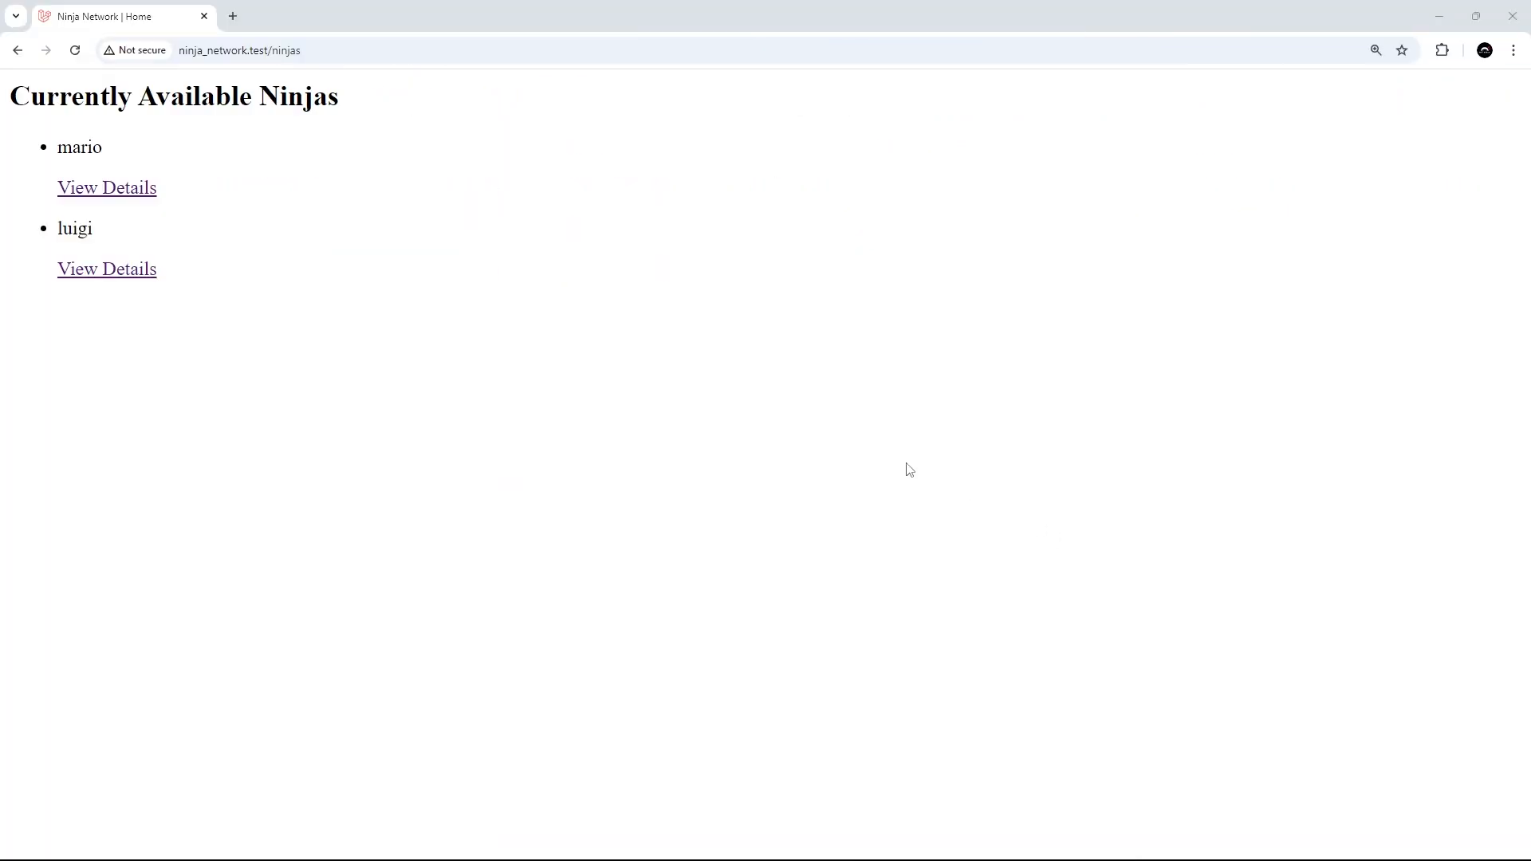
mouse_move(182, 143)
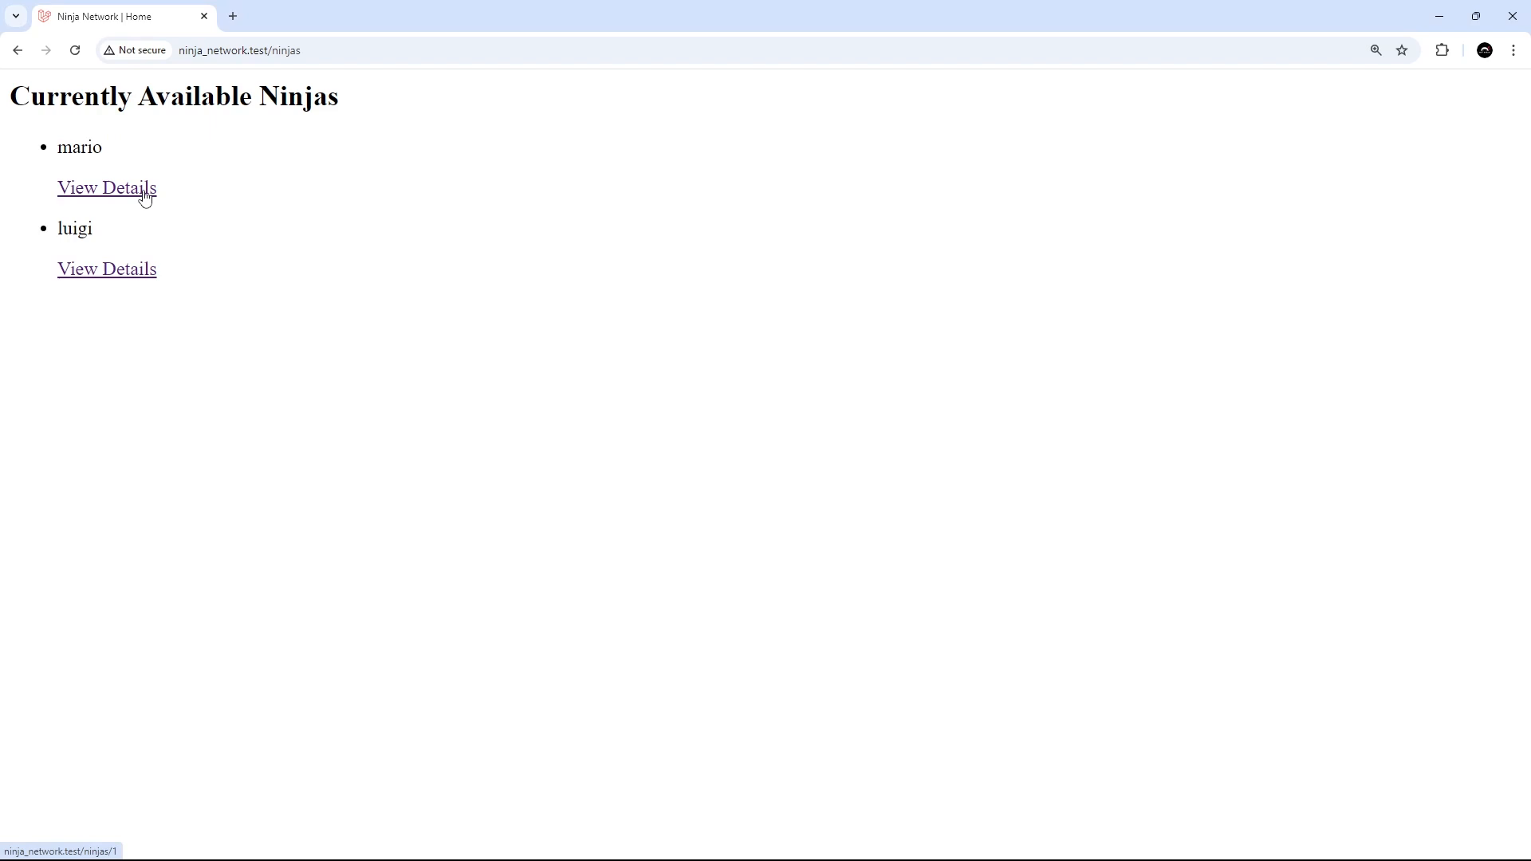
Follow mario's View Details link to 'Ninja id - 1', go back, and head to the Laravel docs
left_click(107, 188)
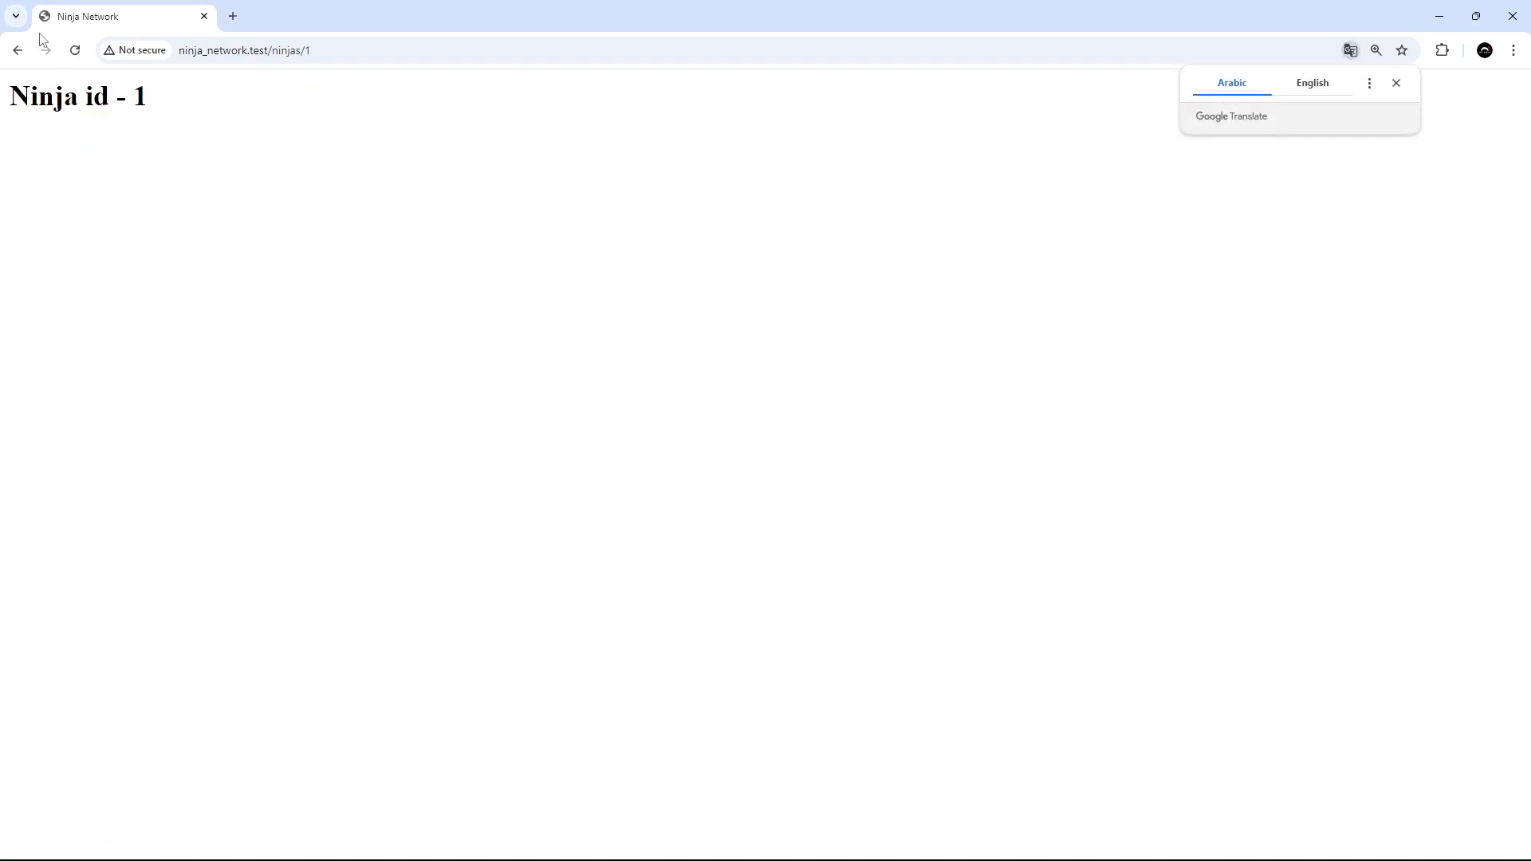
left_click(18, 50)
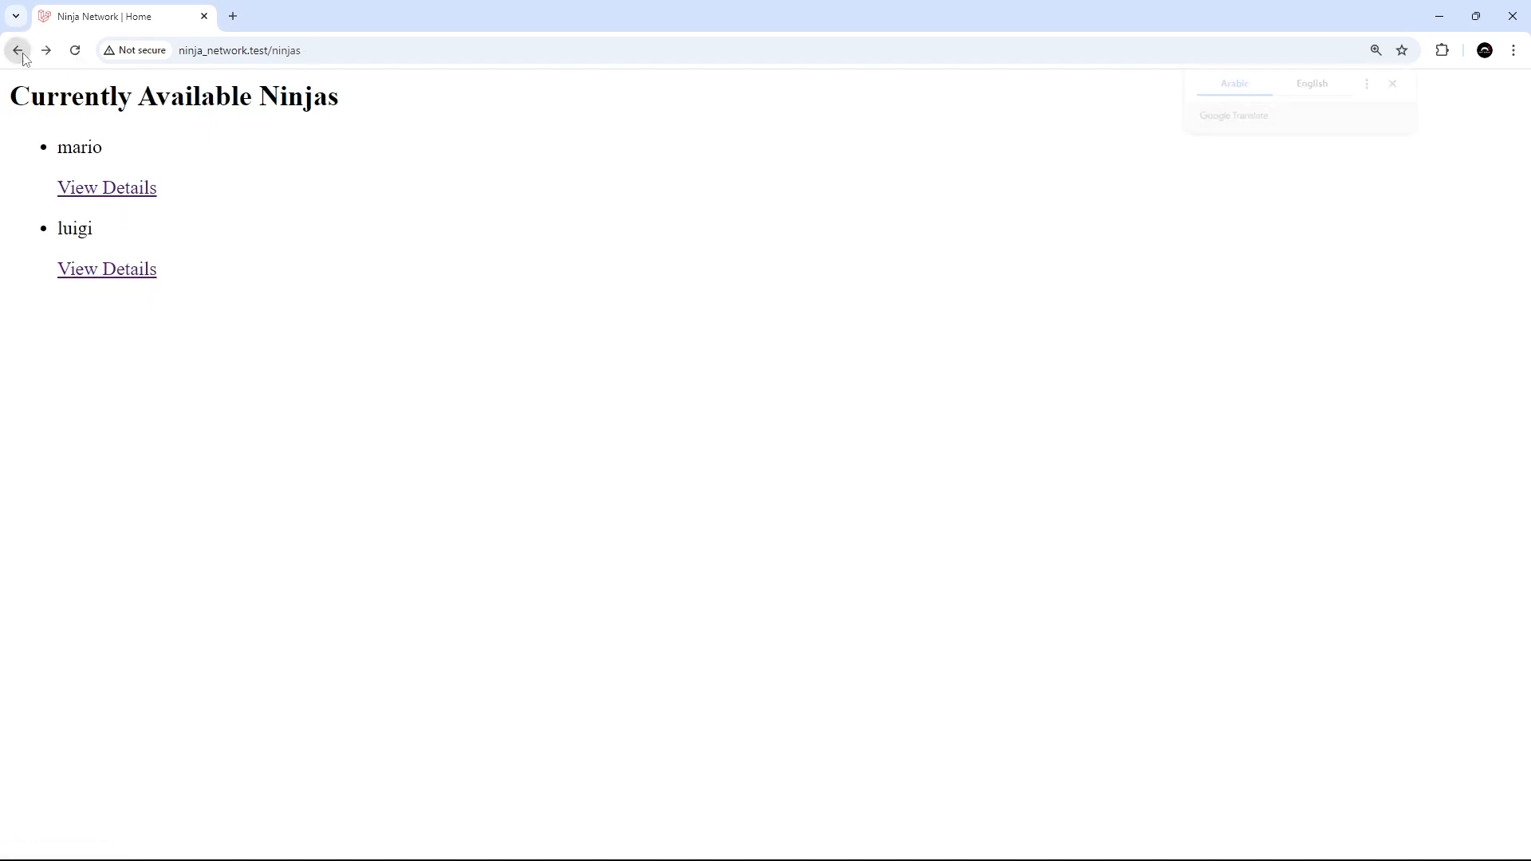
left_click(1392, 83)
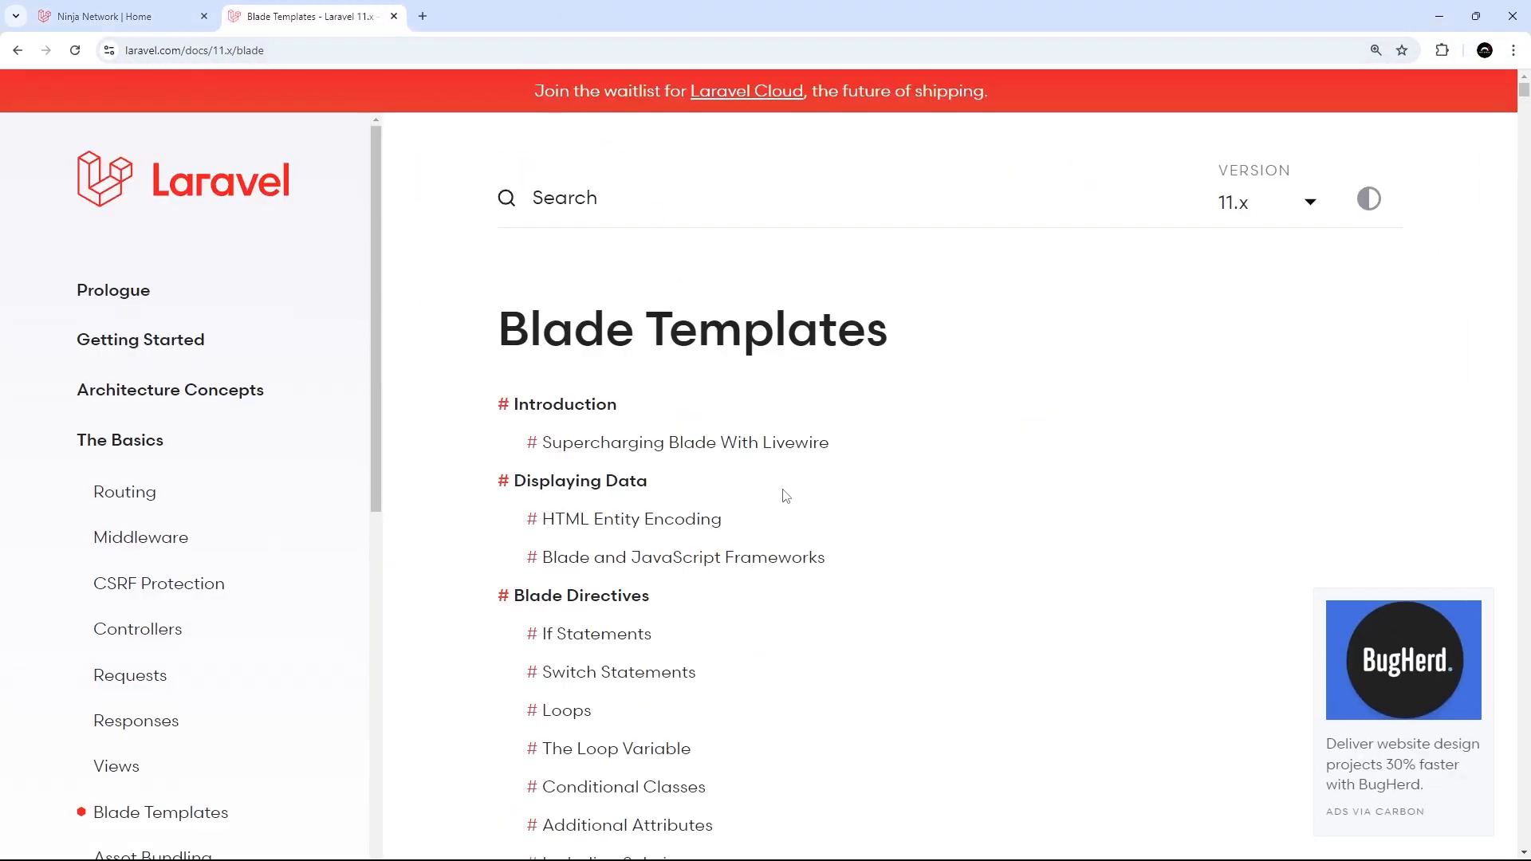
Skim the Blade Directives section of the Laravel docs, then switch back to the ninjas page
scroll("down", 3)
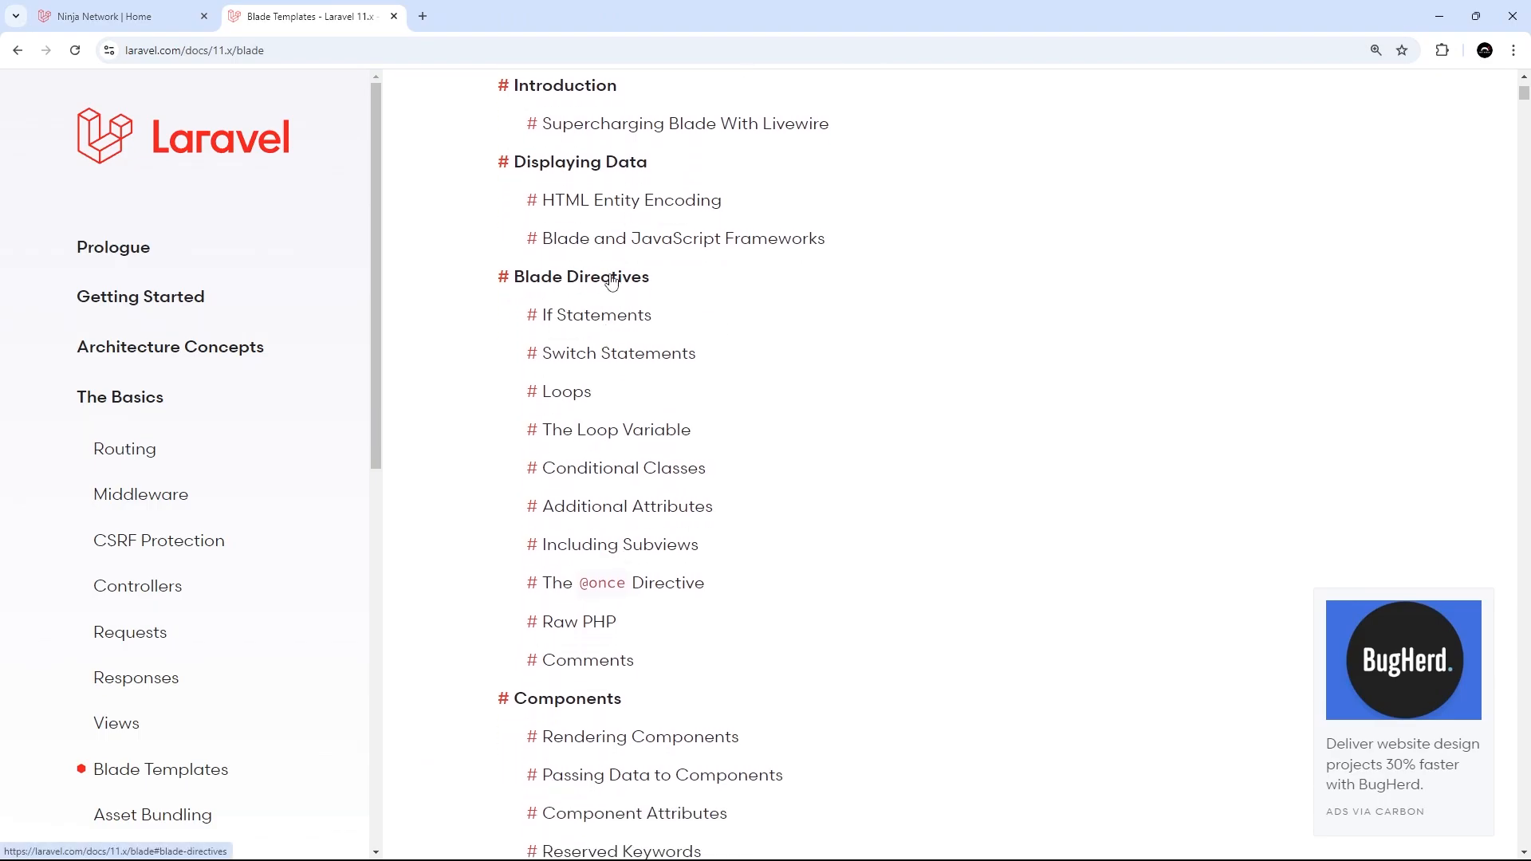
left_click(582, 278)
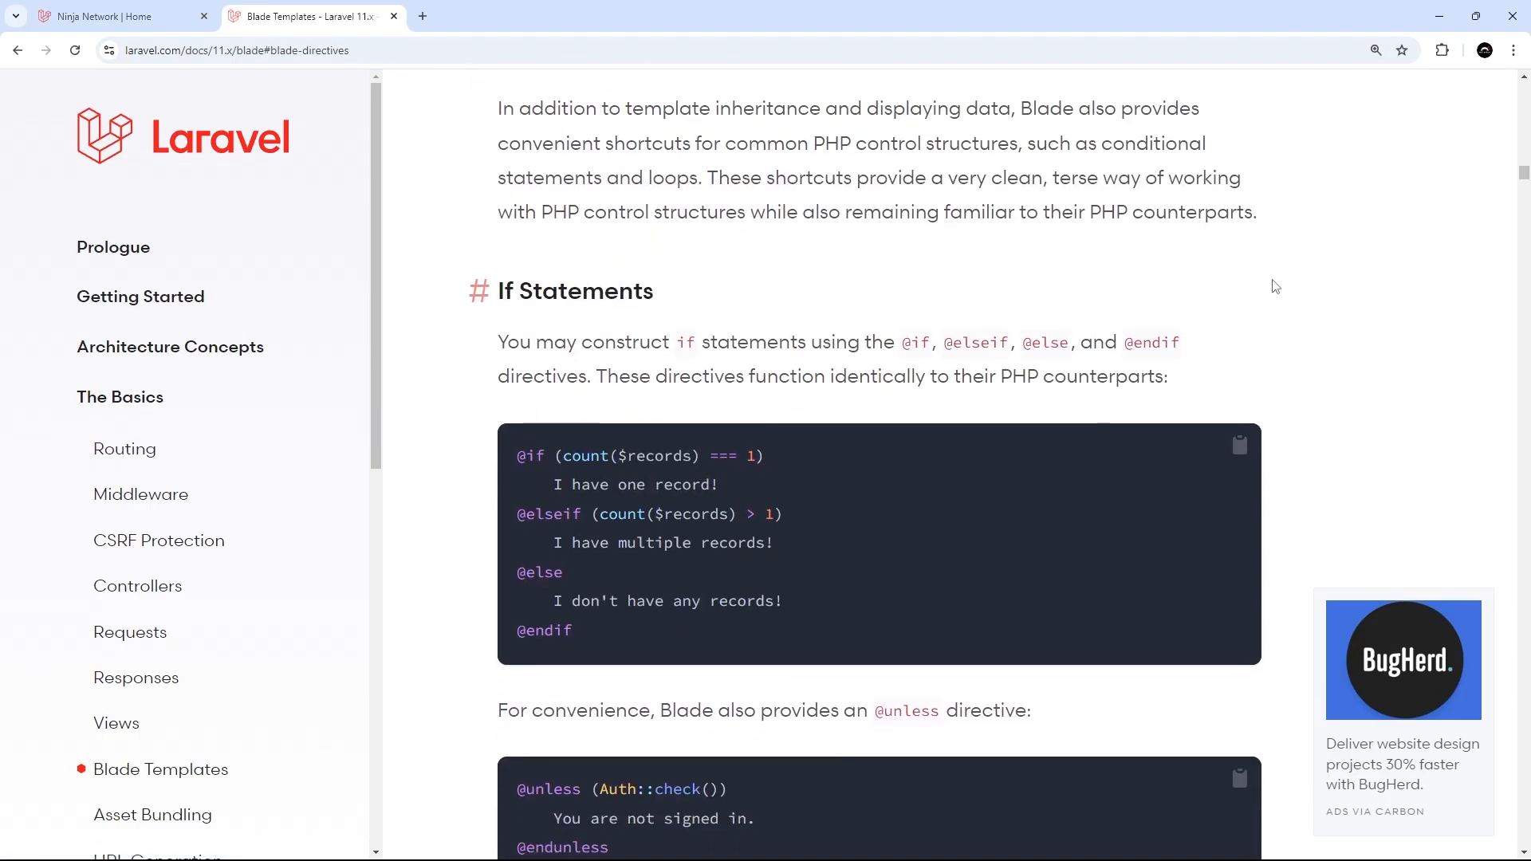
scroll("down", 3)
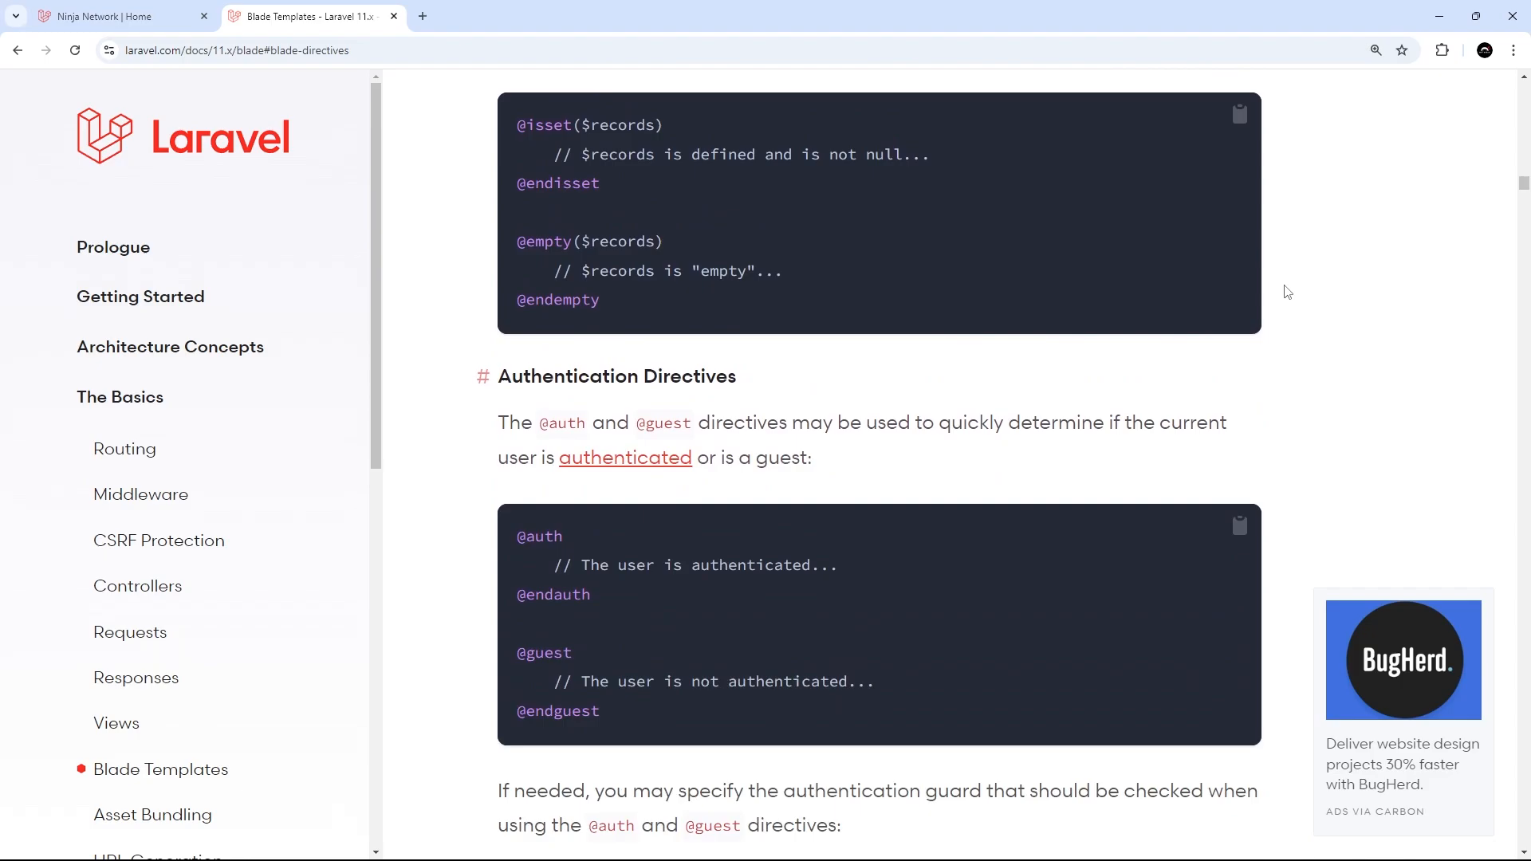
scroll("down", 3)
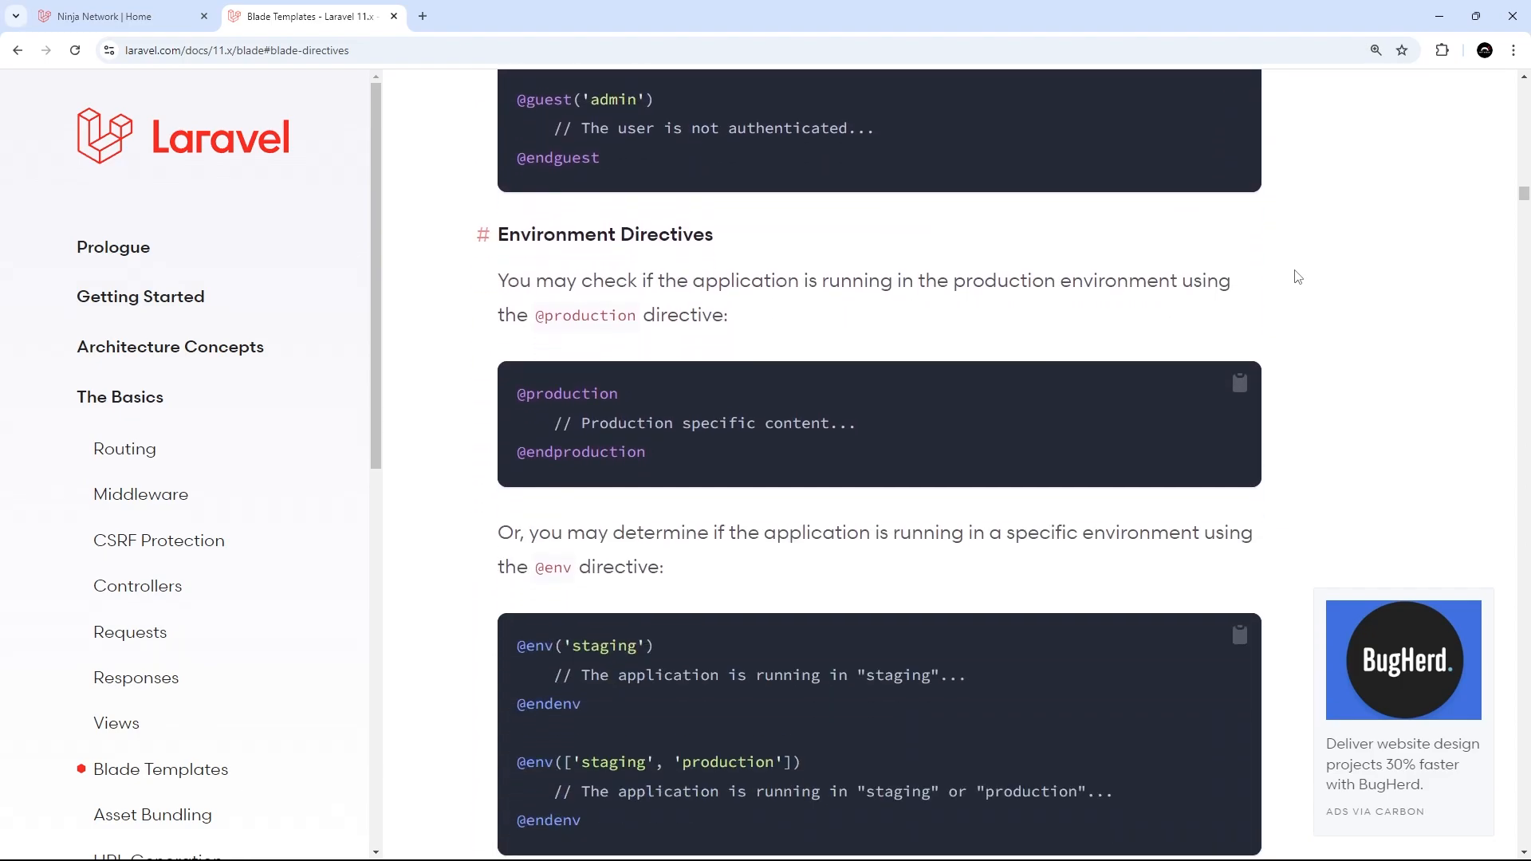
scroll("down", 3)
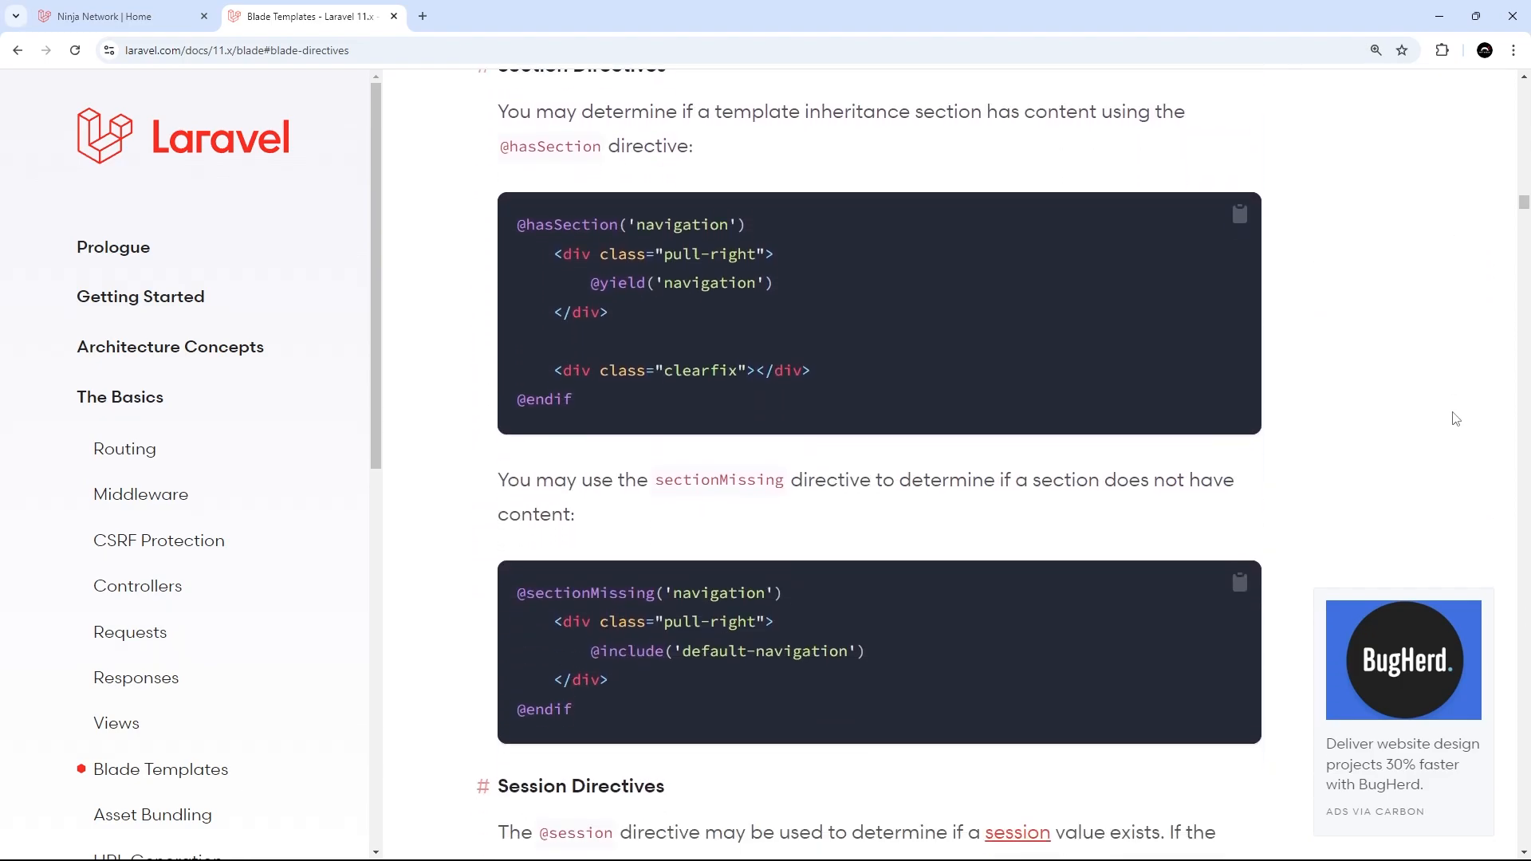
left_click(112, 16)
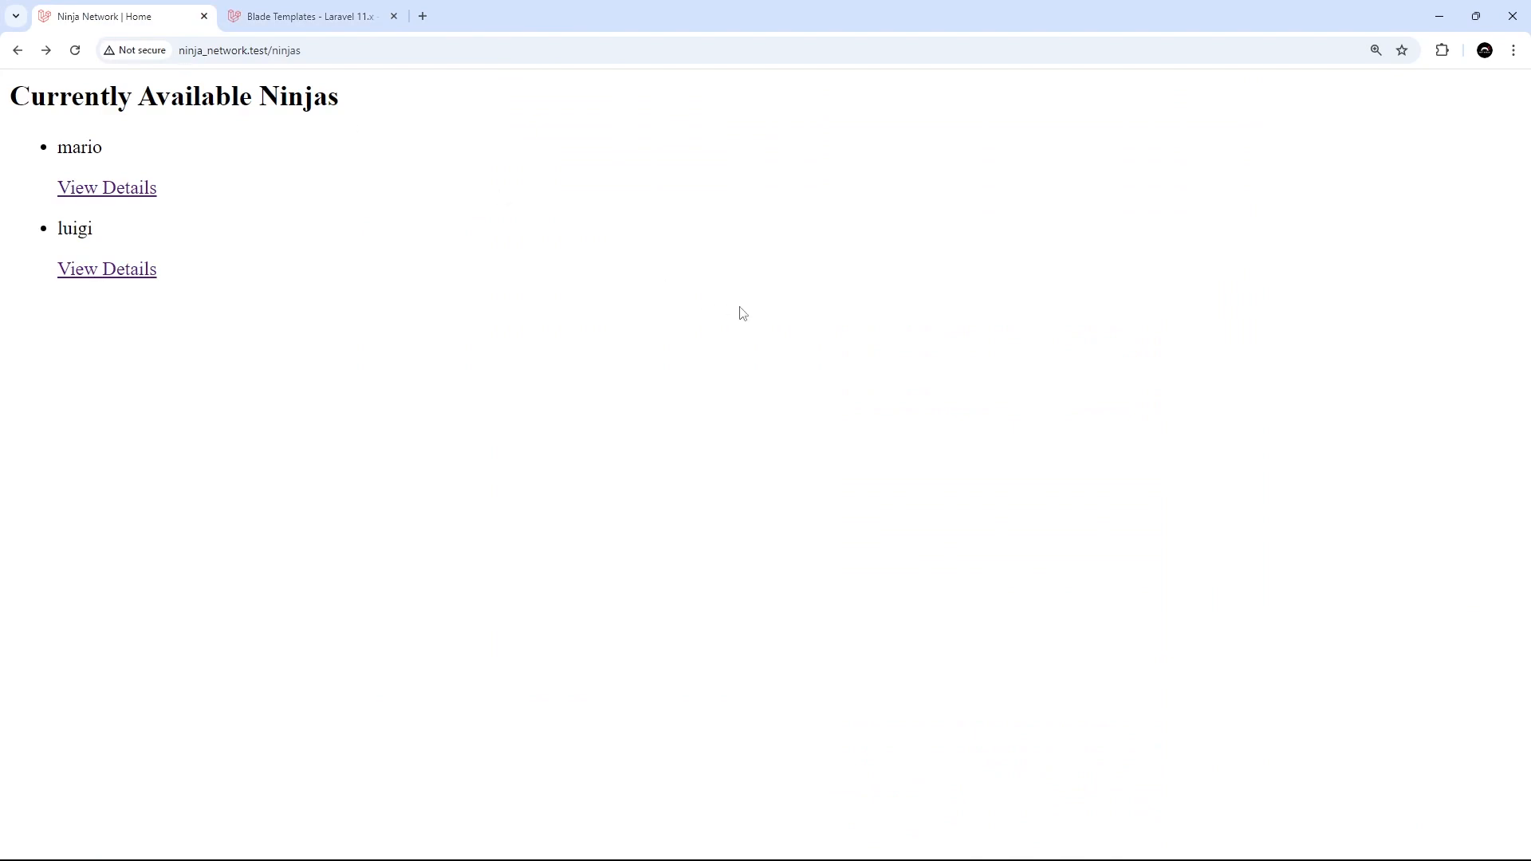
mouse_move(746, 309)
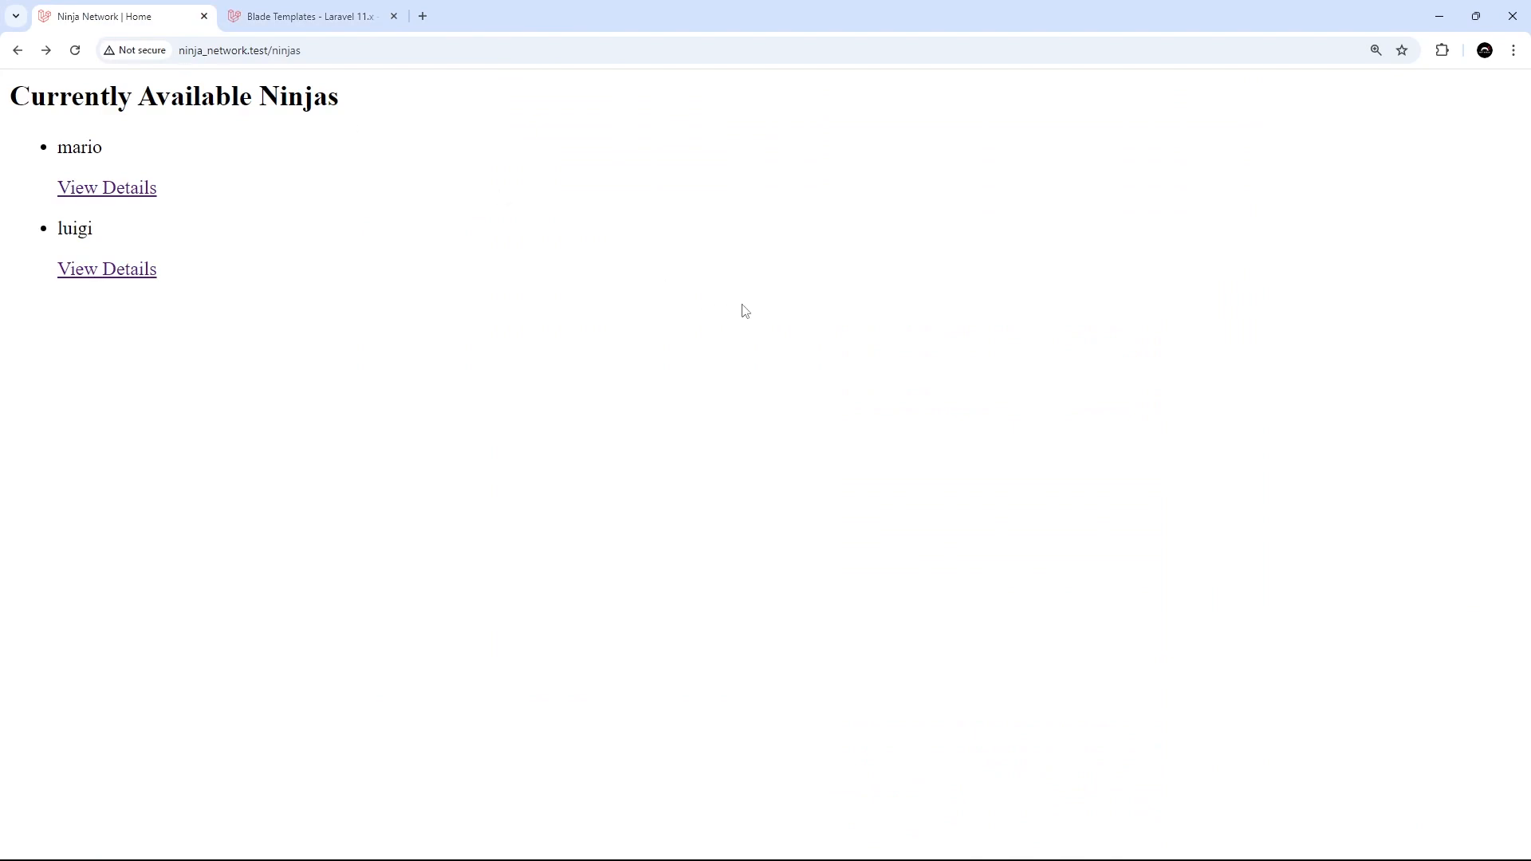
mouse_move(745, 300)
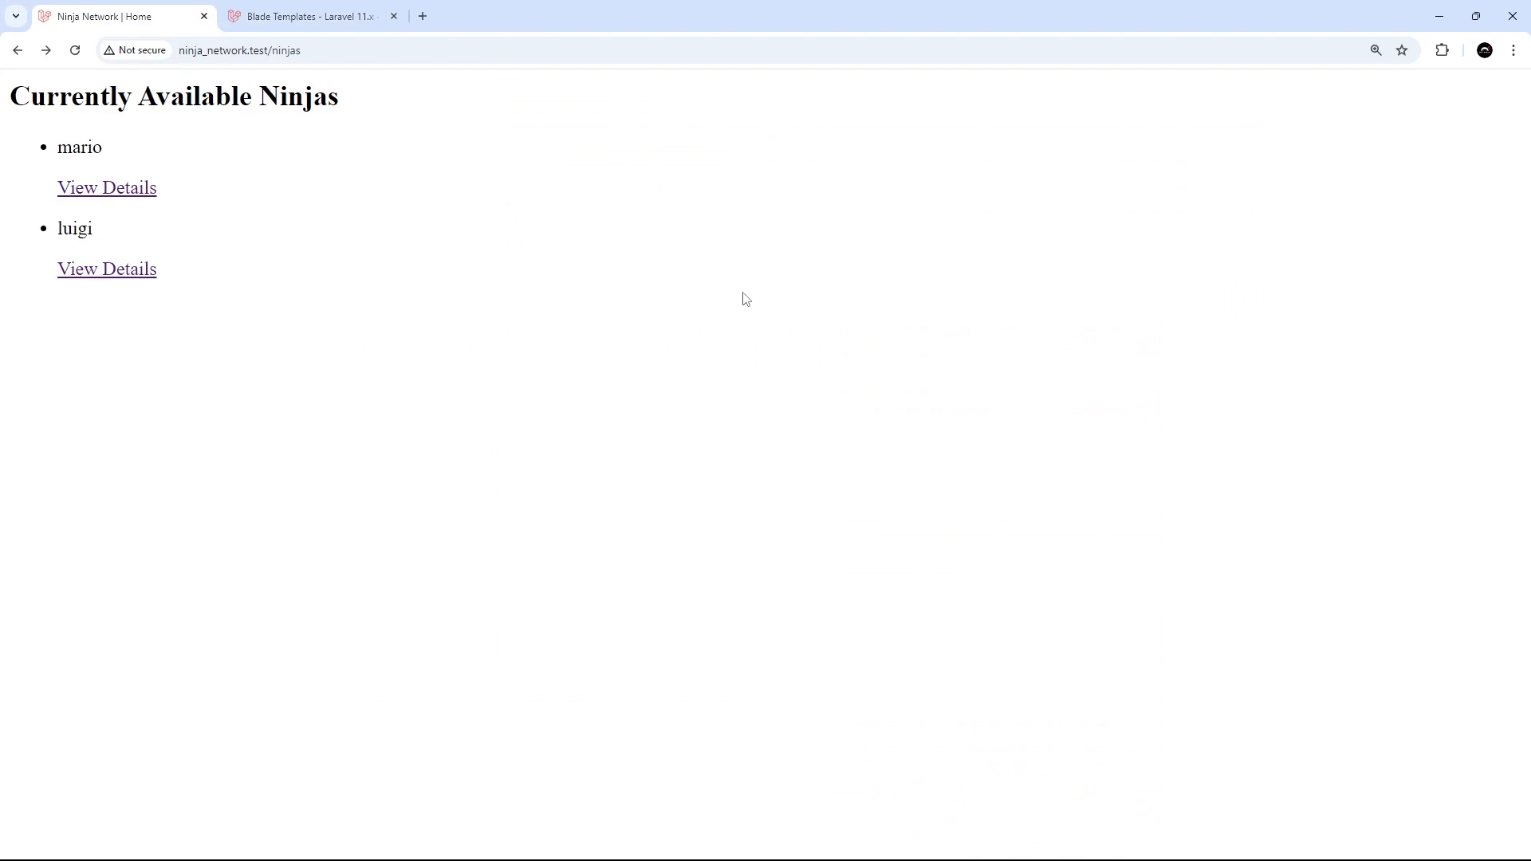